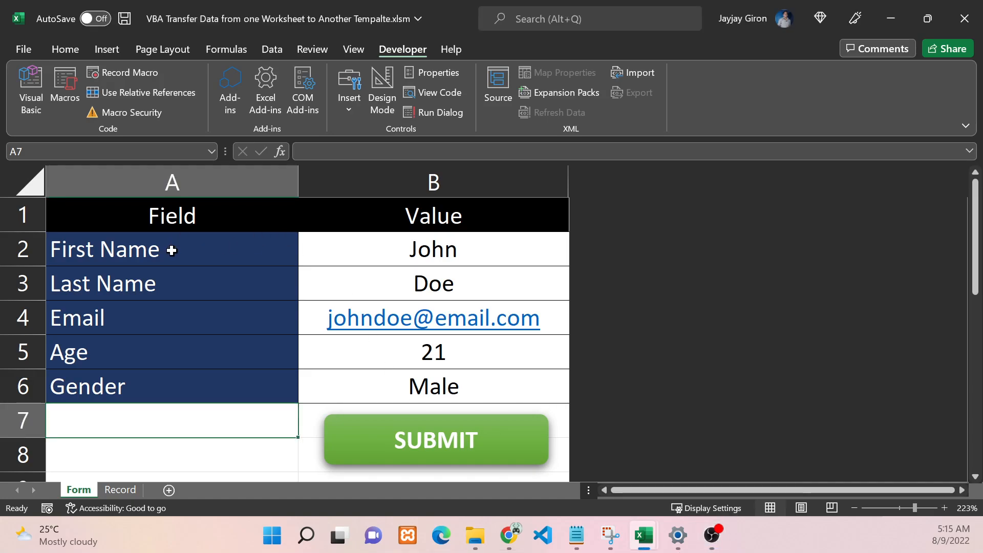
Check the Record sheet headers, return to the Form sheet, and open the VBA editor.
left_click(120, 490)
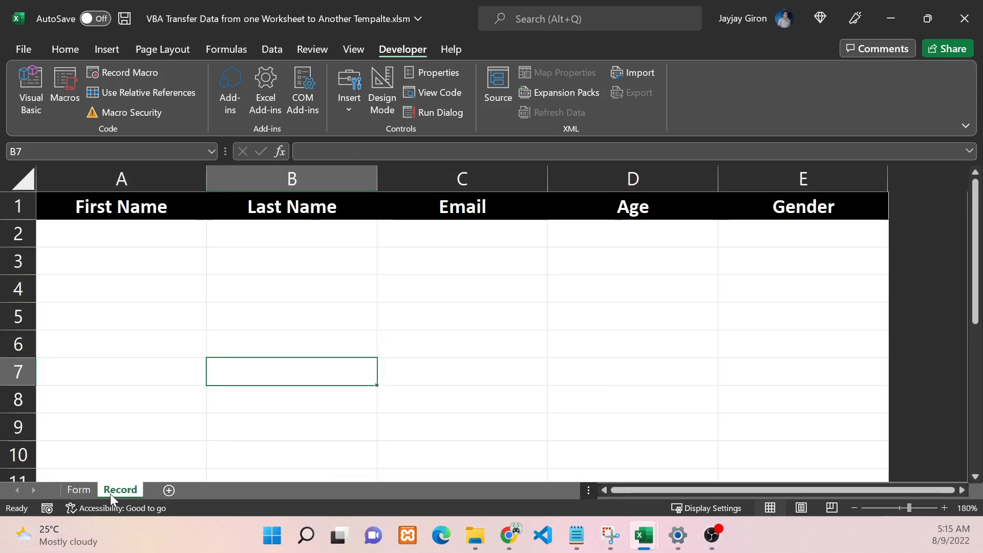
mouse_move(85, 498)
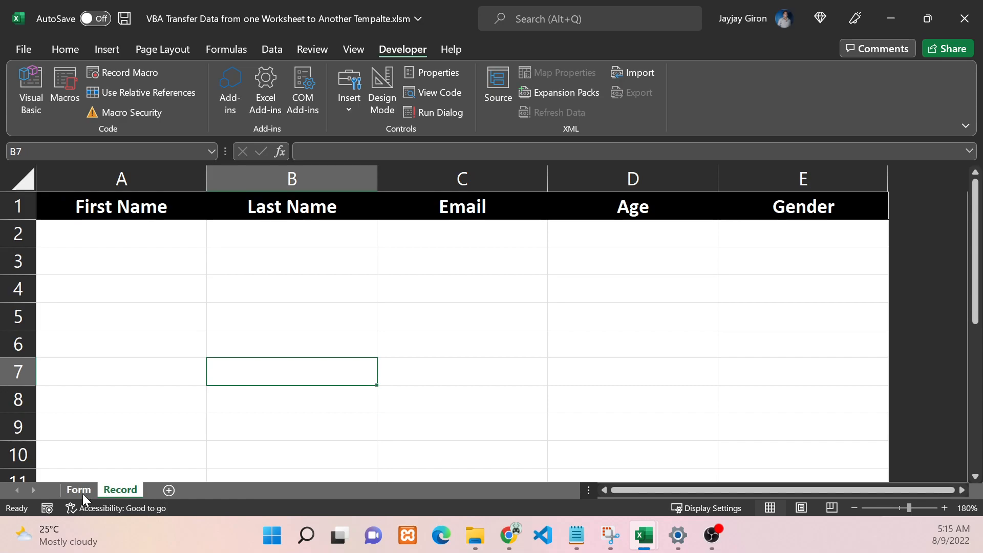
left_click(78, 489)
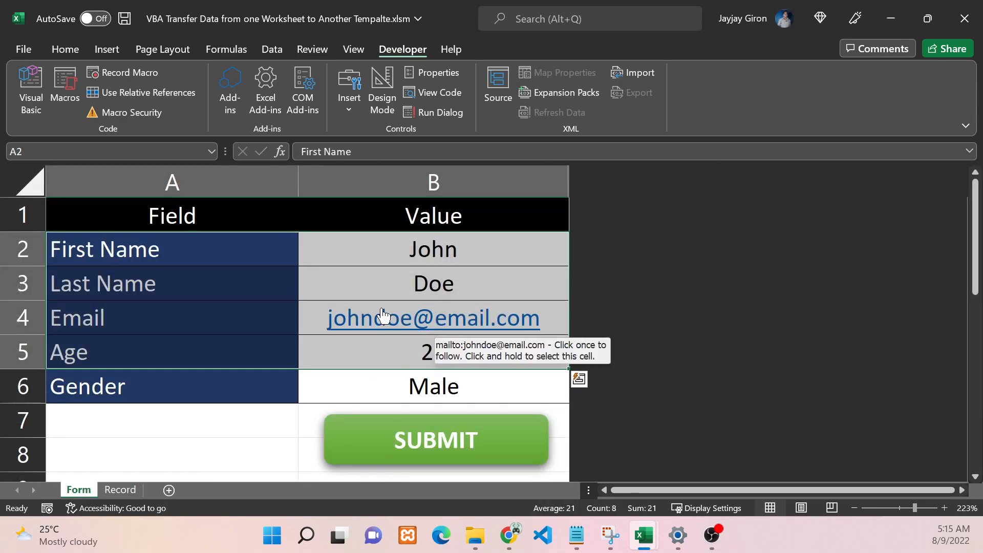
mouse_move(372, 305)
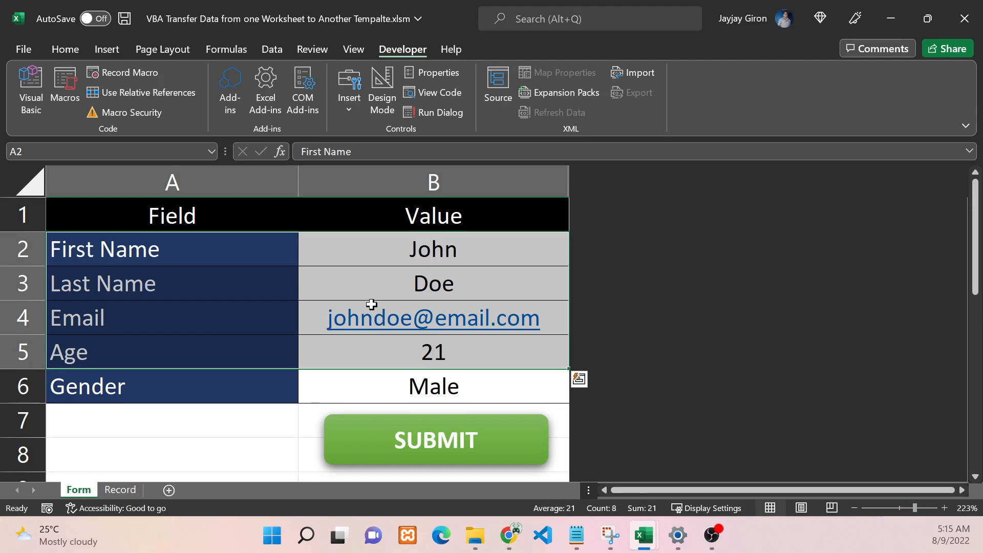
left_click(171, 420)
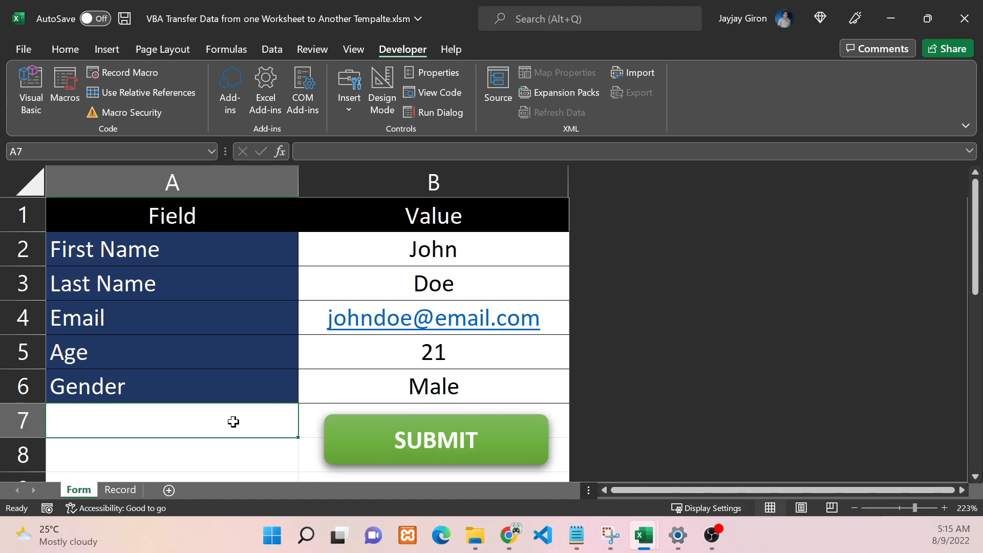
mouse_move(383, 46)
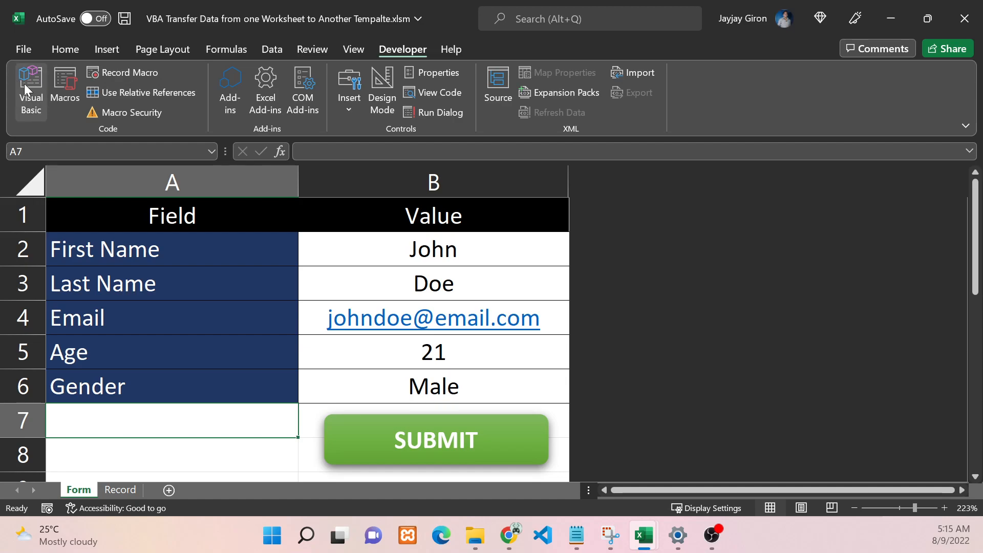
left_click(30, 88)
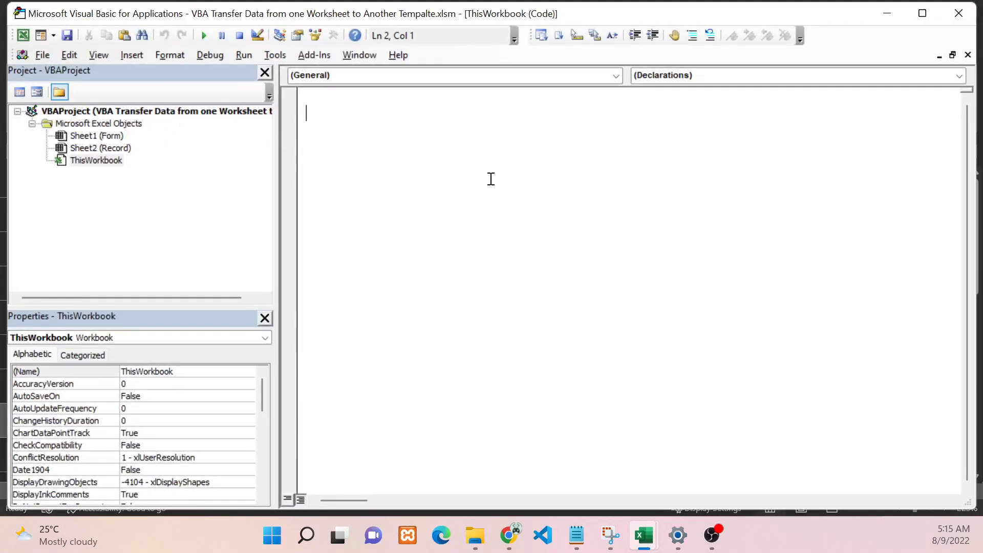
mouse_move(355, 162)
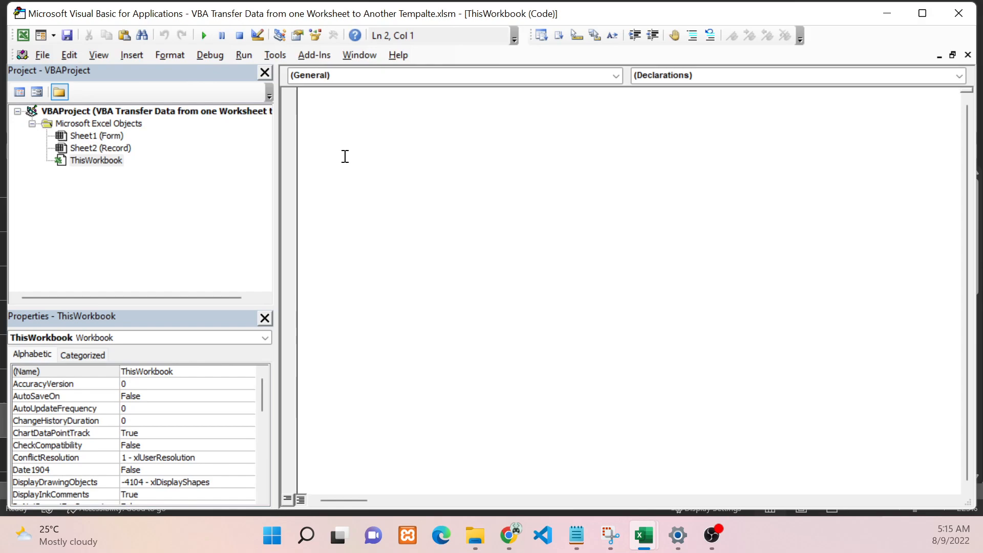
Insert a module renamed TransferData and declare an empty Sub transferData() in it.
right_click(96, 159)
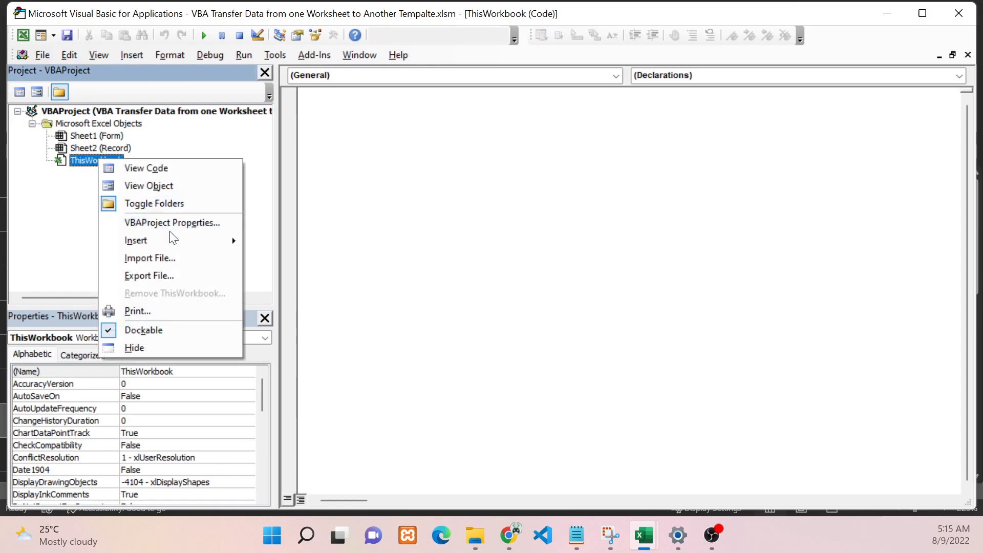
left_click(137, 240)
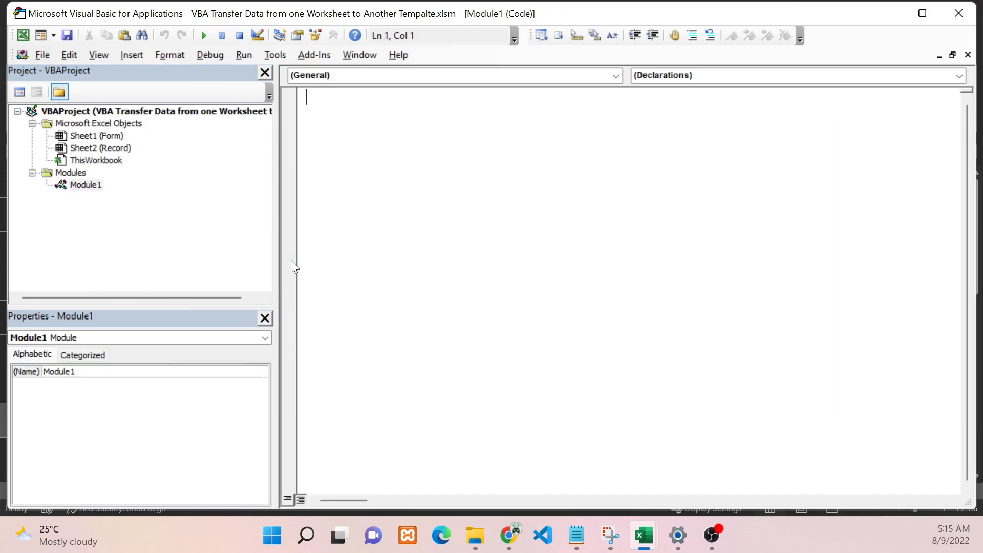
mouse_move(80, 134)
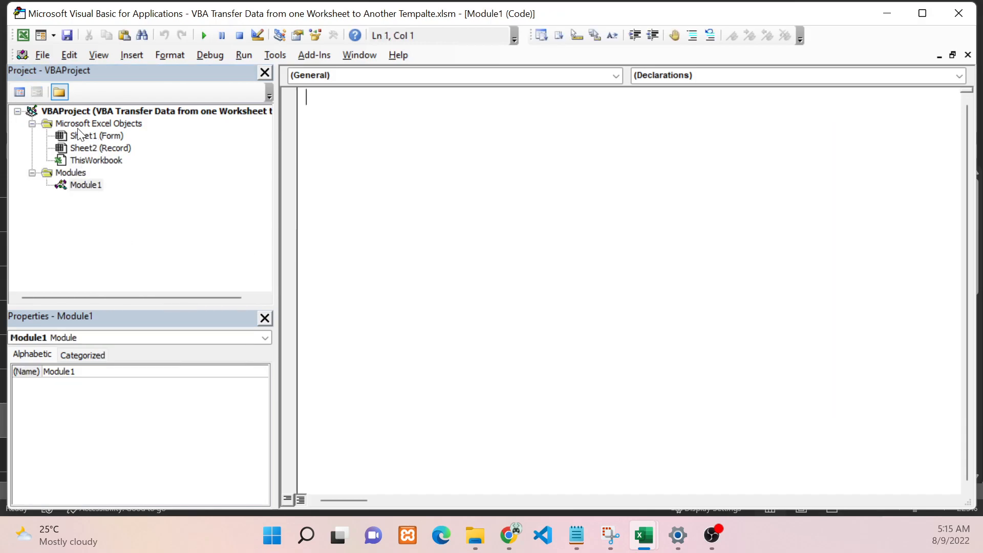
mouse_move(113, 174)
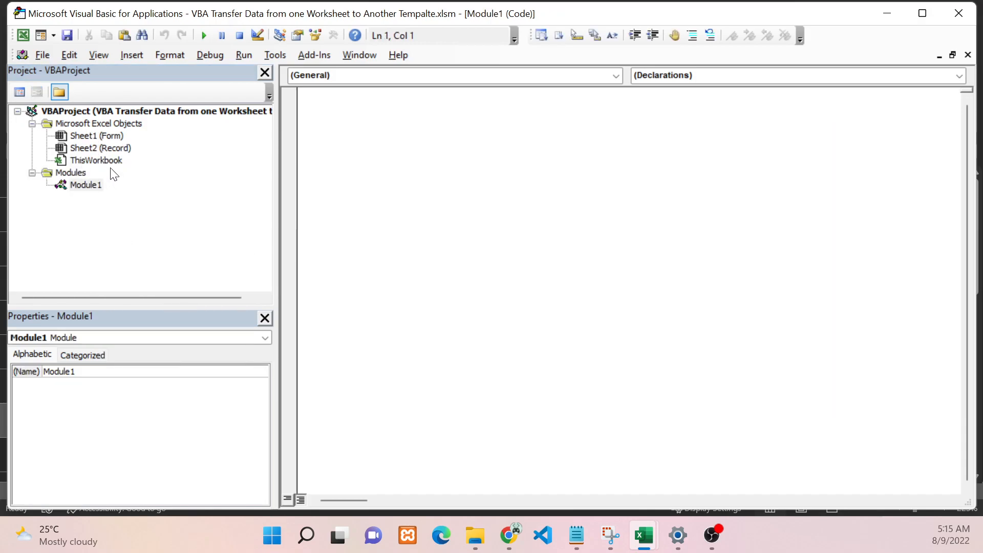
left_click(86, 184)
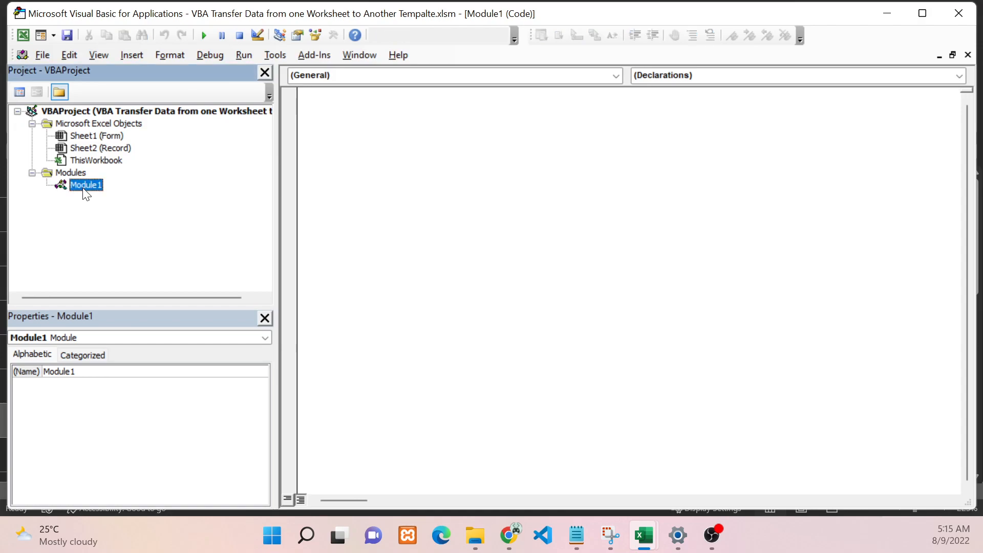
type("T")
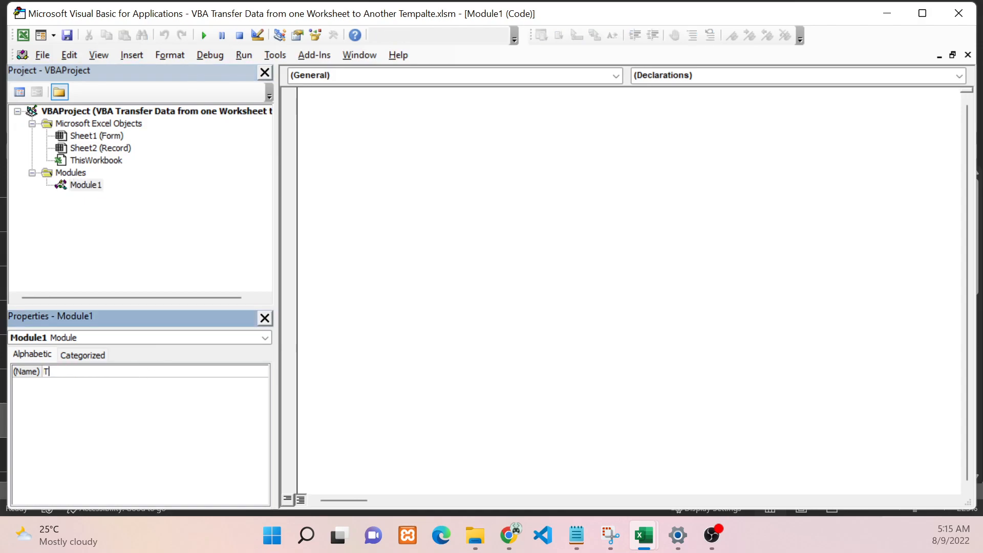
type("ransferd")
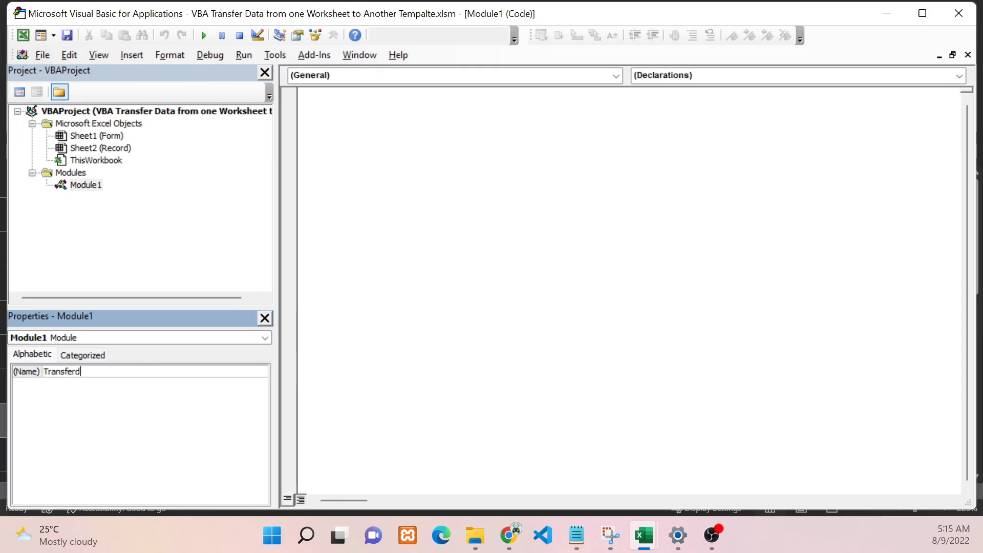
key("Return")
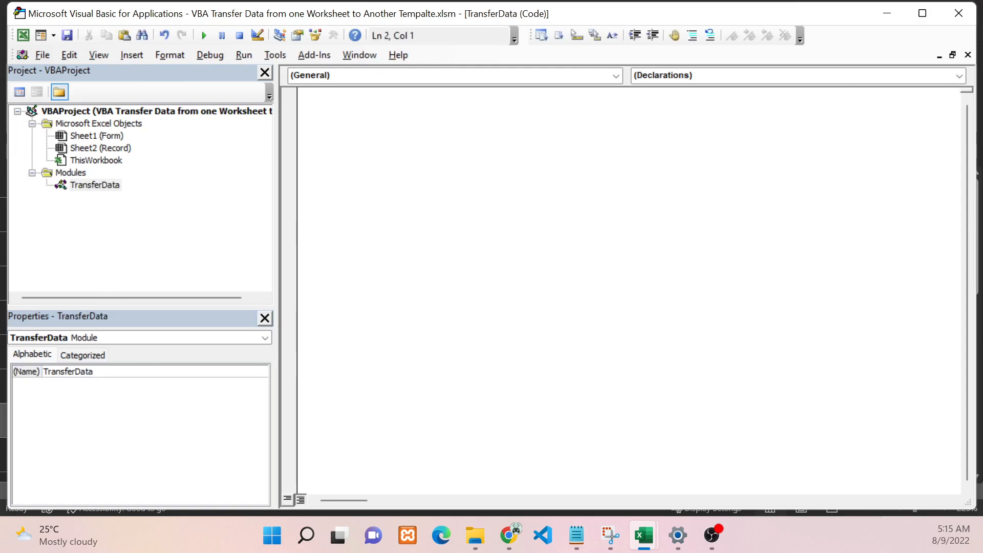
type("sub tra")
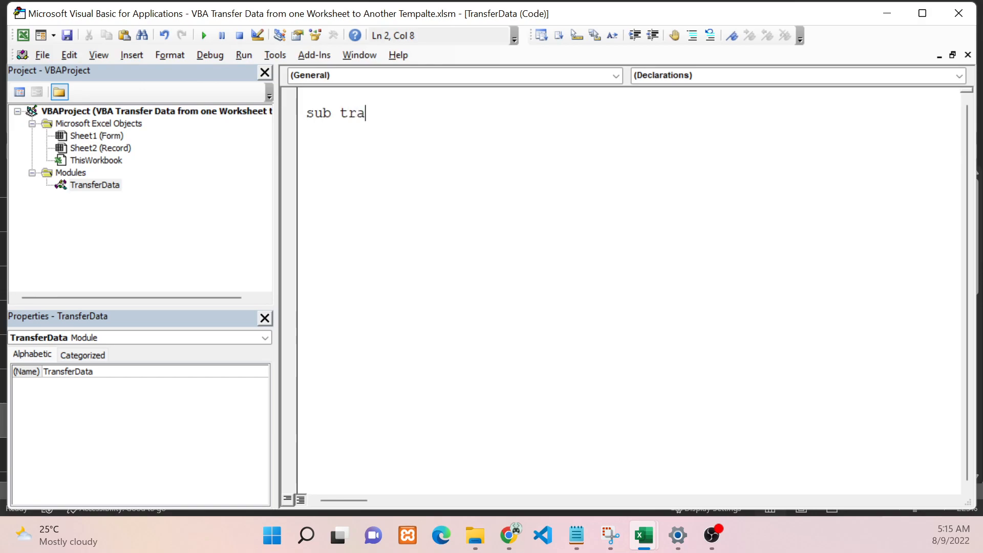
key("Return")
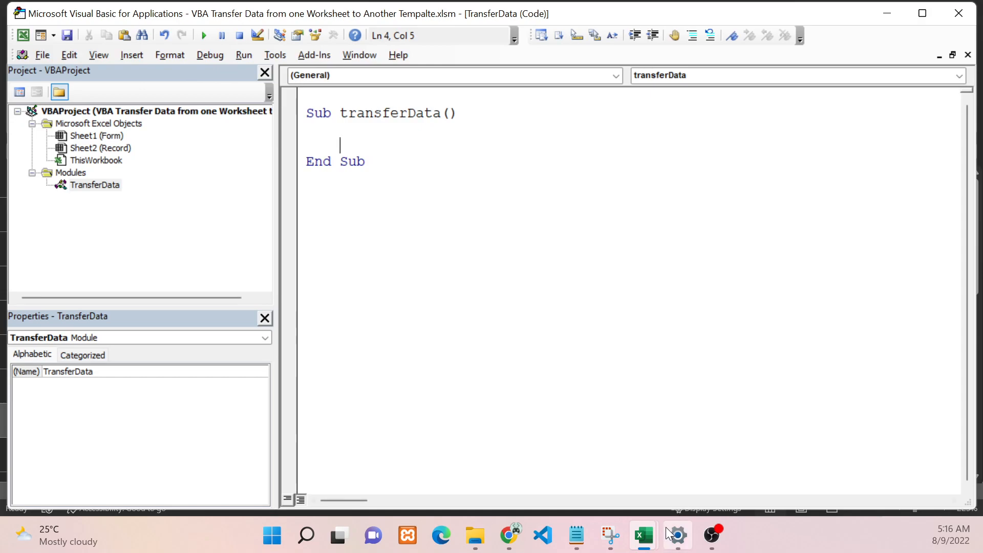
left_click(642, 536)
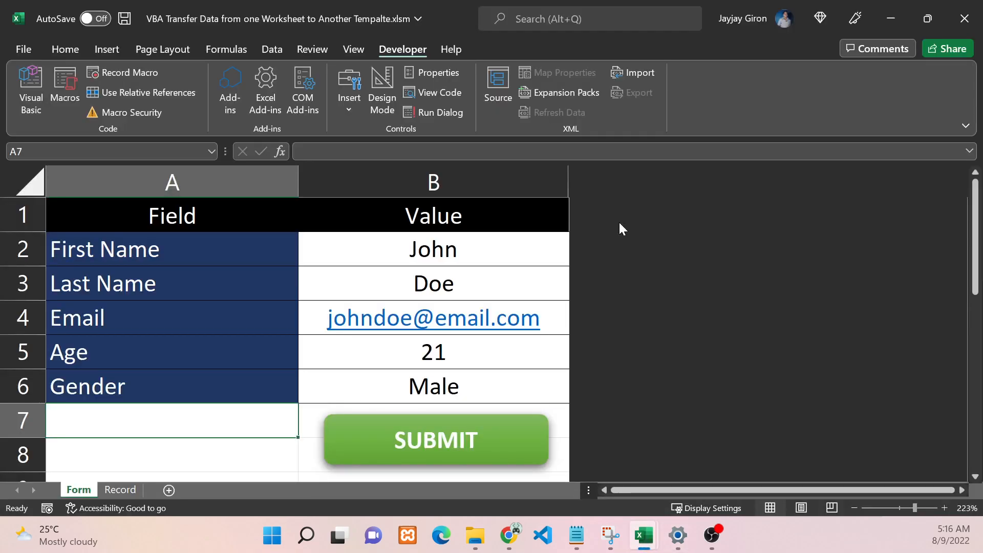
mouse_move(123, 470)
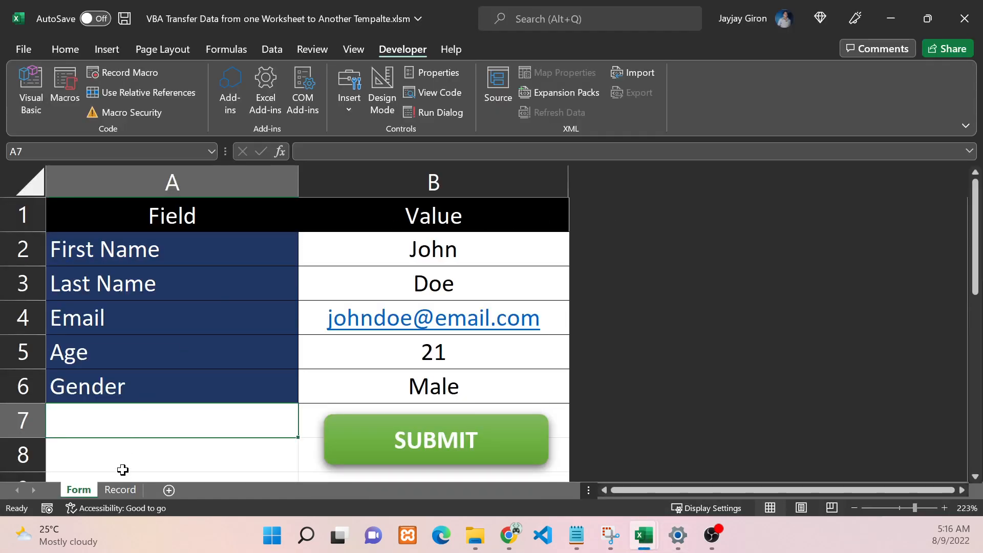
left_click(120, 490)
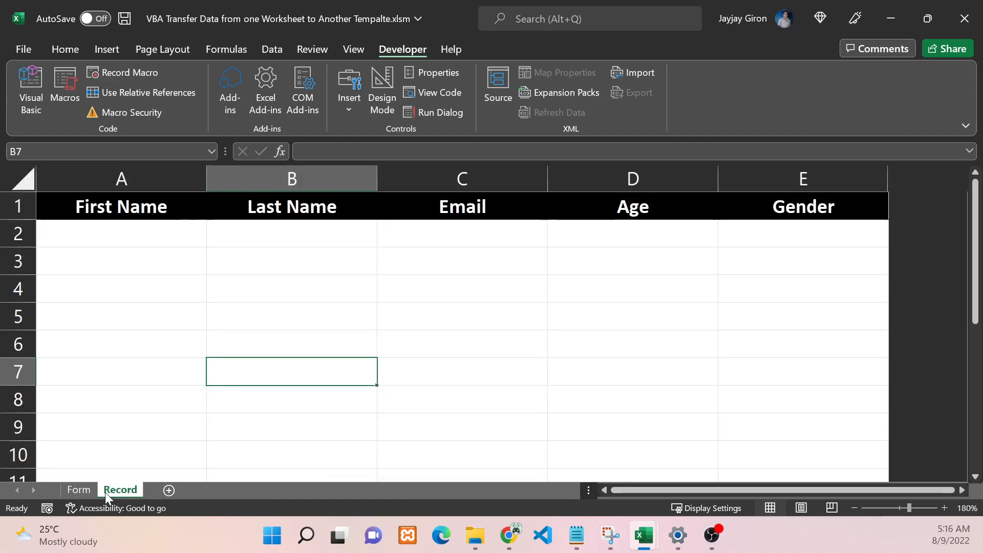
left_click(78, 490)
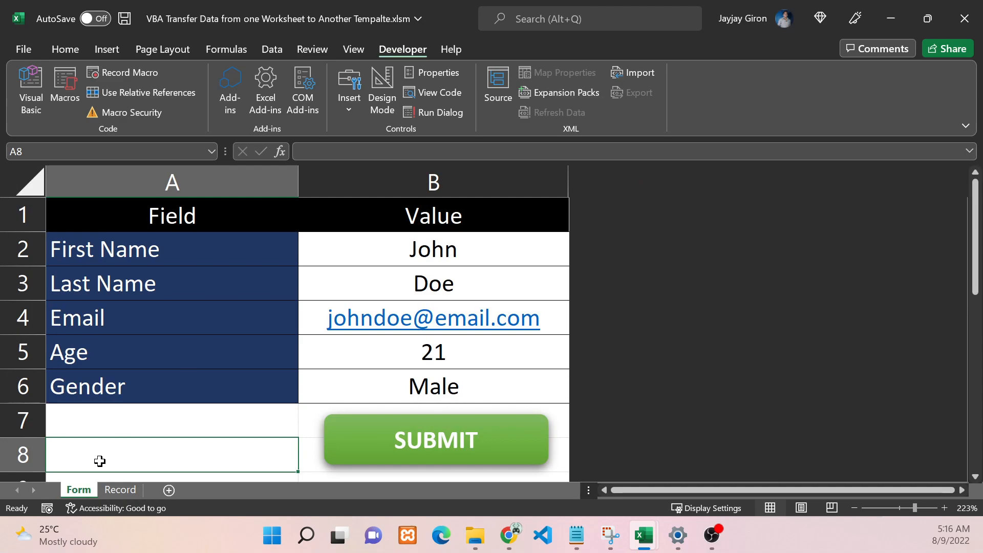
mouse_move(75, 505)
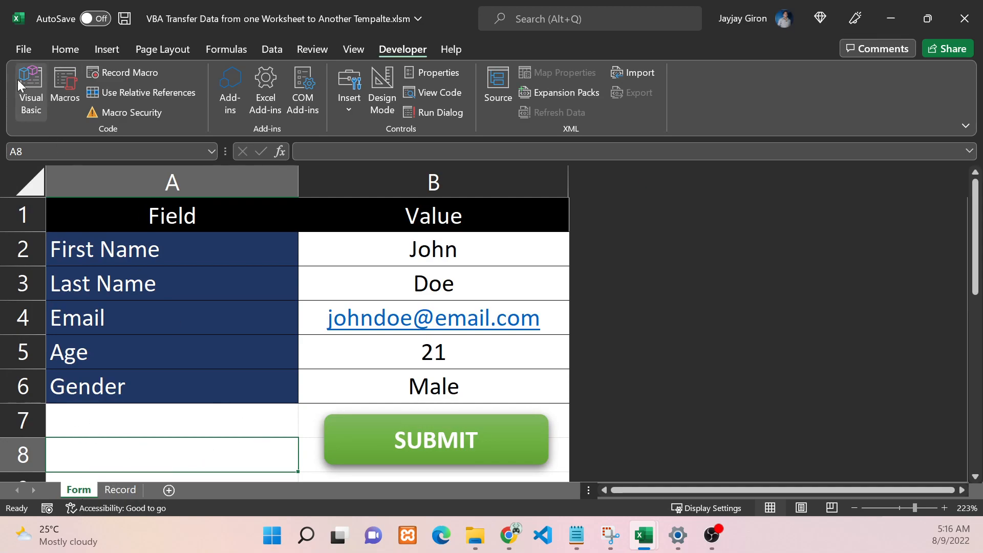
Declare Dim fSH As Worksheet 'FORM and Dim rSH As Worksheet 'RECORD, then begin a 'Set the worksheet' comment.
left_click(30, 90)
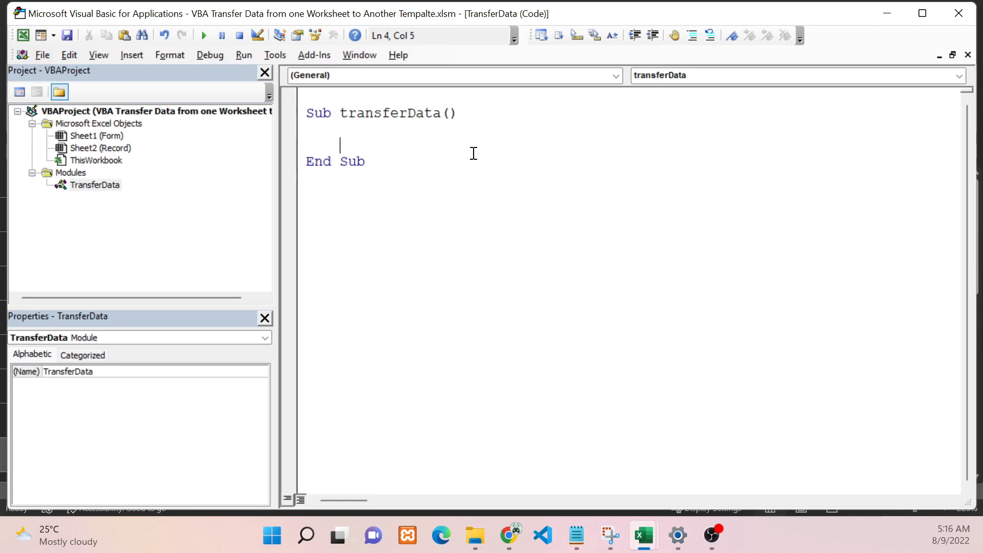
type("dim fS")
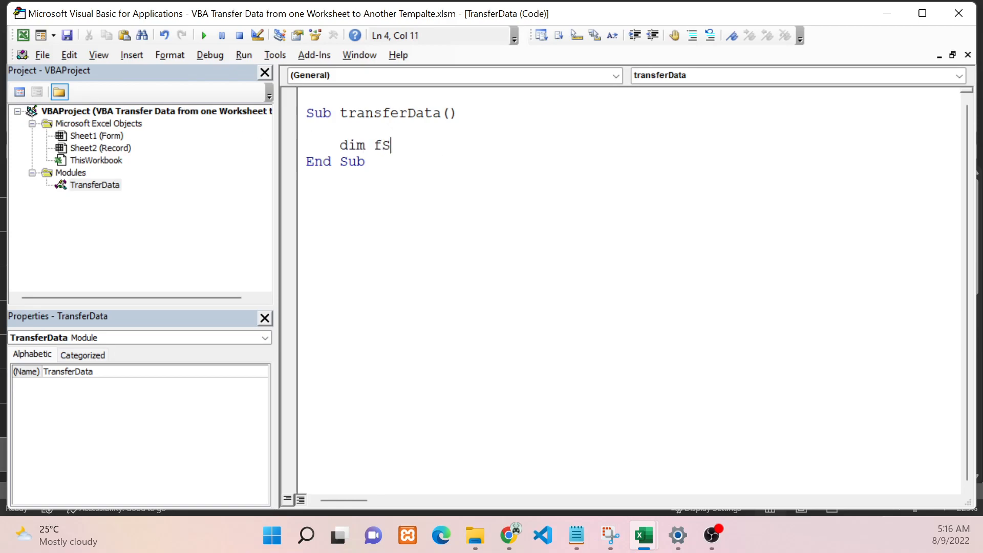
type("H as")
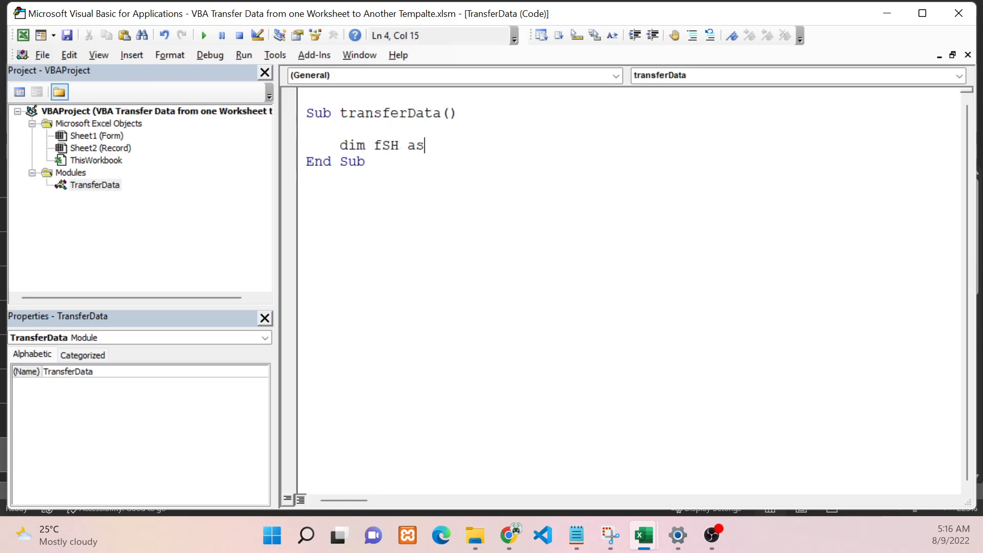
type("Workbook")
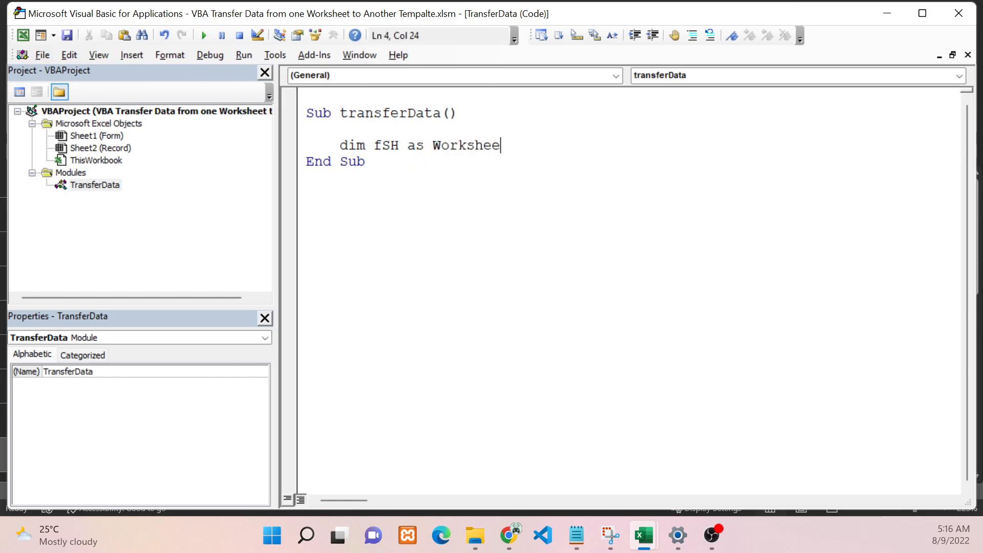
key("Backspace")
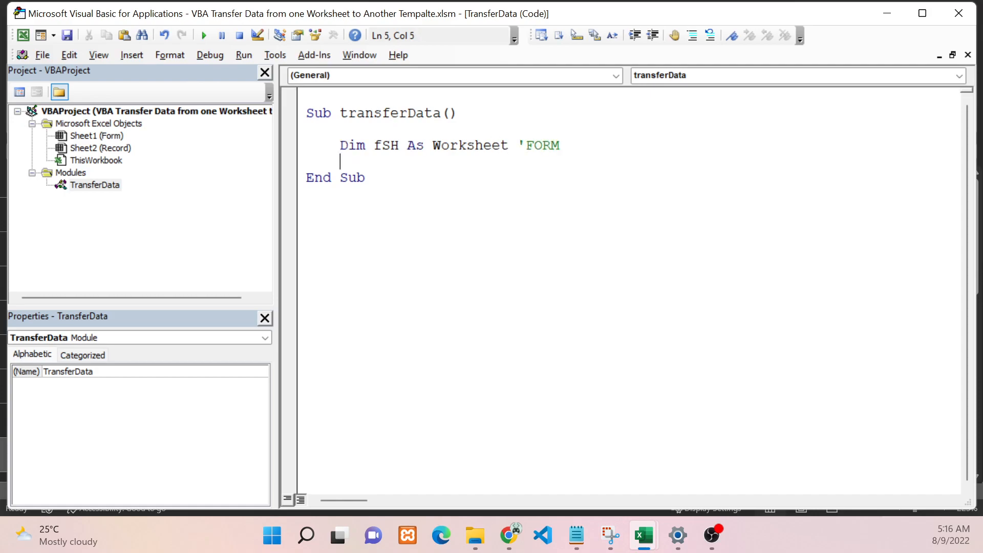
type("dim rsh")
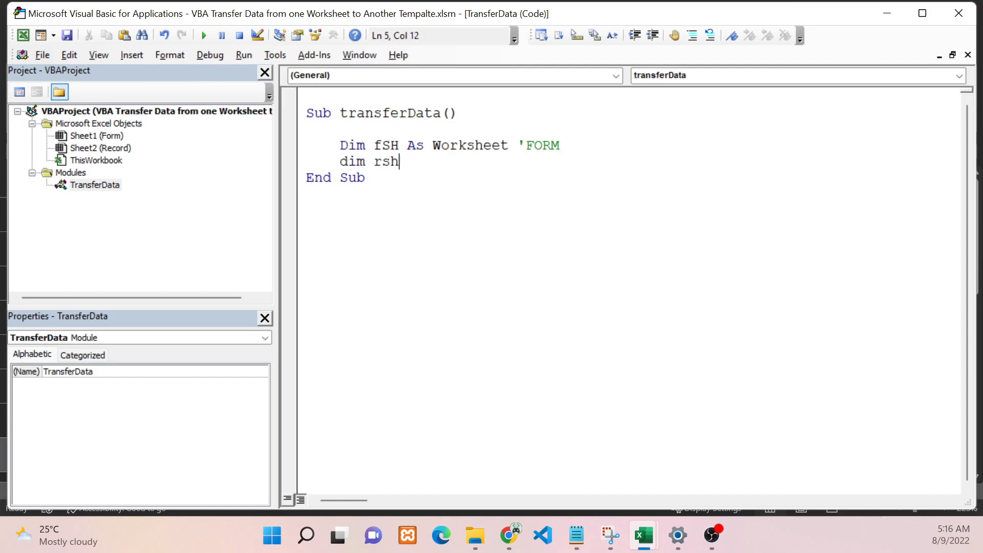
type("as wo")
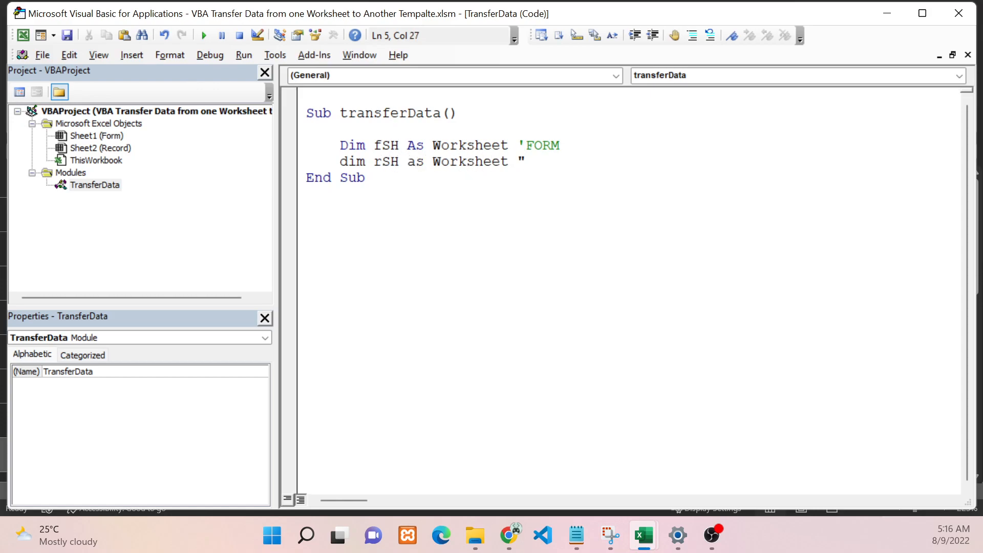
type("R")
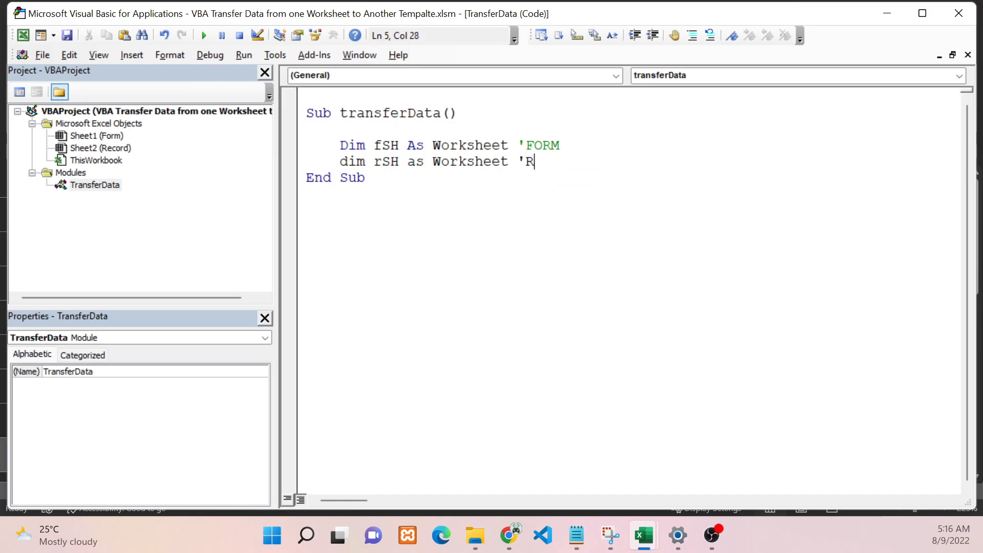
type("ECORD")
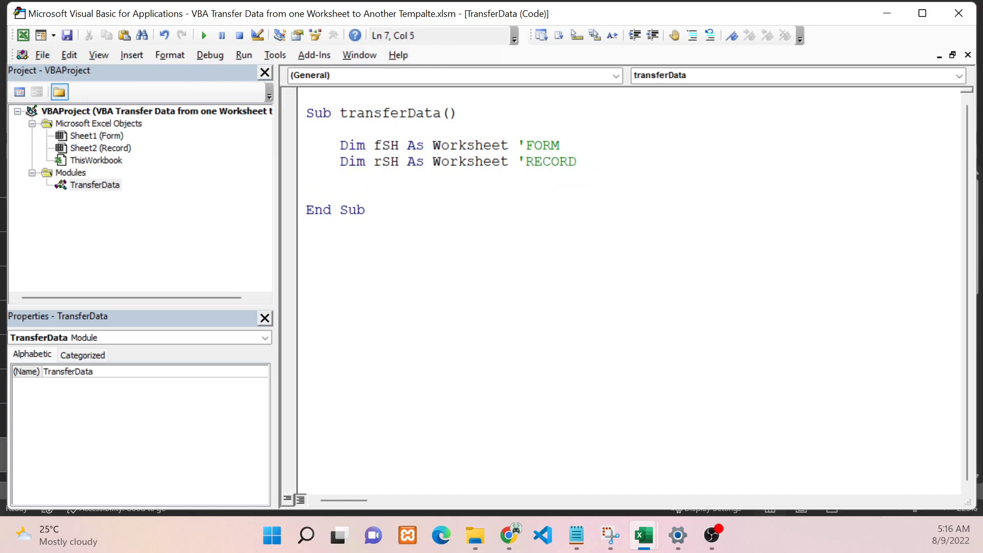
type("'Set the worksheet")
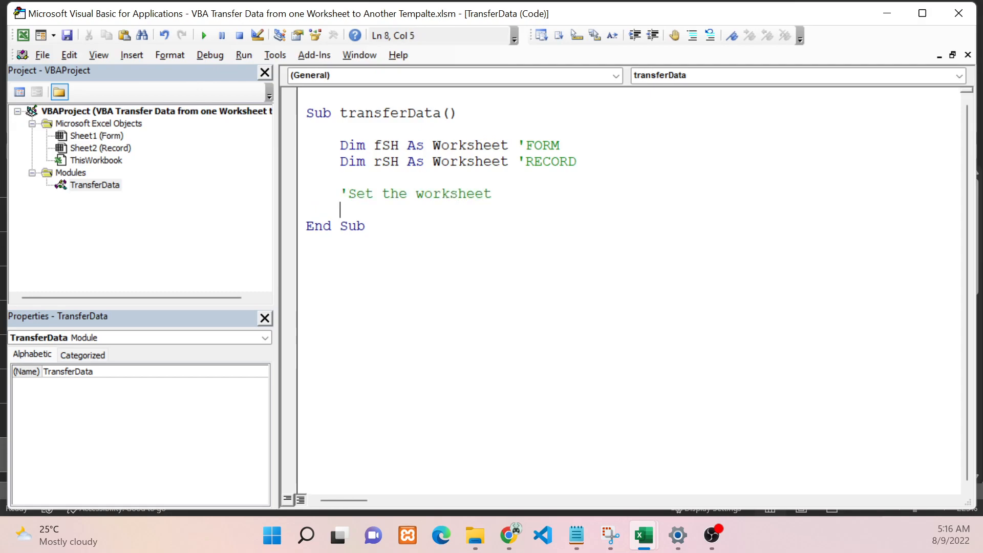
Add Set fSH = ThisWorkbook.Sheets("Form") and Set rSH = ThisWorkbook.Sheets("Record").
type("set fsh")
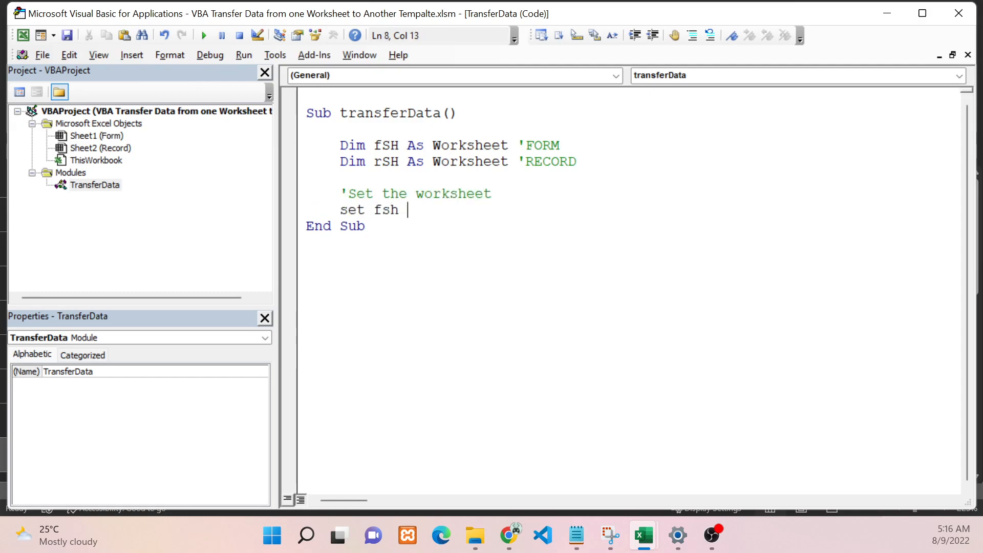
type("= thisworkbok")
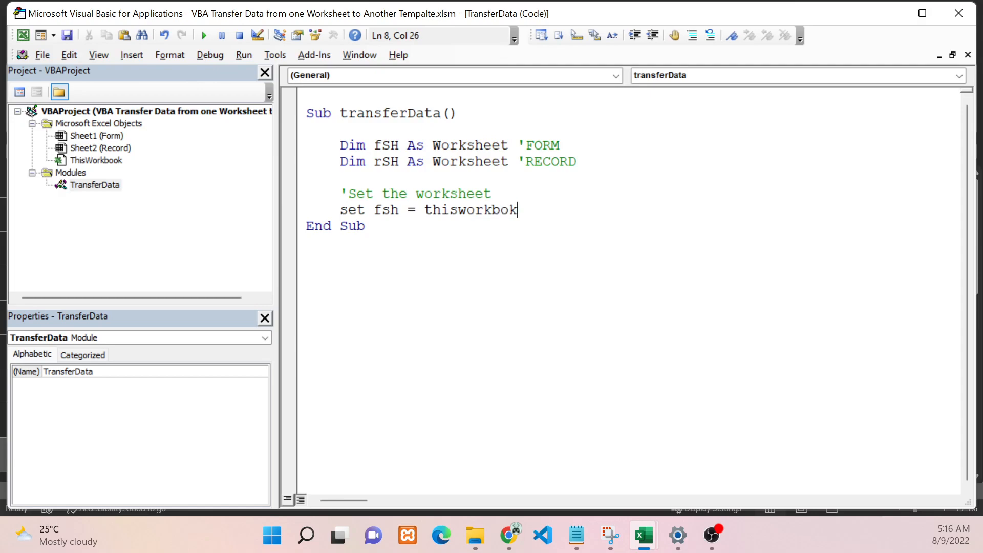
type("k.Sheets9\"")
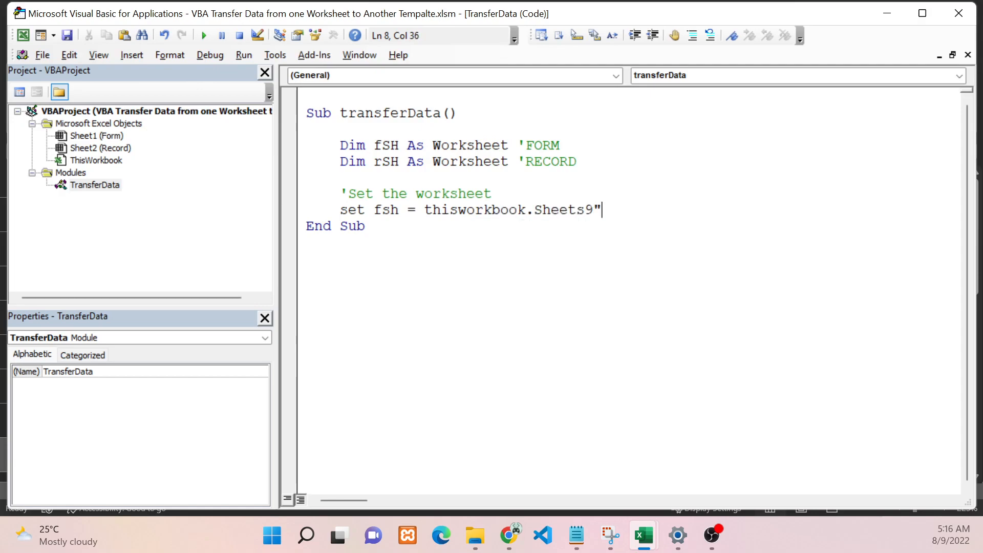
type("(\"Form\"")
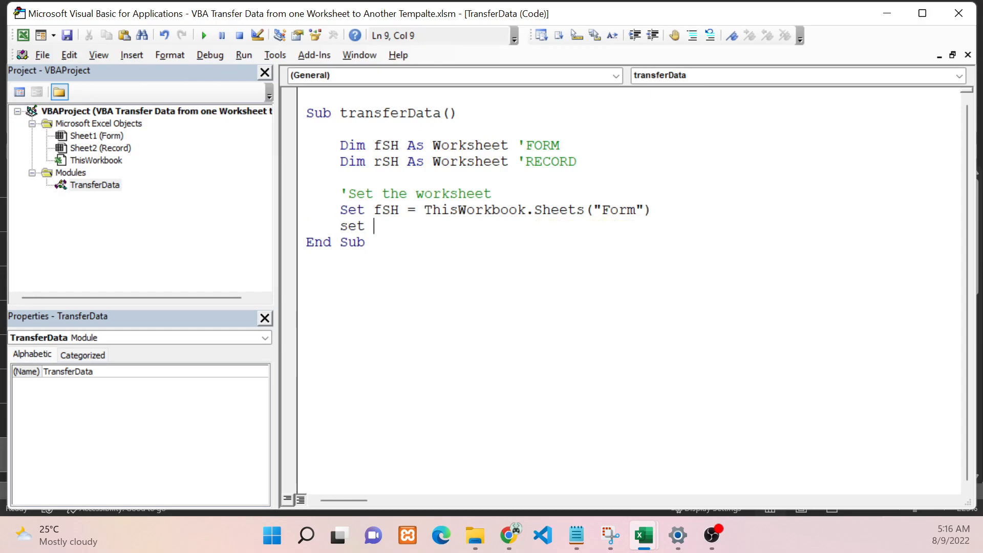
type("rsh = thisworkb")
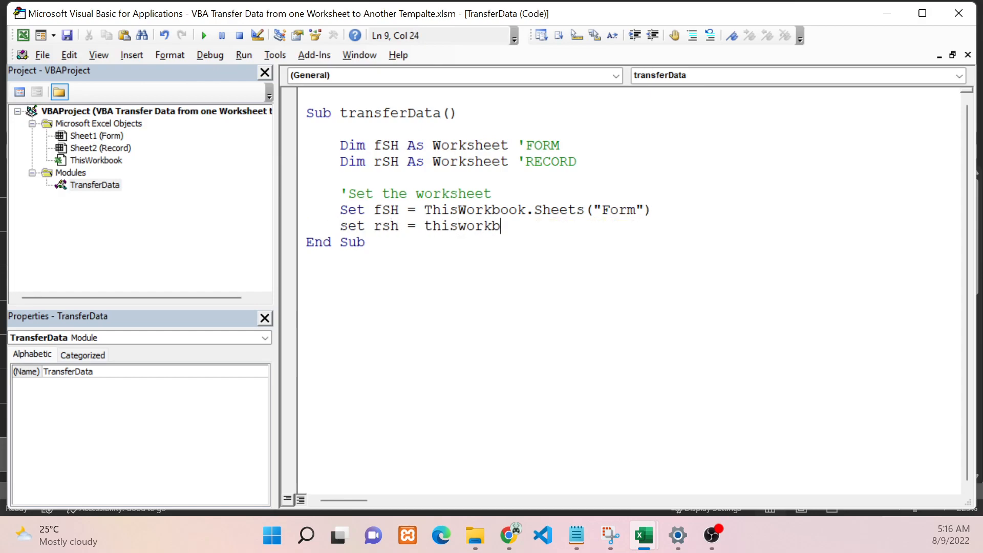
type(".sh")
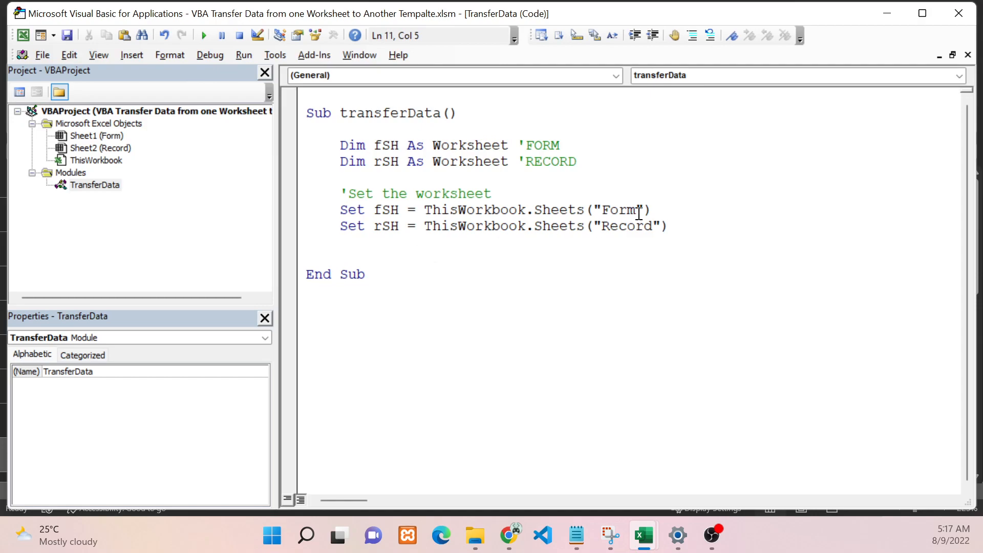
Highlight the fSH and rSH variable names in the Set lines, then deselect them.
left_click(670, 225)
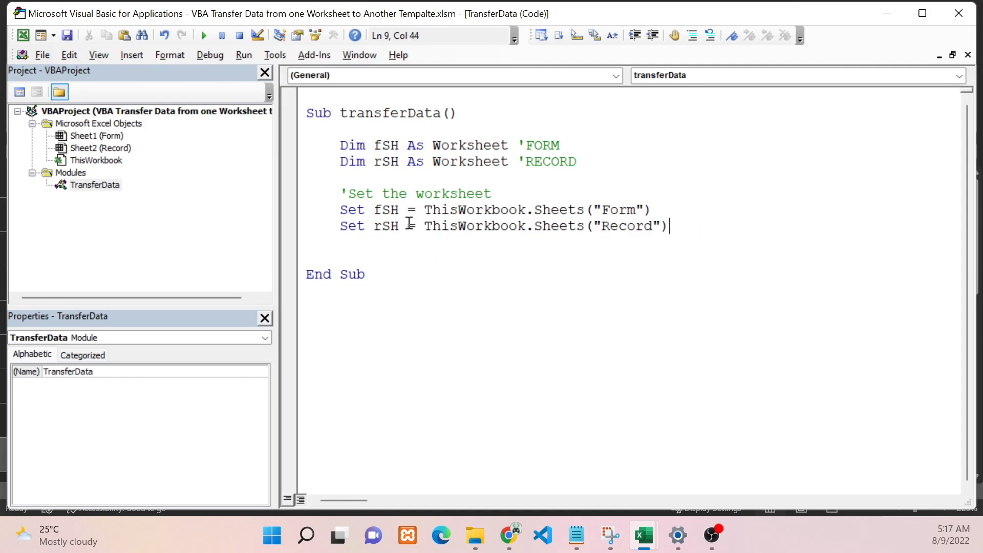
double_click(385, 209)
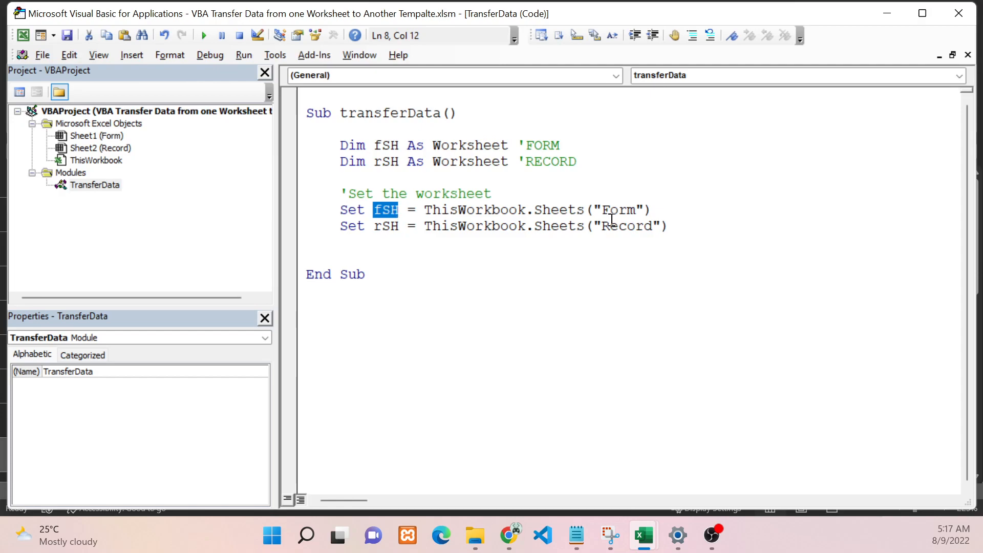
mouse_move(387, 226)
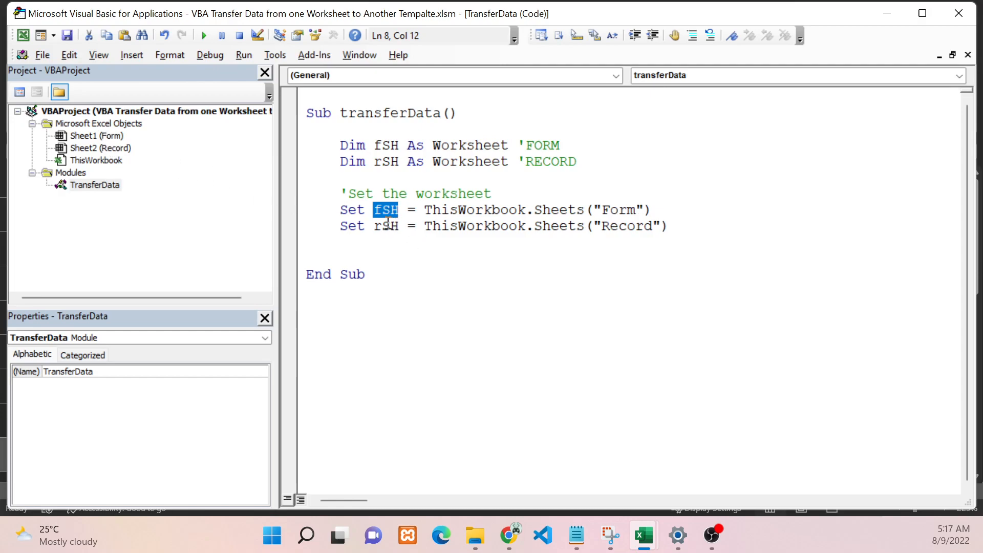
double_click(386, 226)
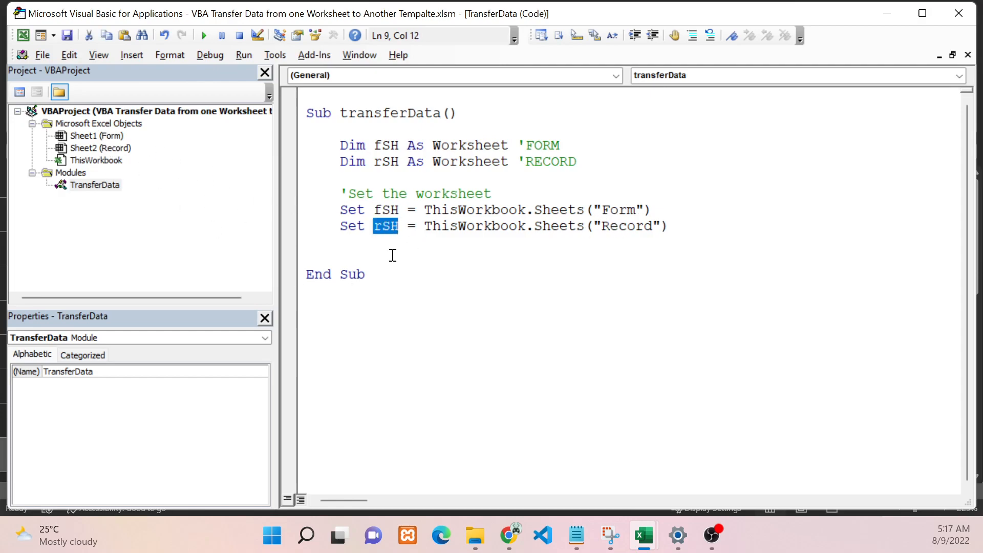
left_click(445, 321)
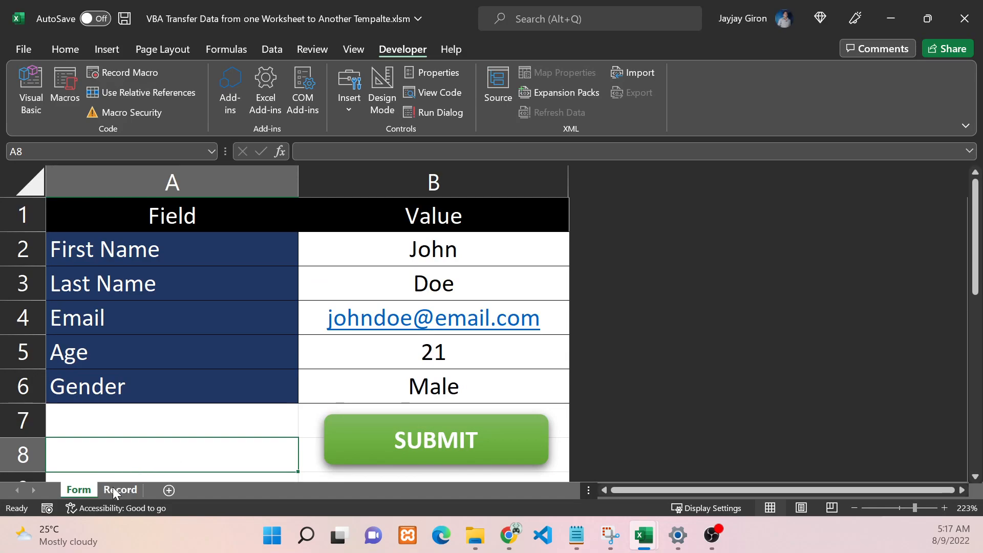
View the empty Record table, go back to the Form sheet, and reopen the VBA editor.
left_click(120, 489)
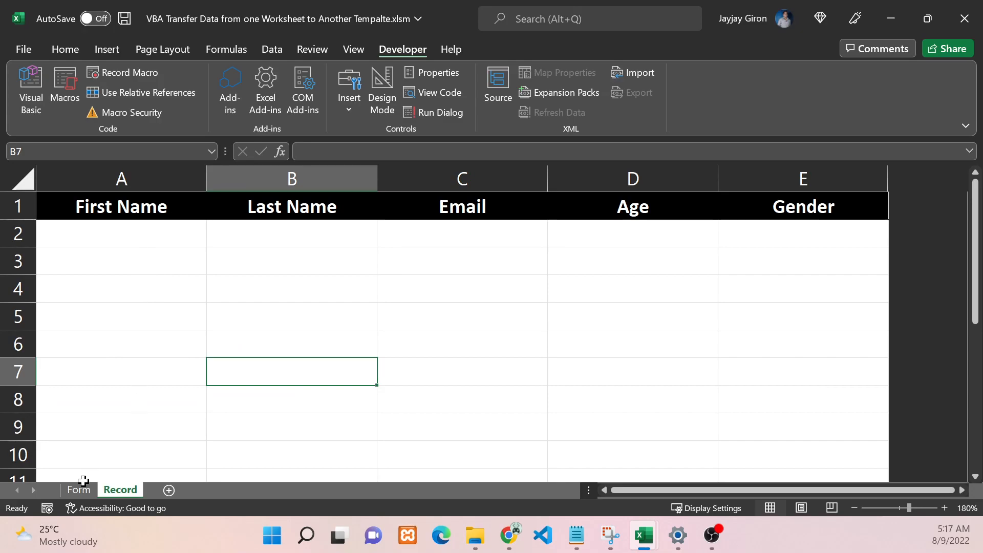
left_click(79, 490)
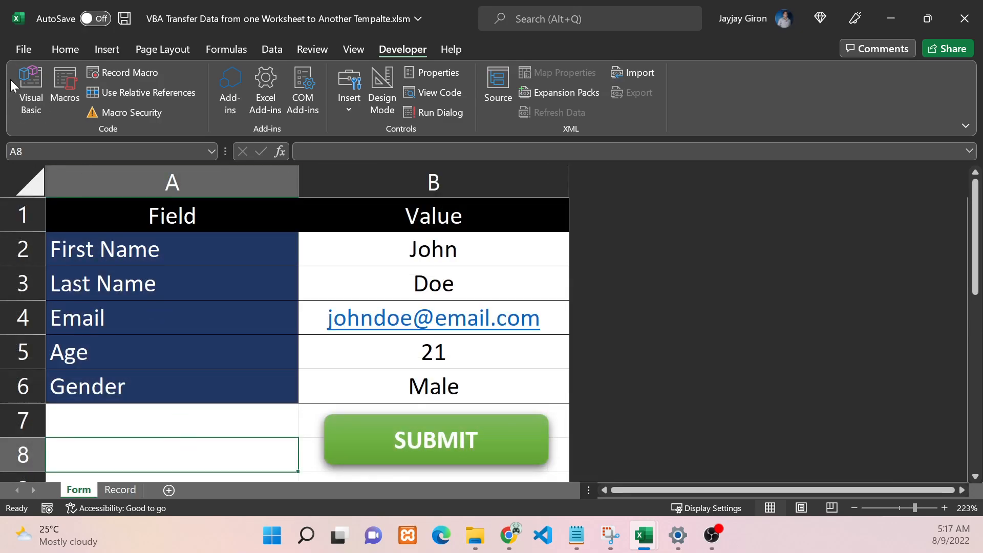
left_click(30, 91)
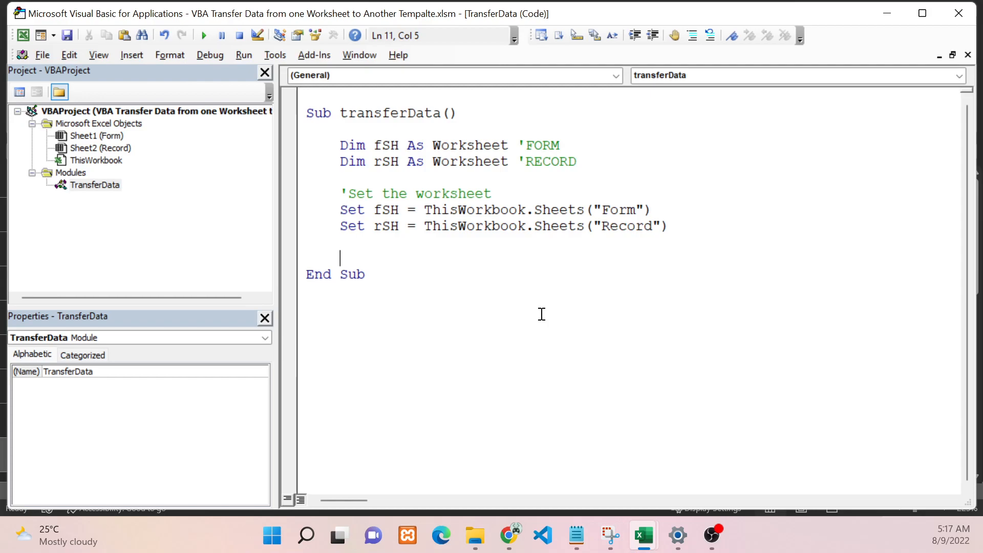
Add a 'Get the last row in Record' comment and declare the nextRow variable.
type("'Get the las")
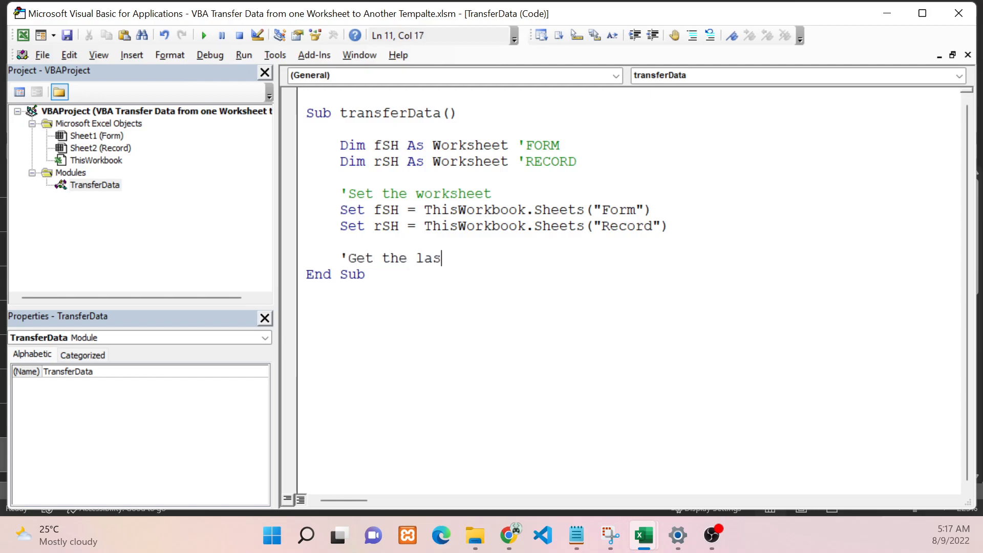
type("t")
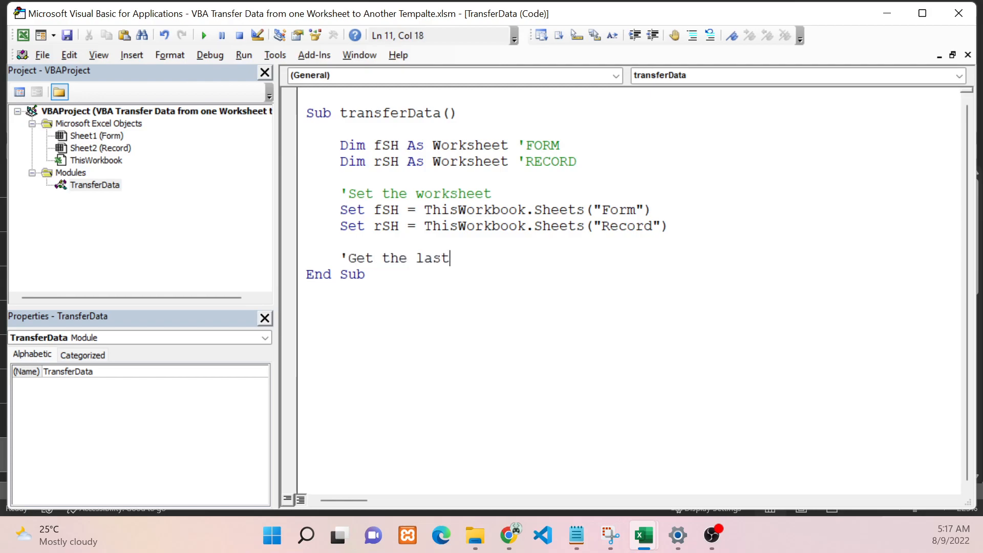
type("next availabl")
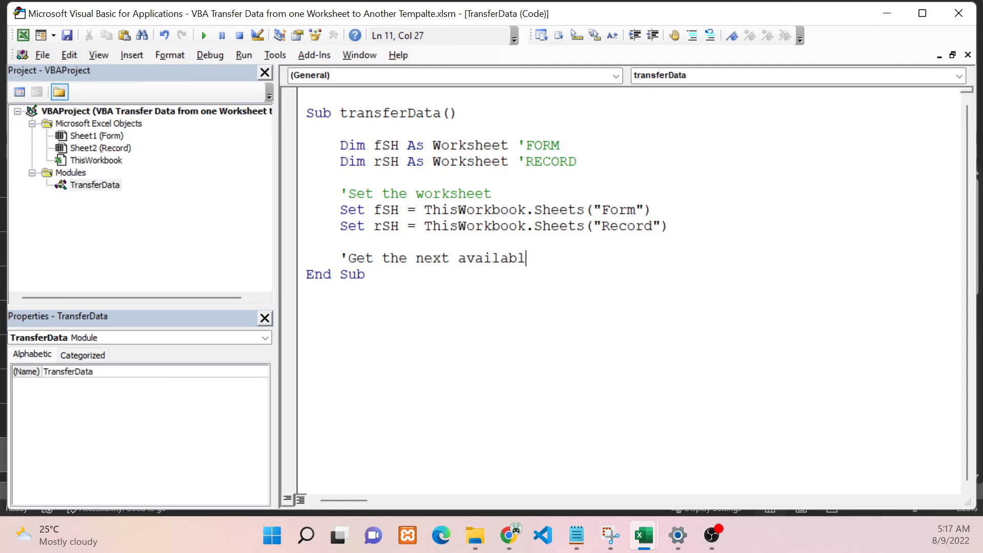
type("e row in Record sheet")
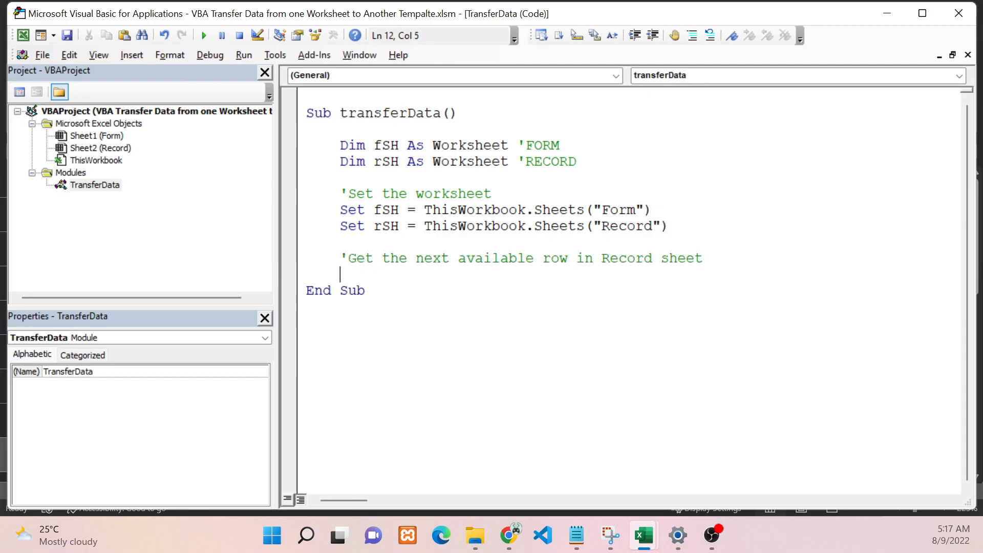
type("dim nex")
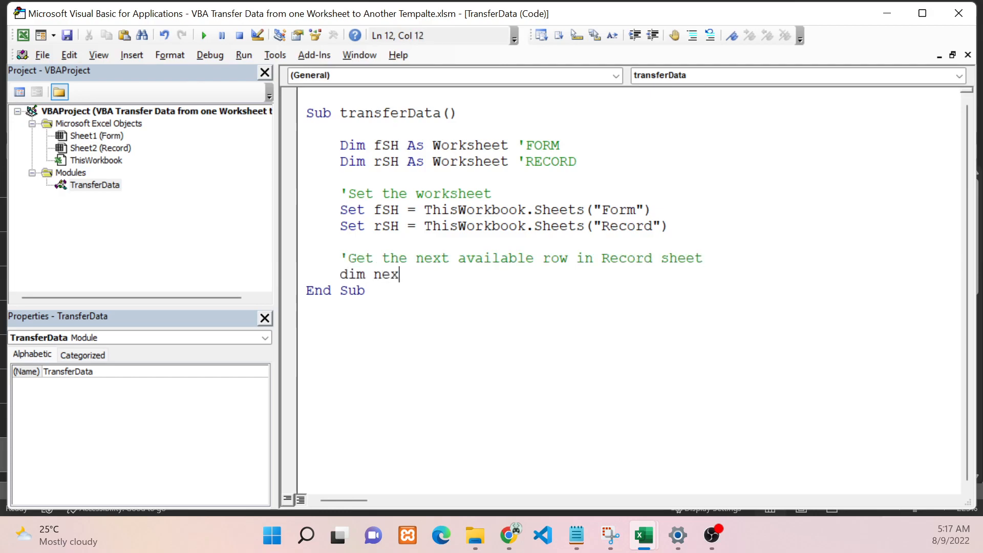
type("tRow as in")
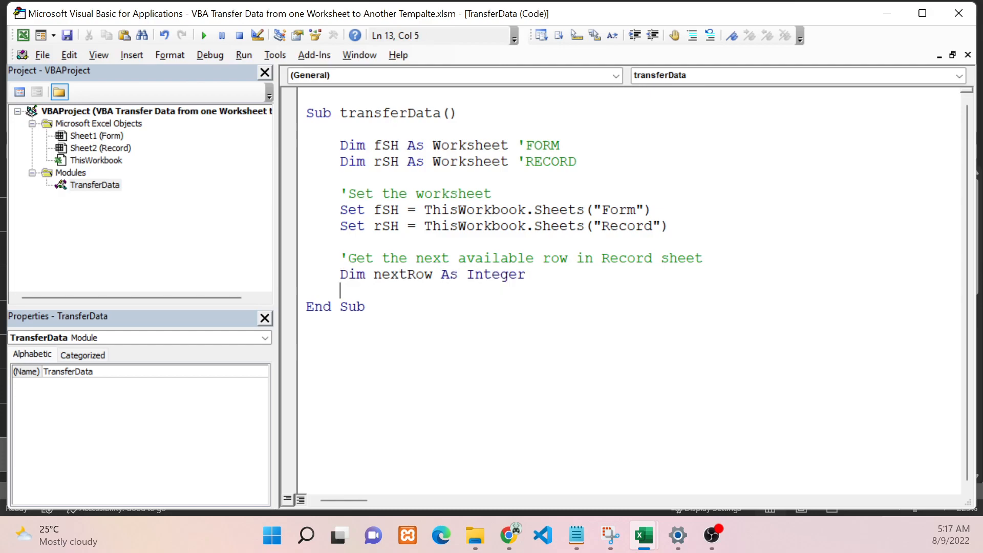
key("Return")
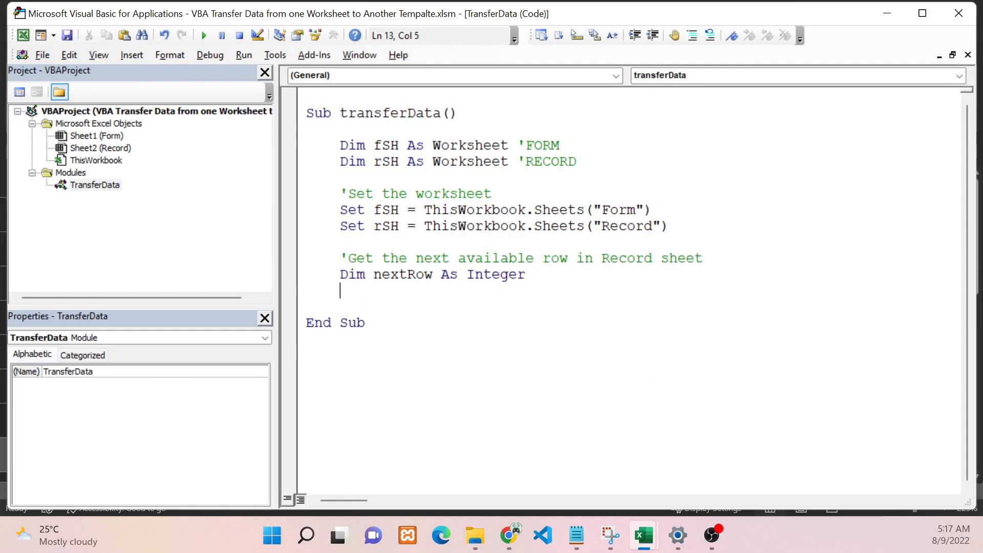
Assign nextRow = rSH.Range("A" & Rows.Count).End(xlUp).Row + 1.
type("nextrow =")
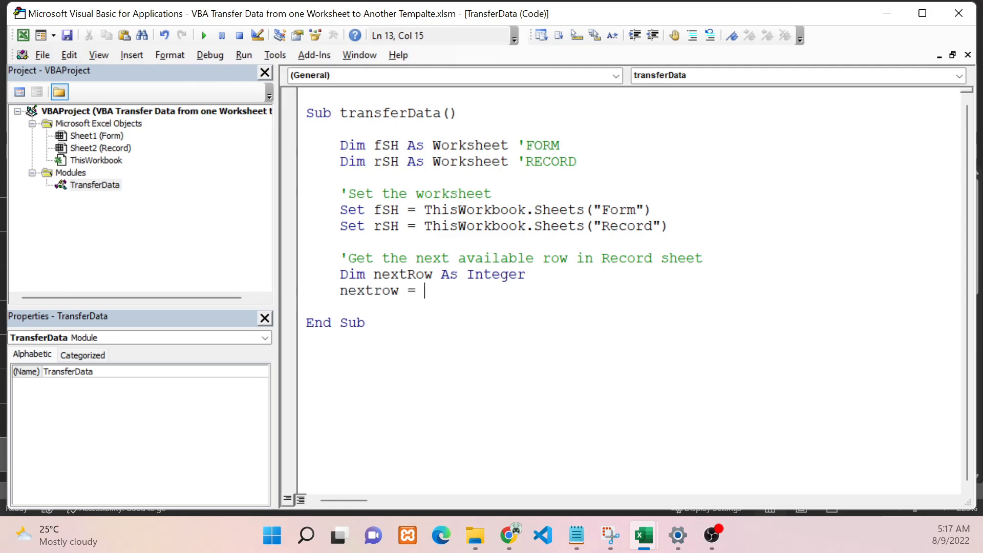
type("rsh")
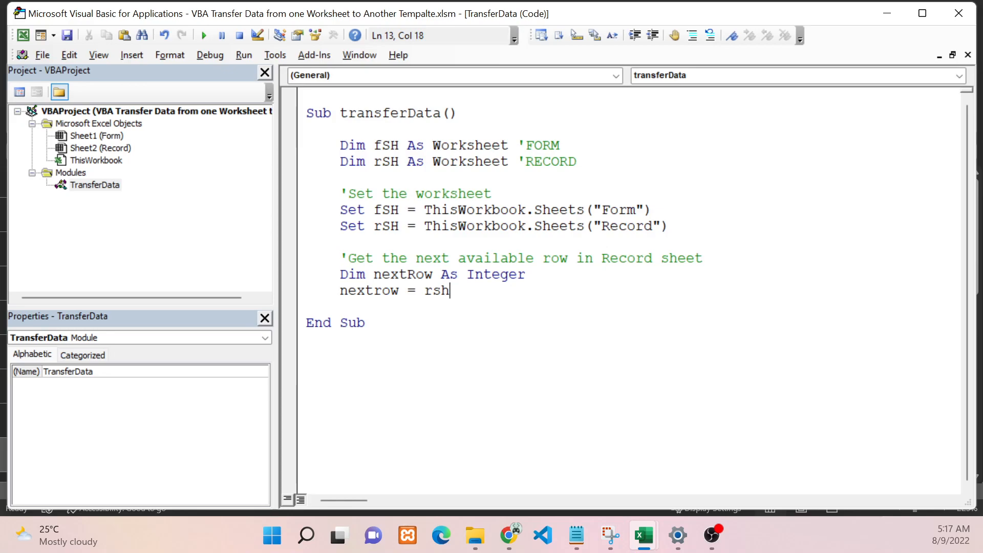
type(".ran")
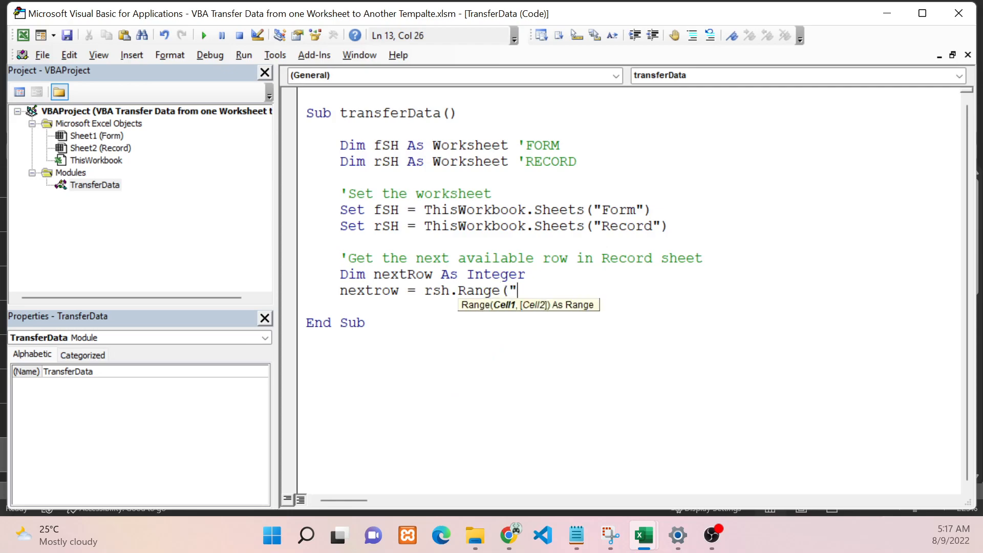
type("A\"")
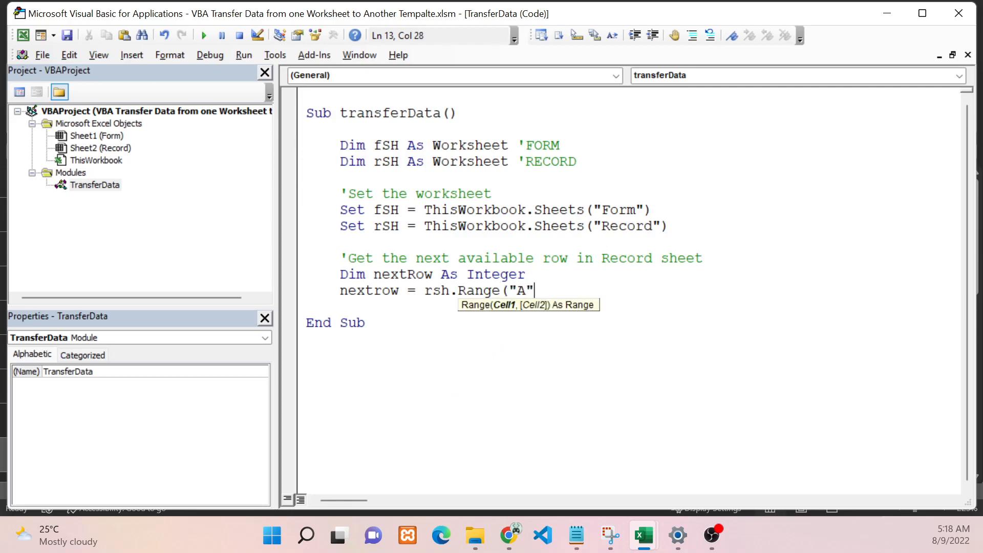
type("& rows")
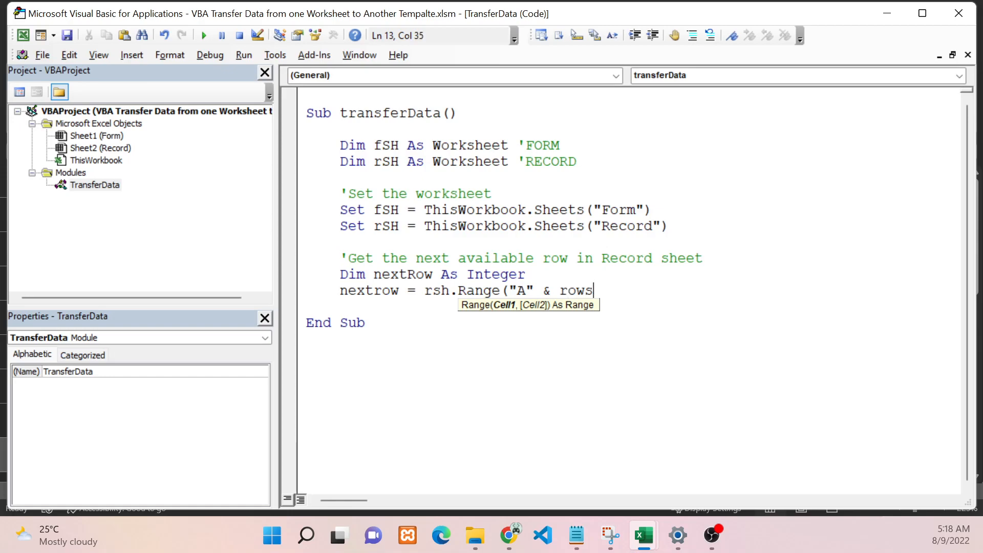
type(".Count).end")
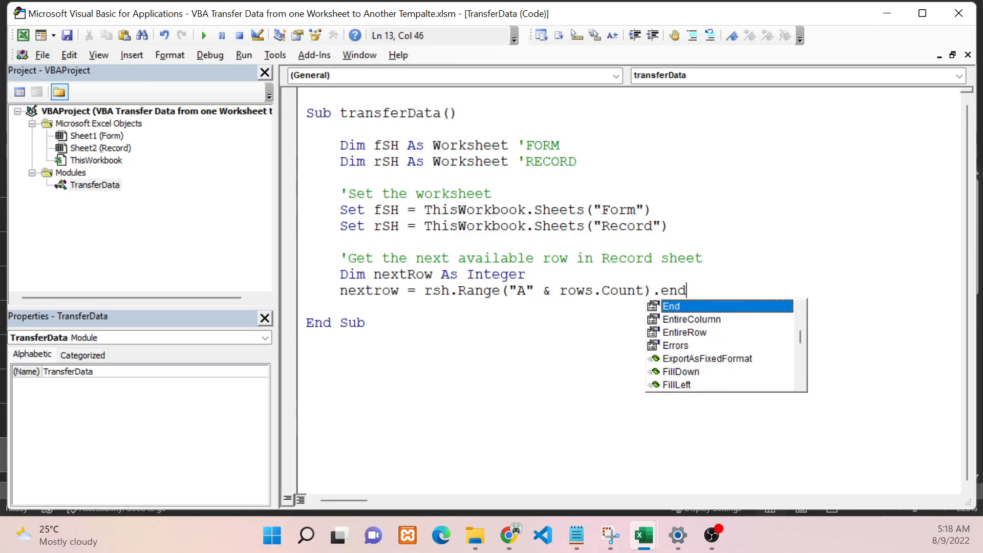
type("(xlUp")
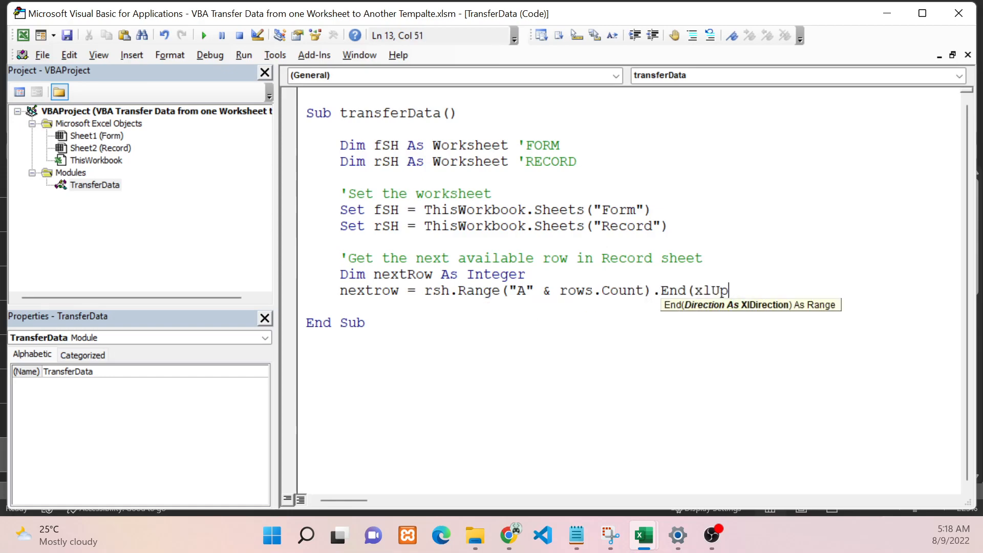
type(").Row +")
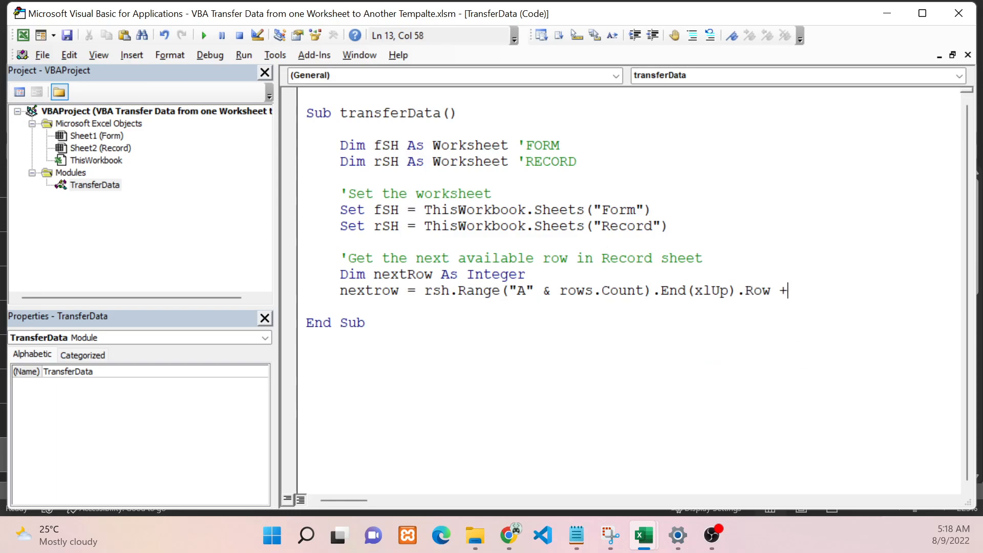
key("Return")
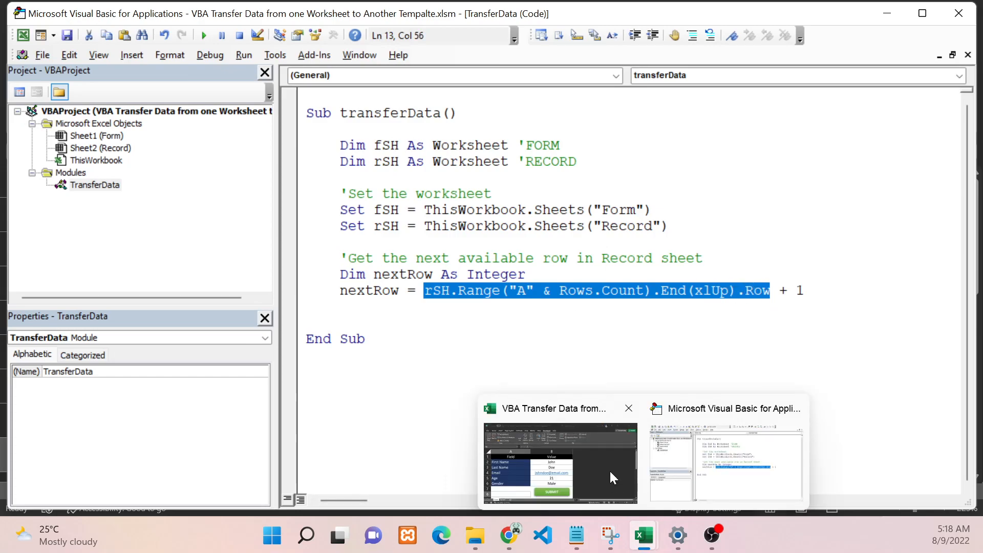
left_click(559, 462)
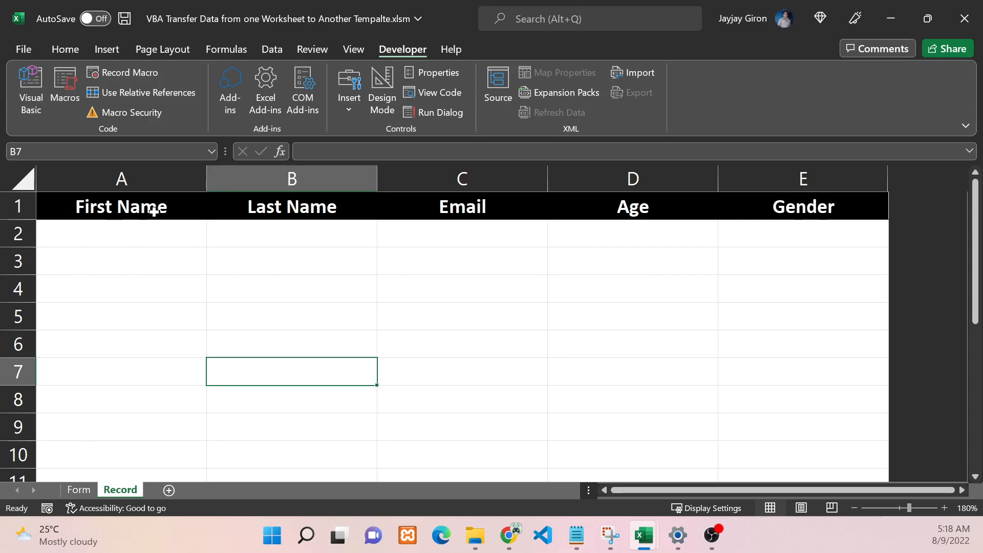
left_click(120, 343)
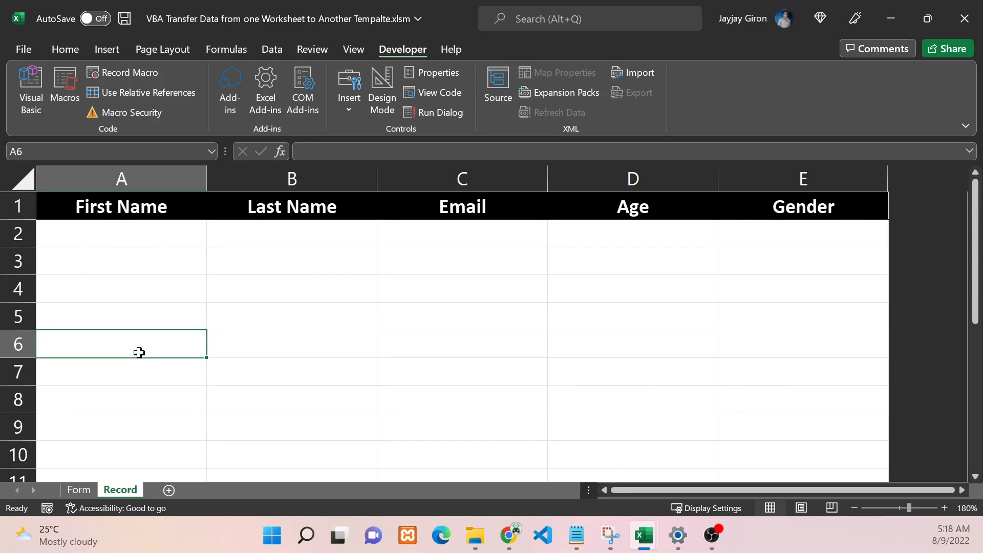
type("dfdf")
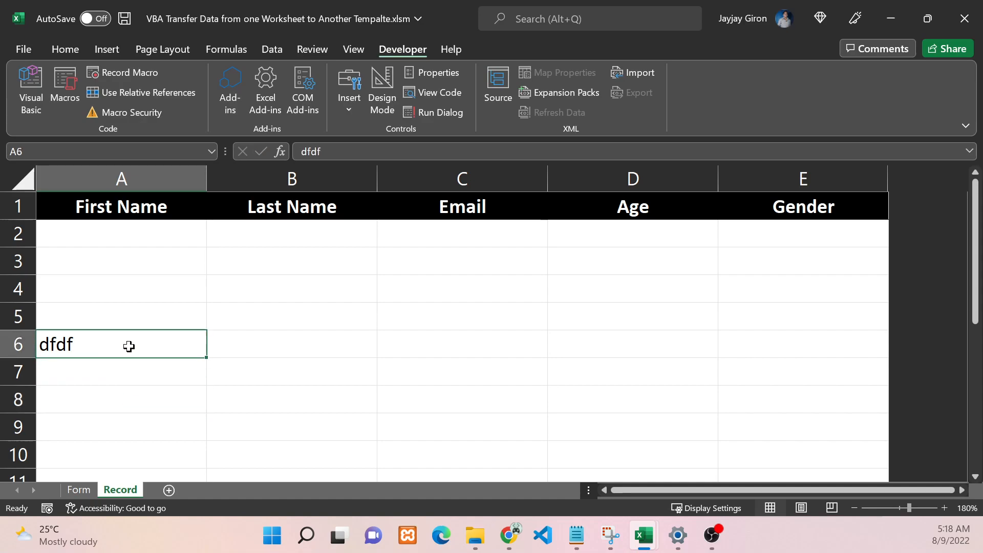
mouse_move(100, 347)
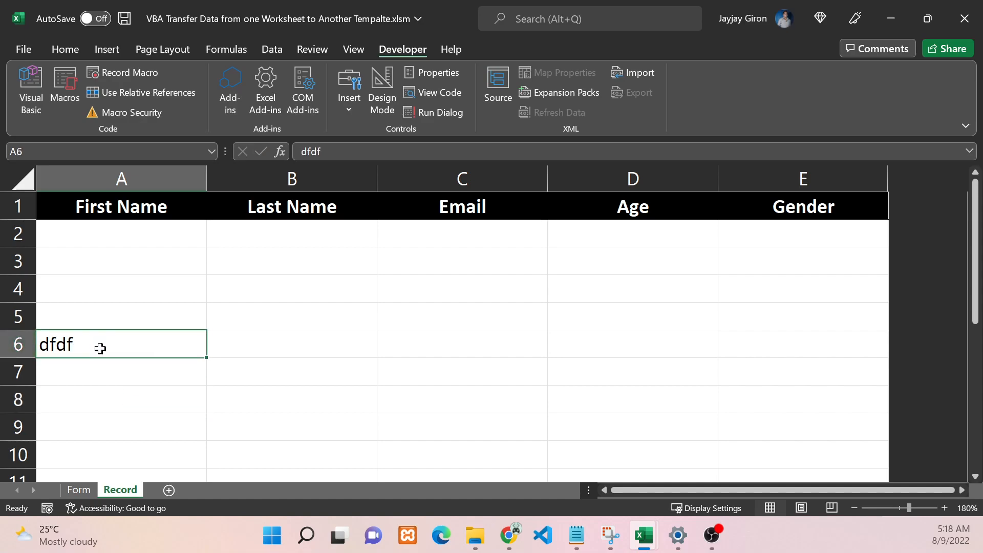
mouse_move(91, 345)
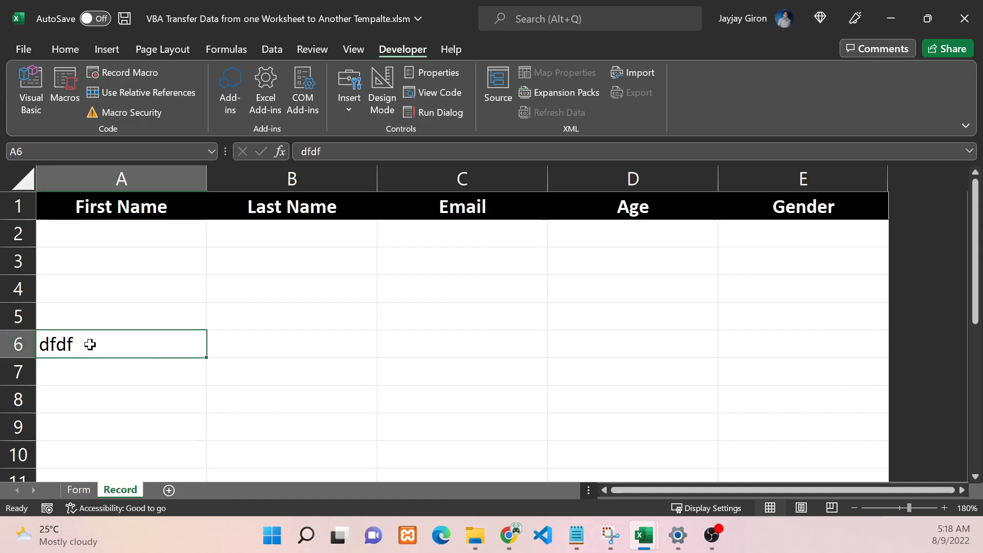
key("Delete")
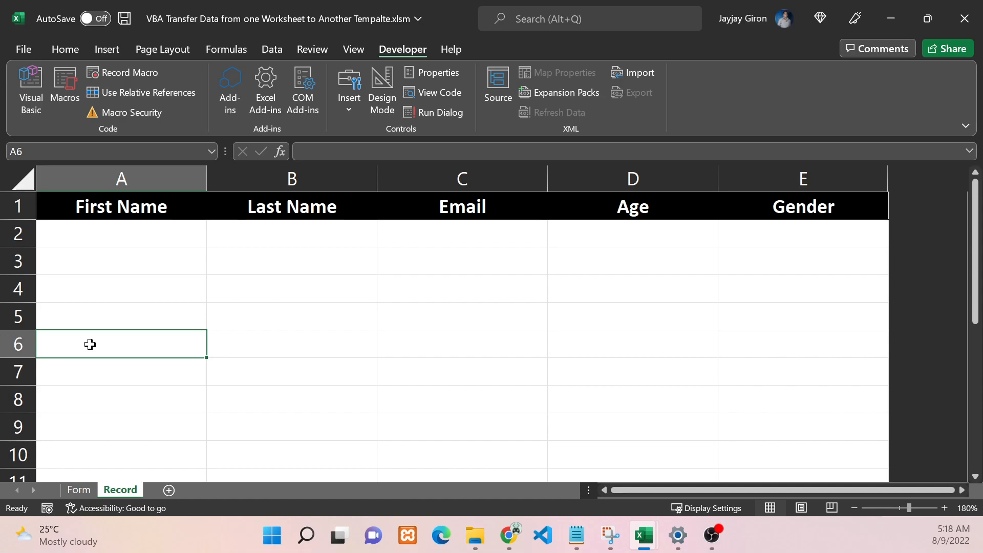
mouse_move(131, 360)
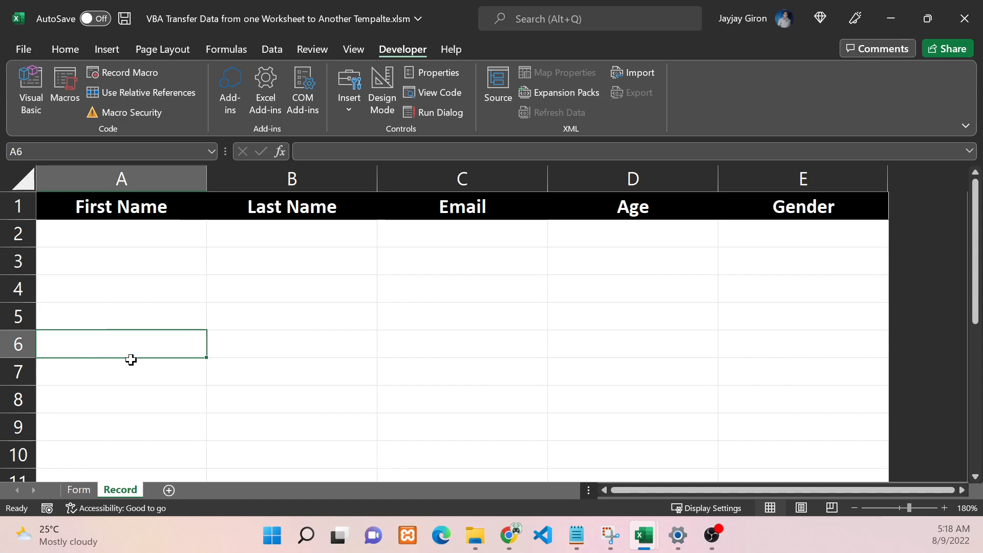
mouse_move(131, 370)
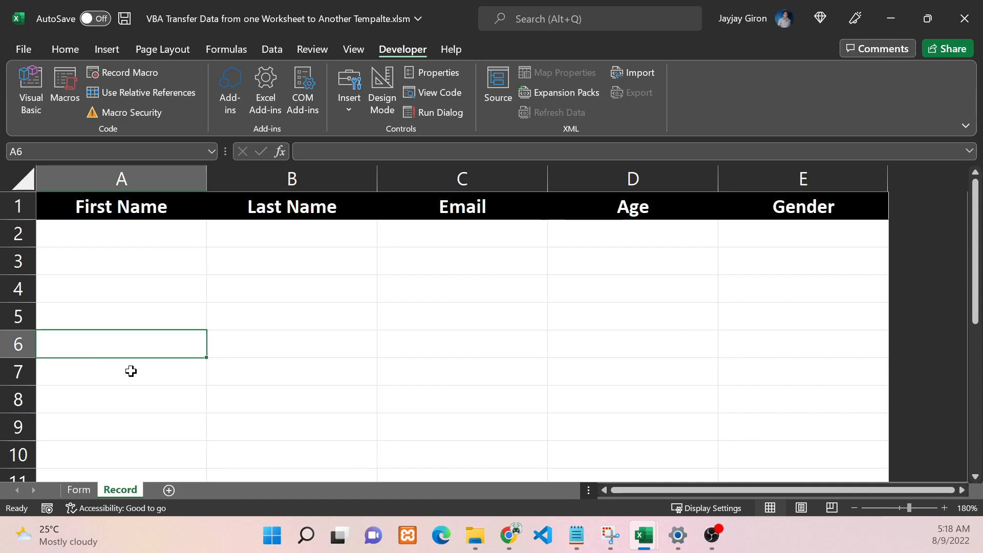
left_click(30, 87)
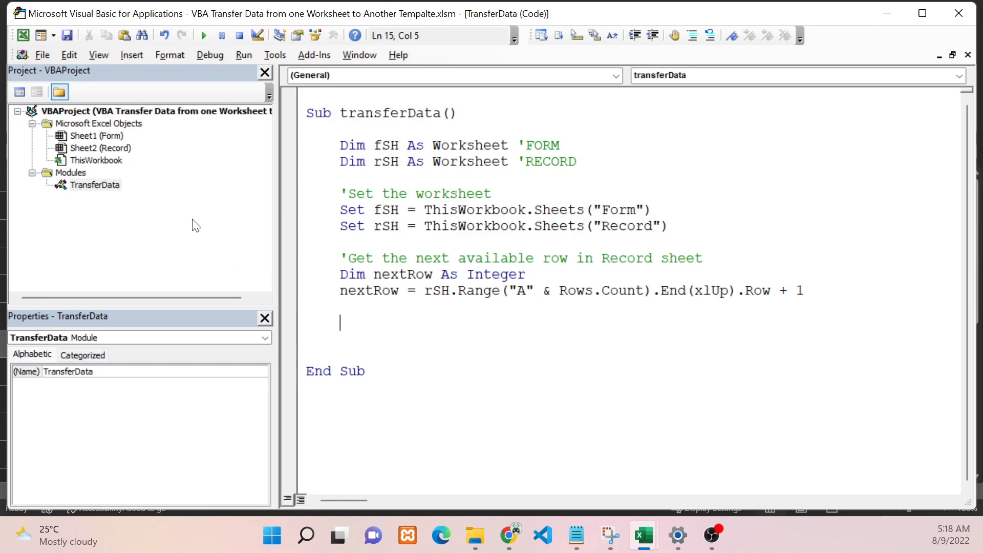
mouse_move(447, 373)
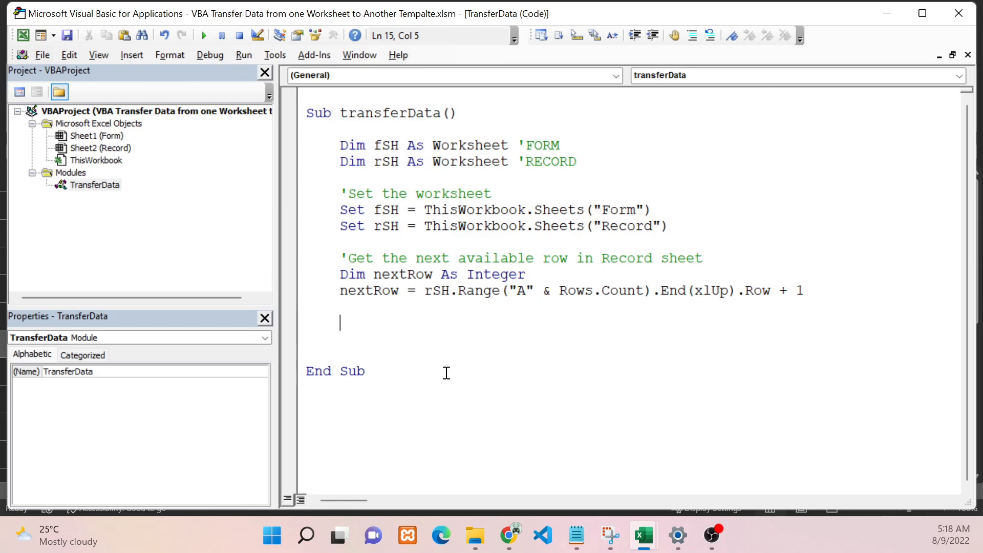
mouse_move(413, 340)
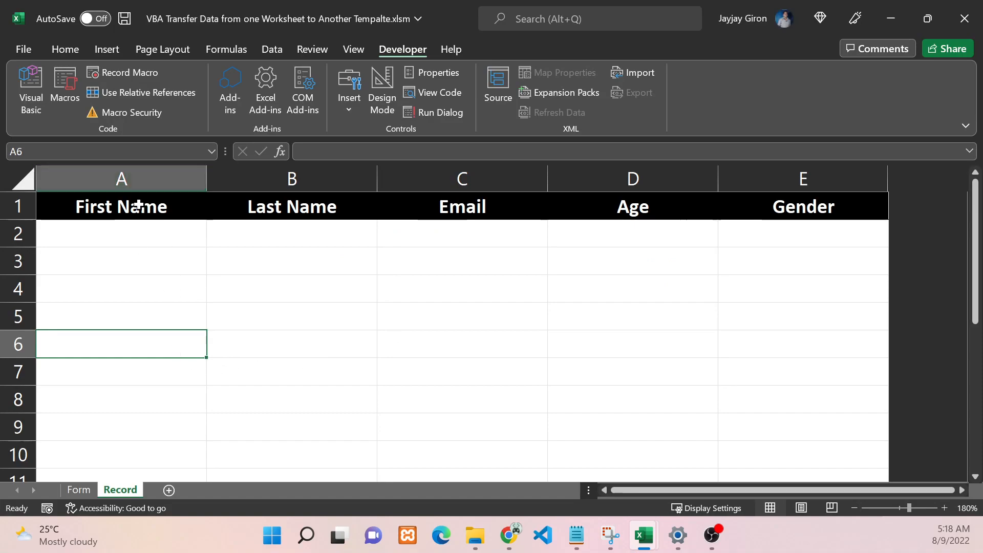
left_click(78, 490)
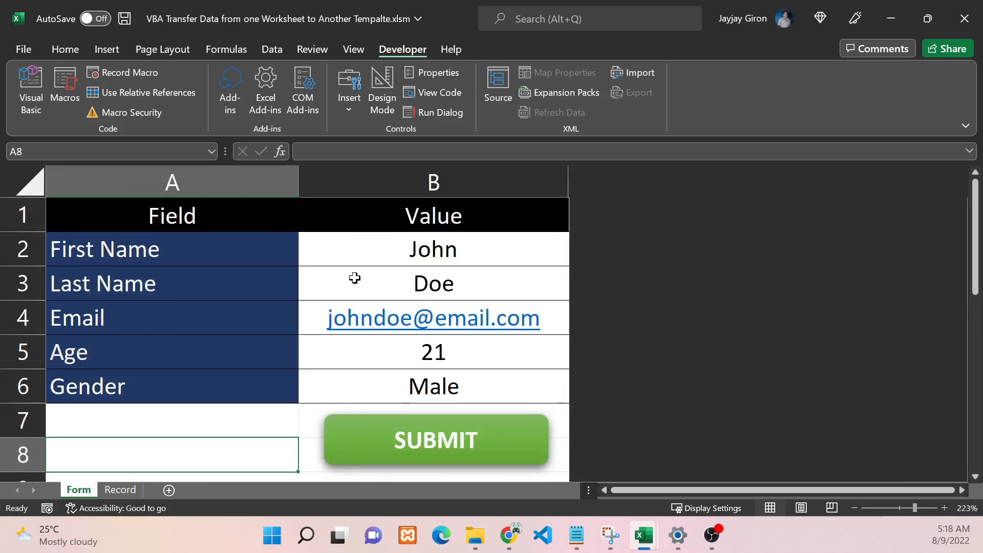
left_click(120, 489)
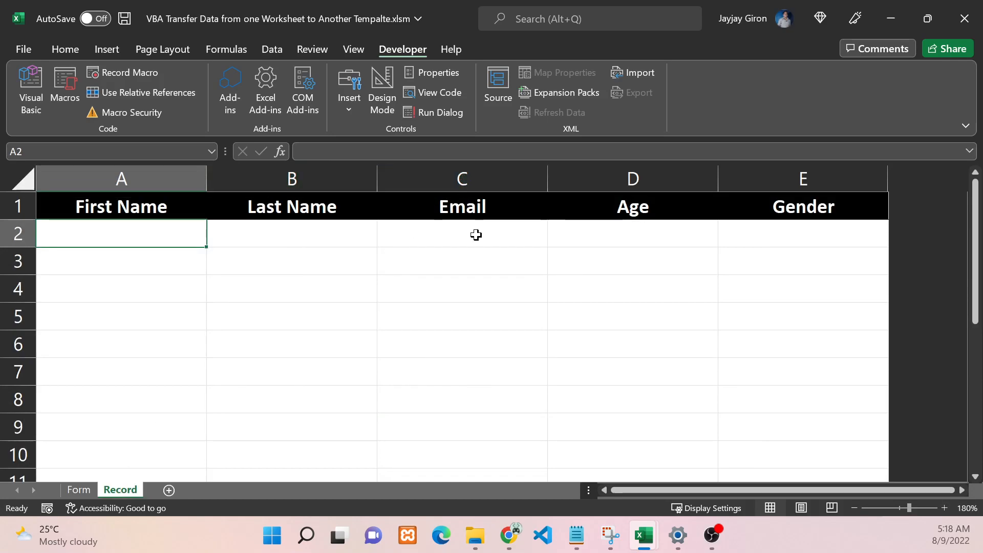
left_click(462, 371)
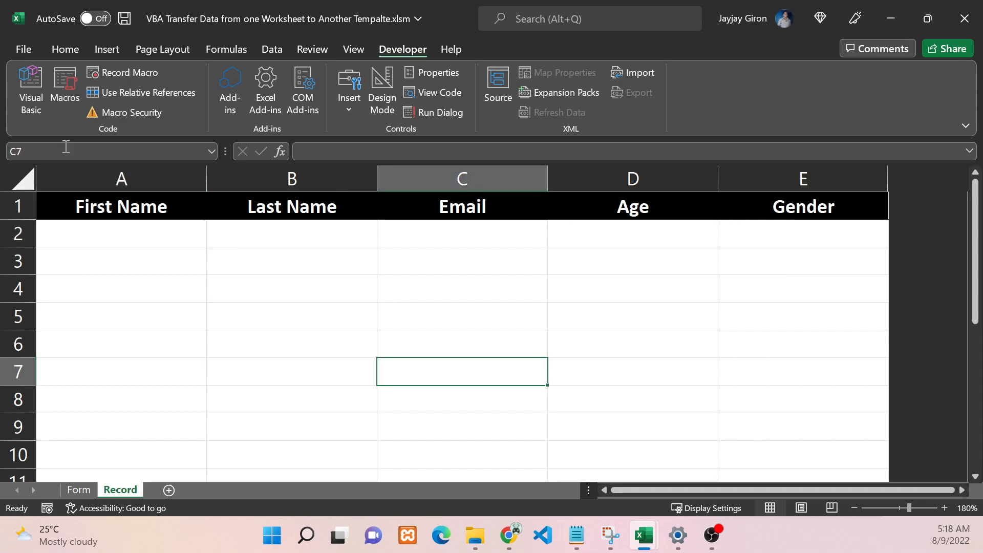
left_click(31, 87)
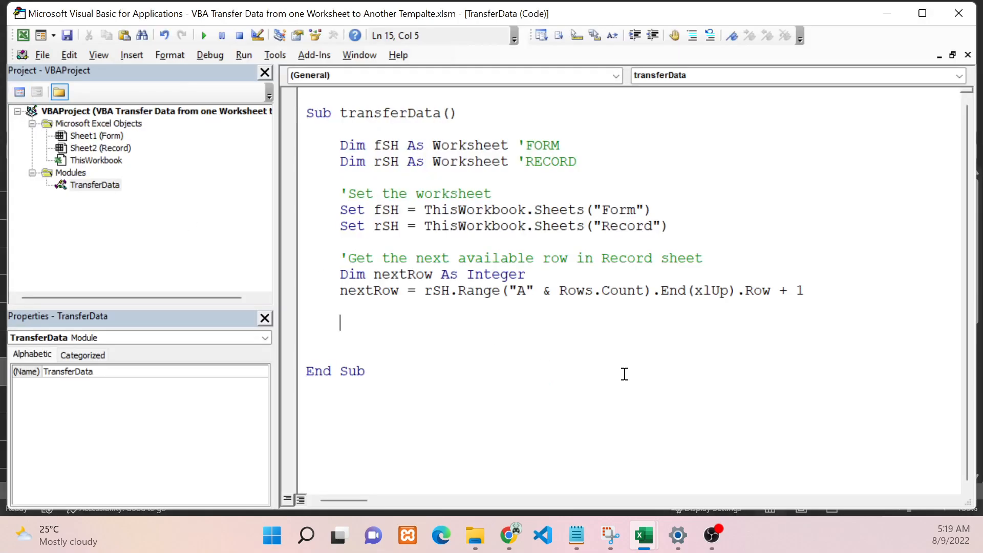
Type rSH.Range("A" & nextRow).Value = fSH.Range("B2").Value to copy B2 into column A.
type("rsh.Range")
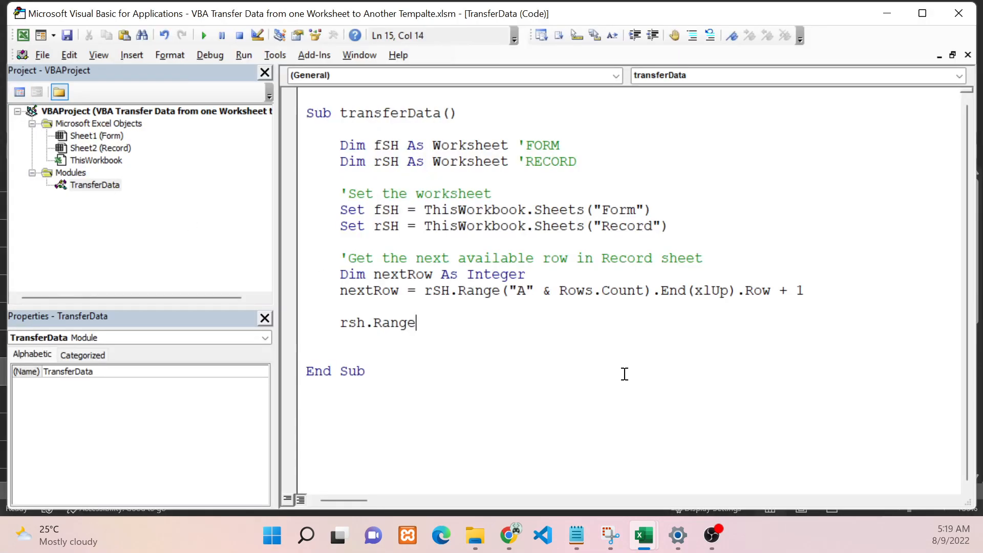
type("(\"A")
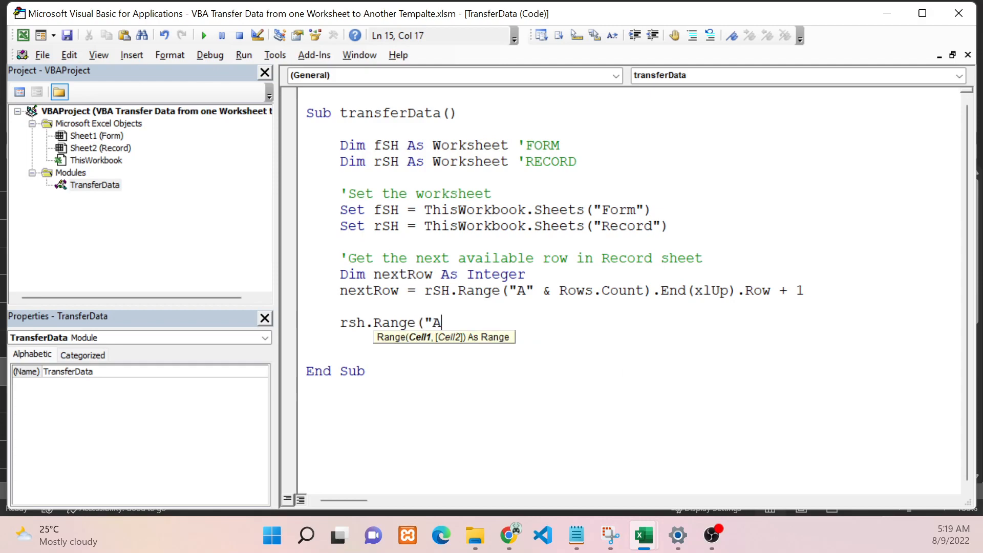
type("\" &")
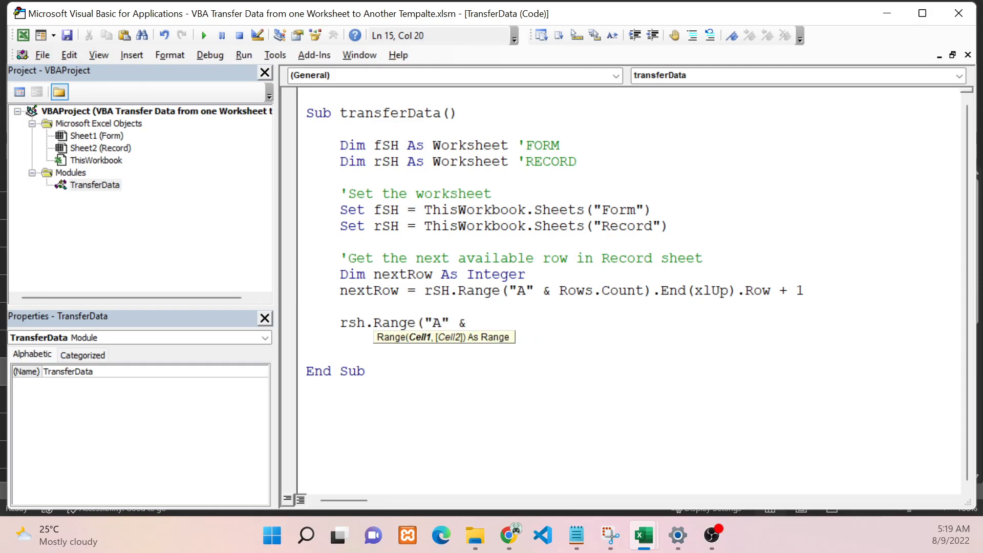
type("nex")
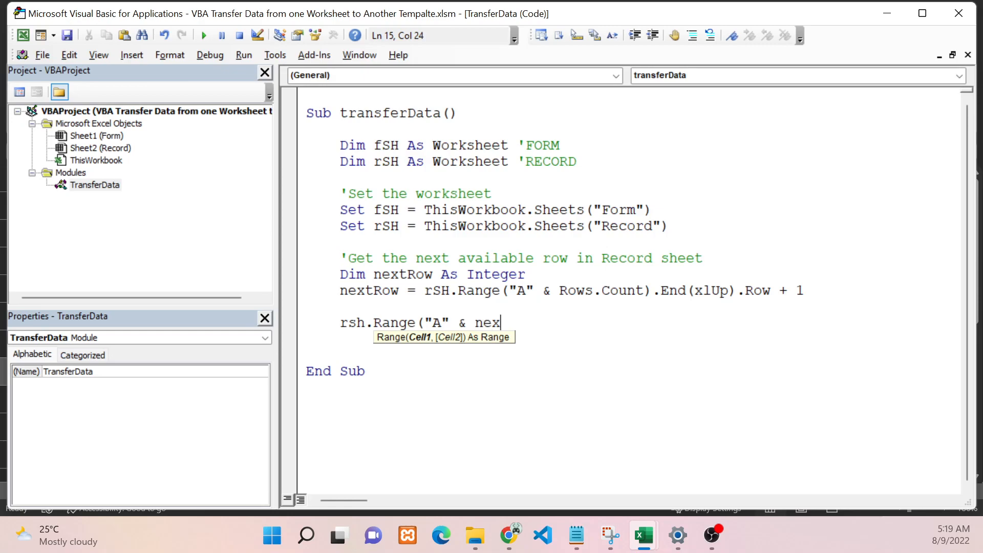
type("trow)")
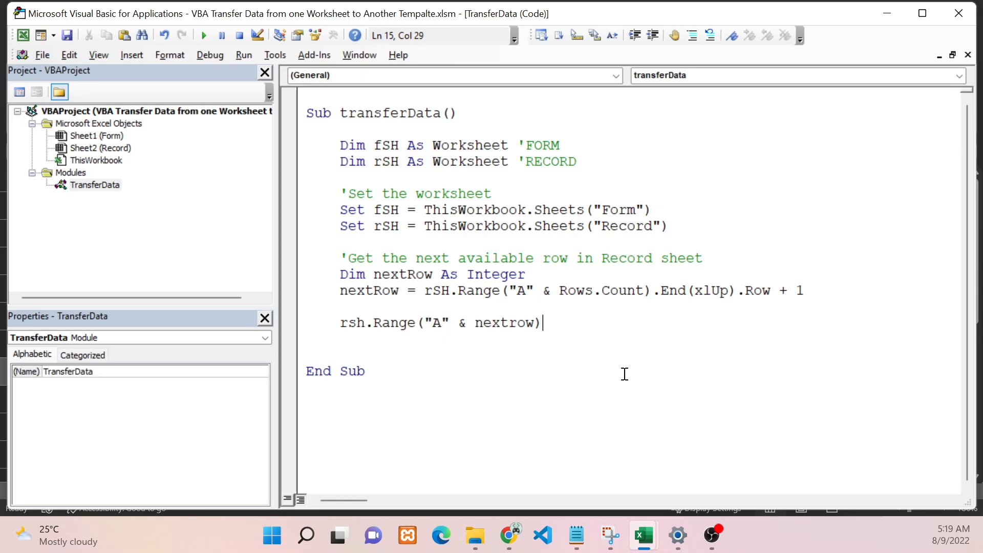
type(".value")
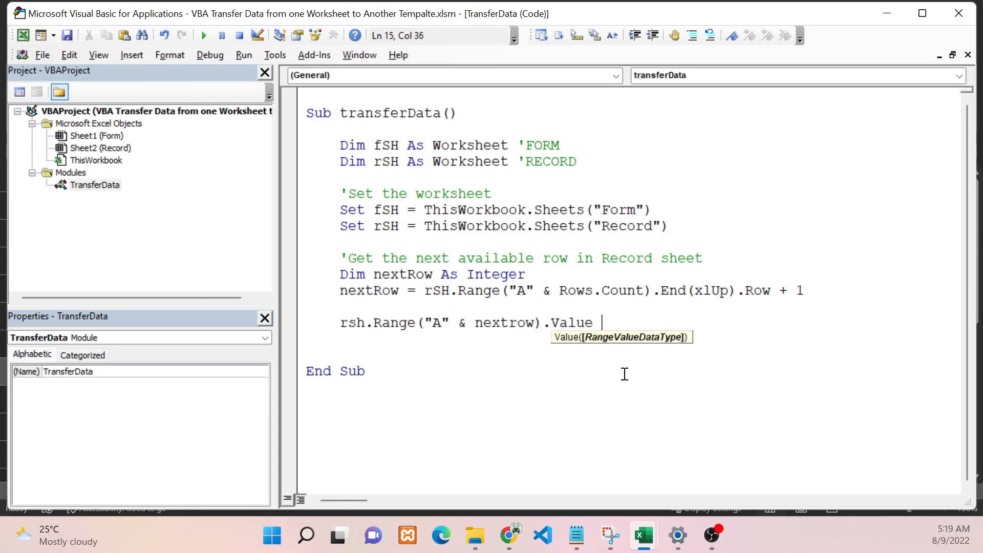
type("= fsh")
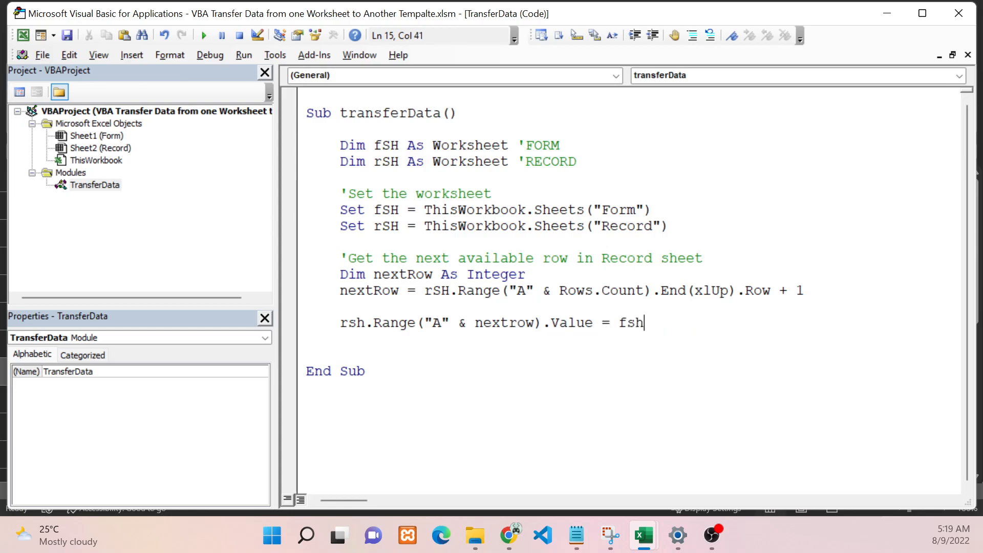
type(".r")
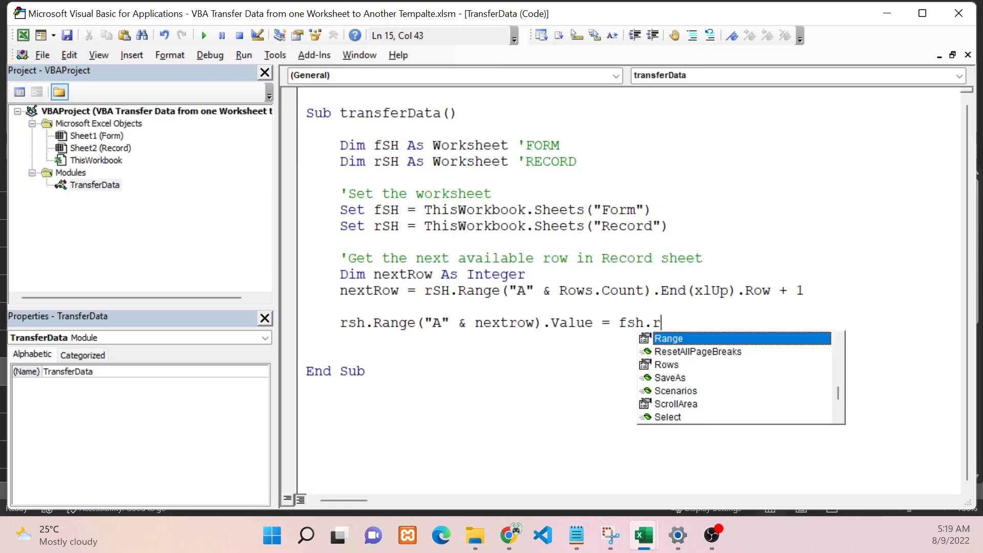
type("ange(\"B2\"0.va")
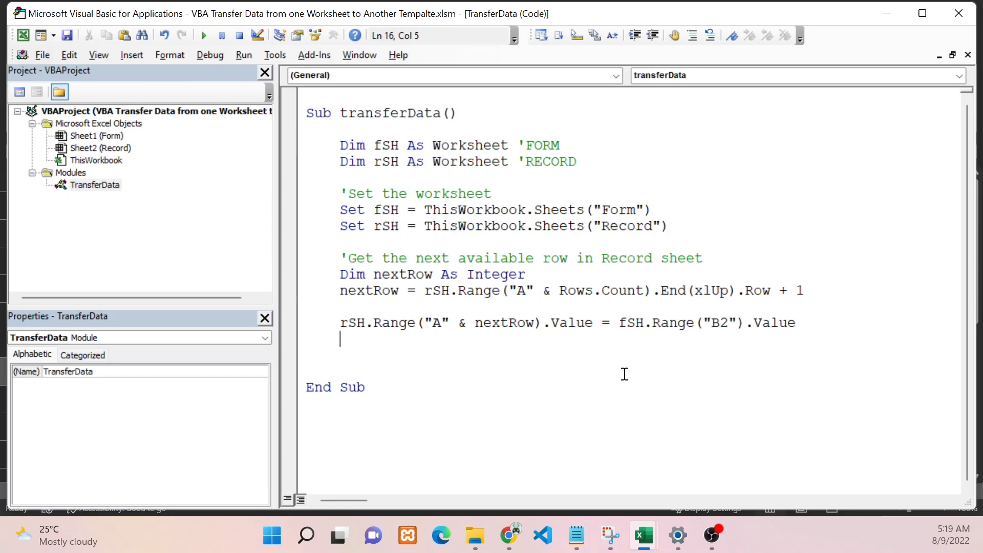
mouse_move(481, 350)
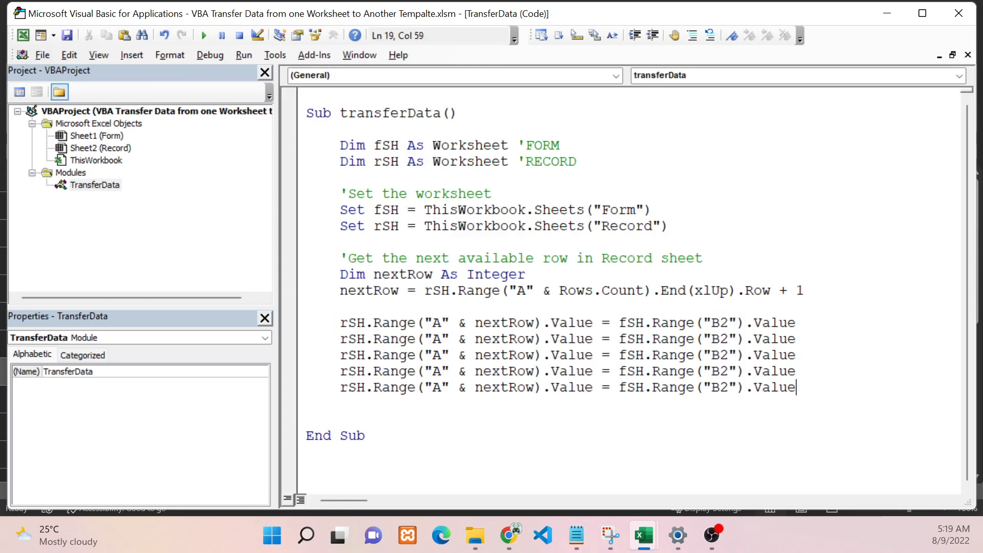
Edit the pasted lines for columns B–E and cells B3–B6, then switch to Excel.
left_click(436, 338)
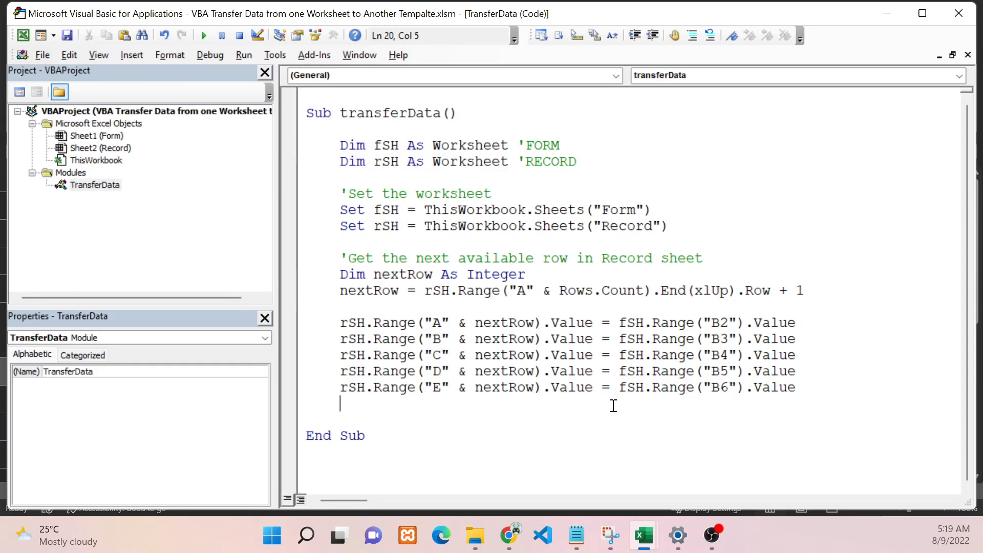
left_click(799, 387)
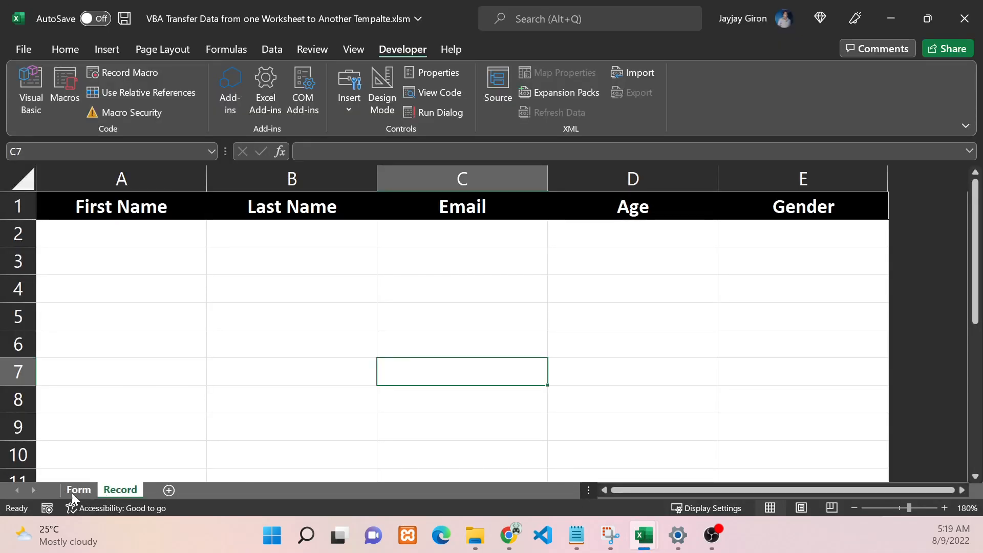
Select and deselect the Record sheet's first empty row, then return to the VBA editor.
left_click(78, 490)
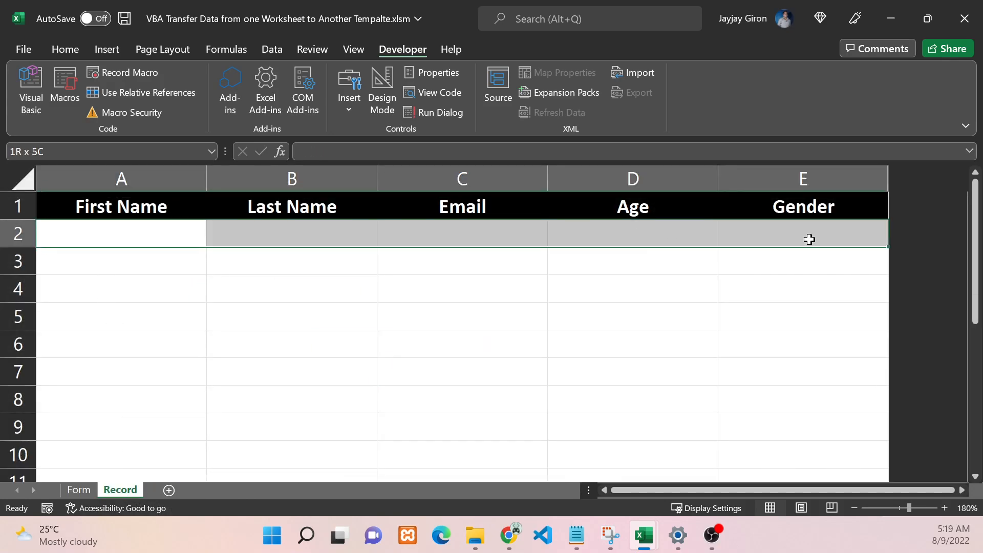
left_click(462, 371)
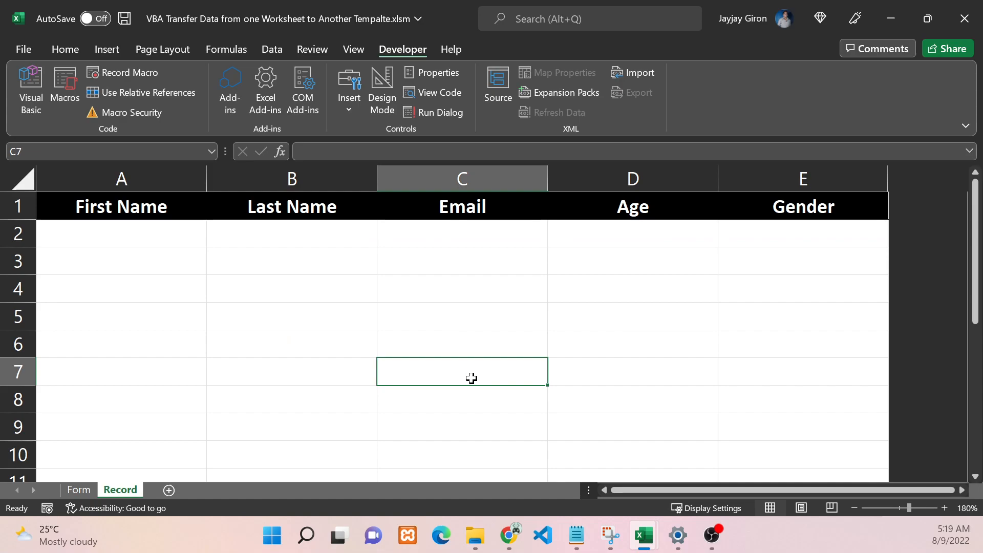
left_click(30, 88)
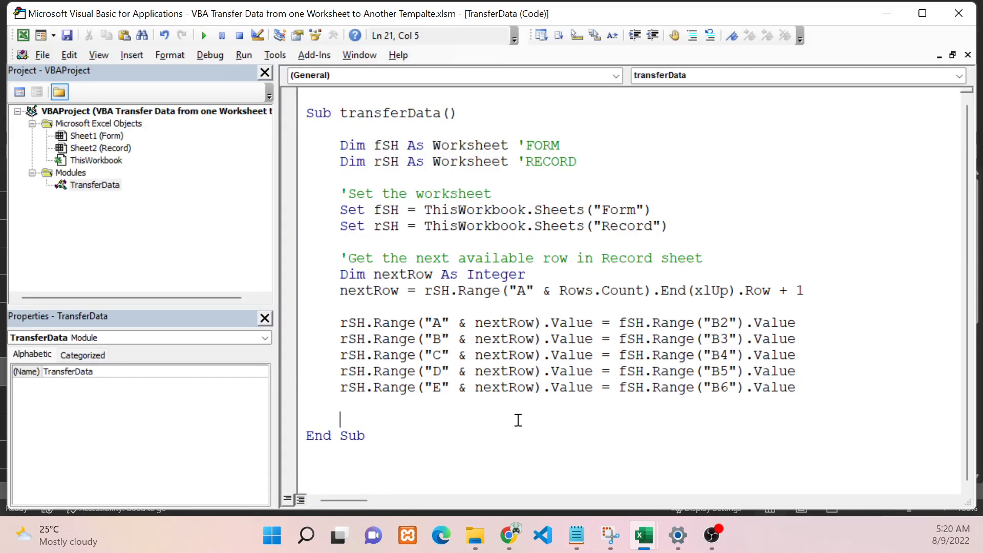
mouse_move(511, 416)
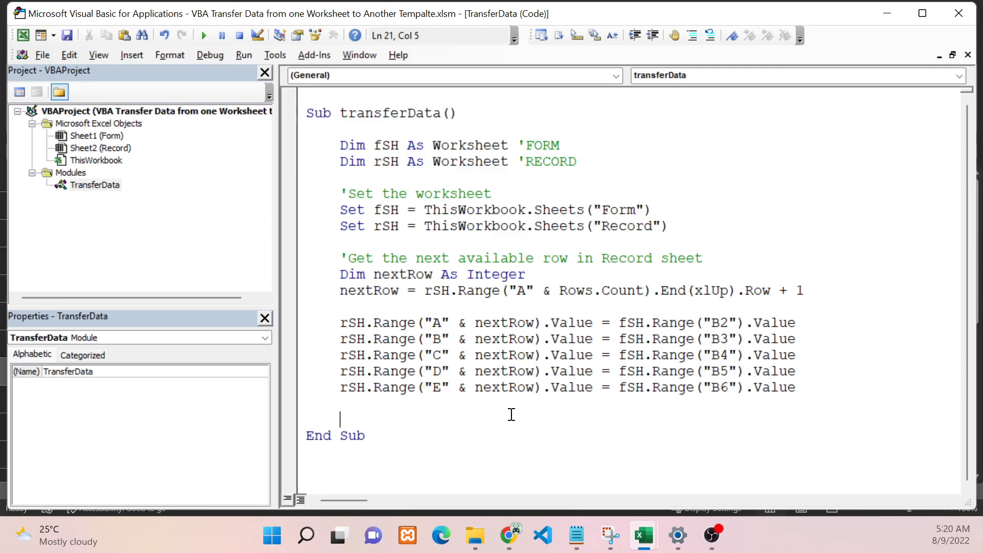
End the macro with msgbox "Data transfered", vbInformation, "Data Transfer", then switch to Excel.
type("msgbox \"")
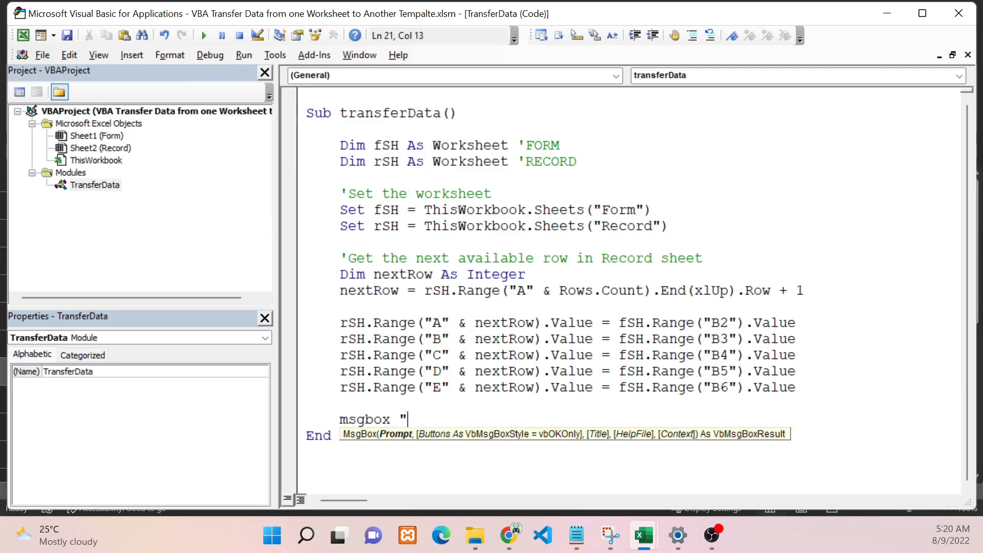
type("Data c")
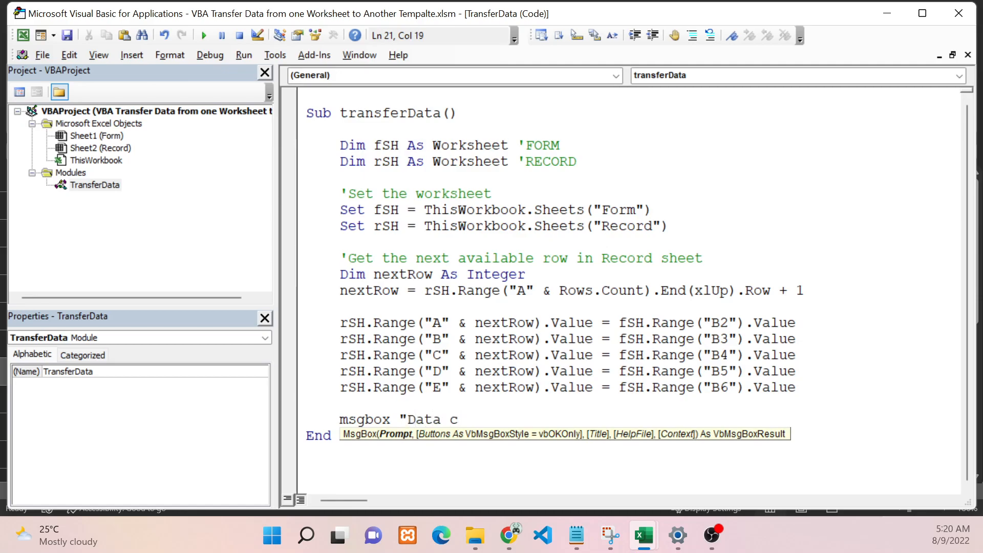
type("ransf")
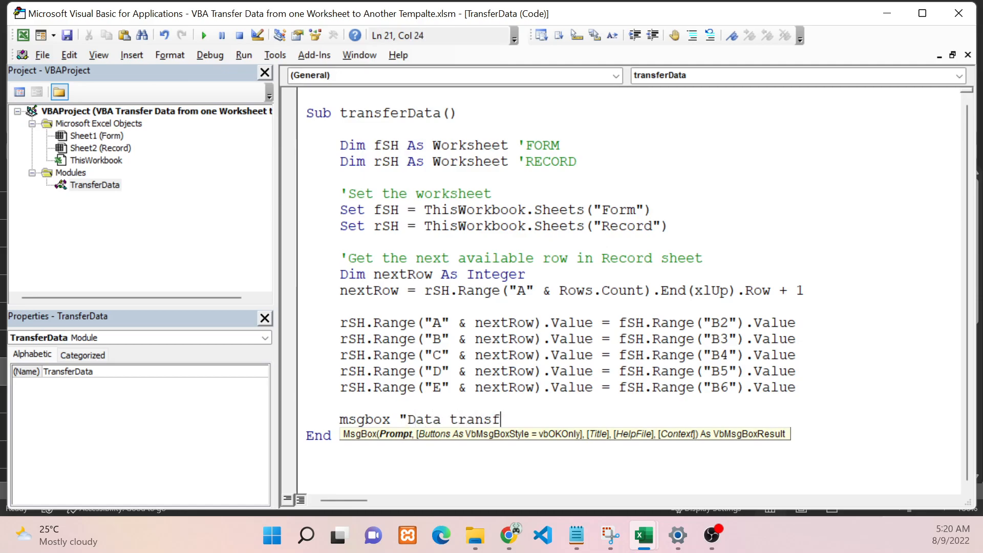
type("ered")
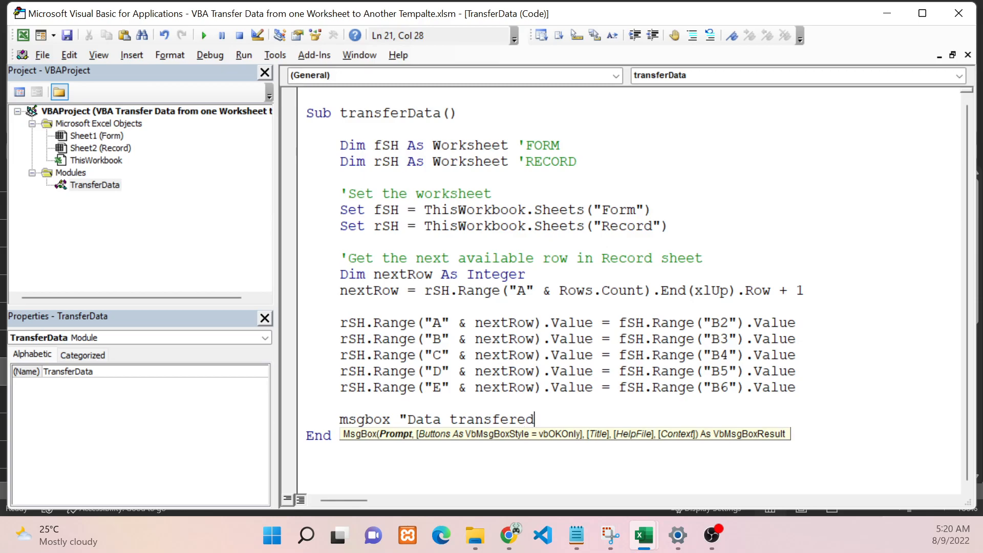
type("\", vbInformation")
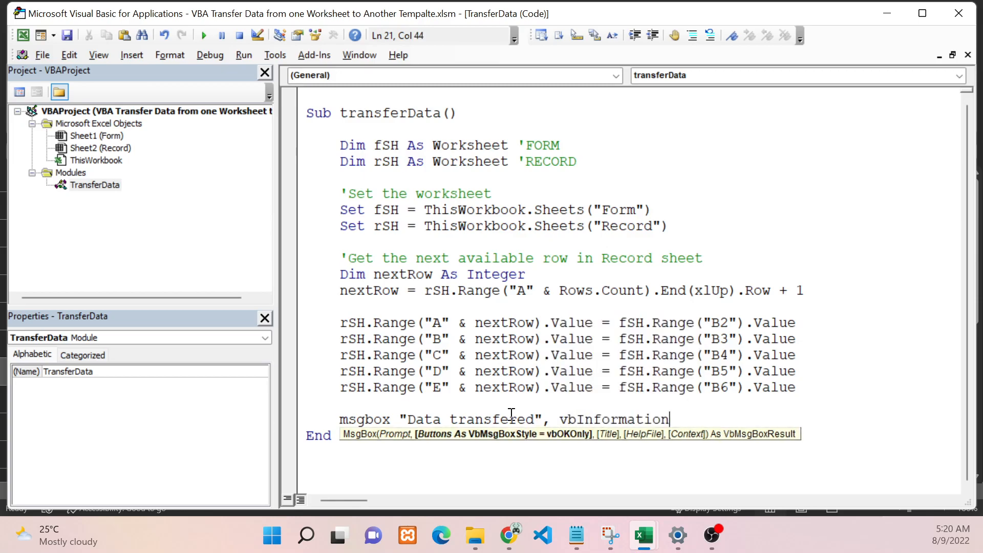
type(", \"D")
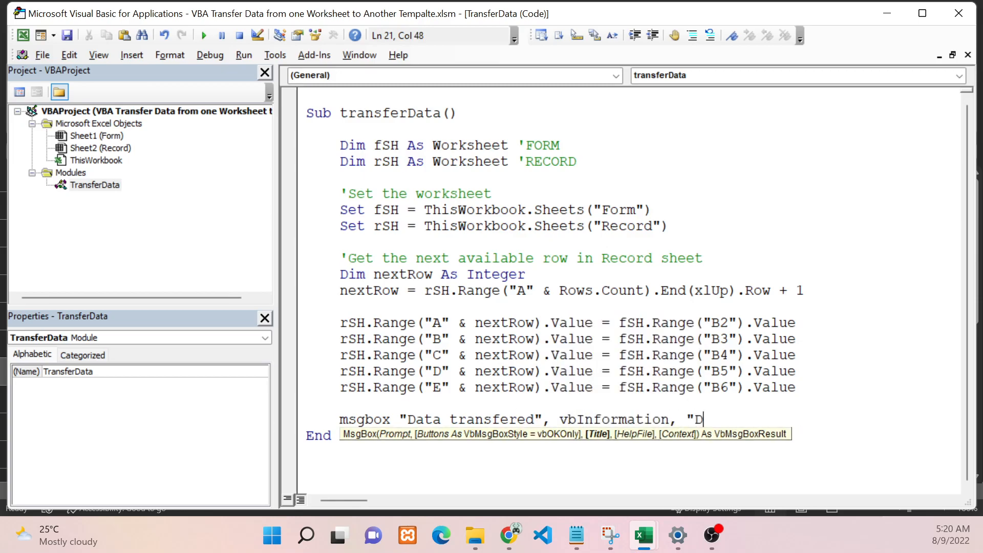
type("ata Transfer\"")
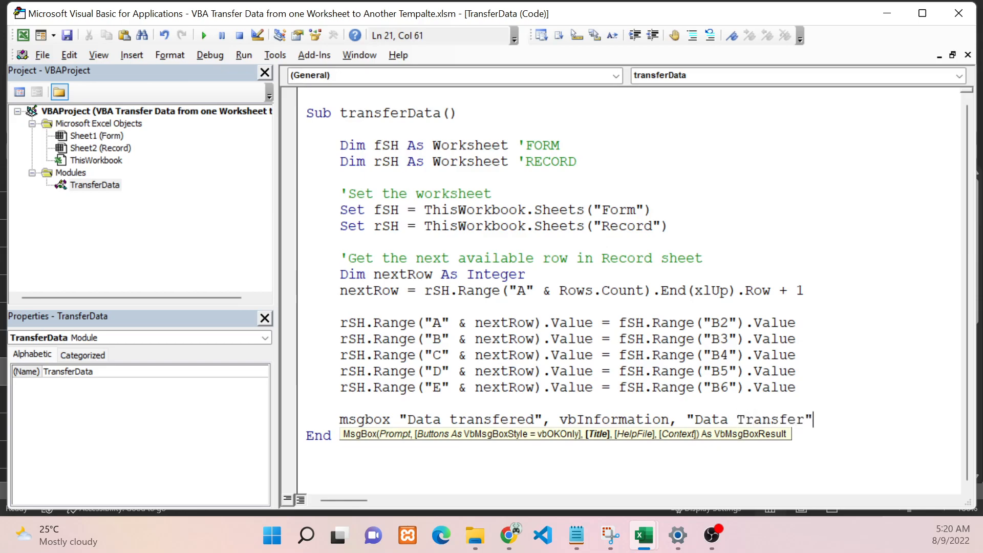
left_click(486, 355)
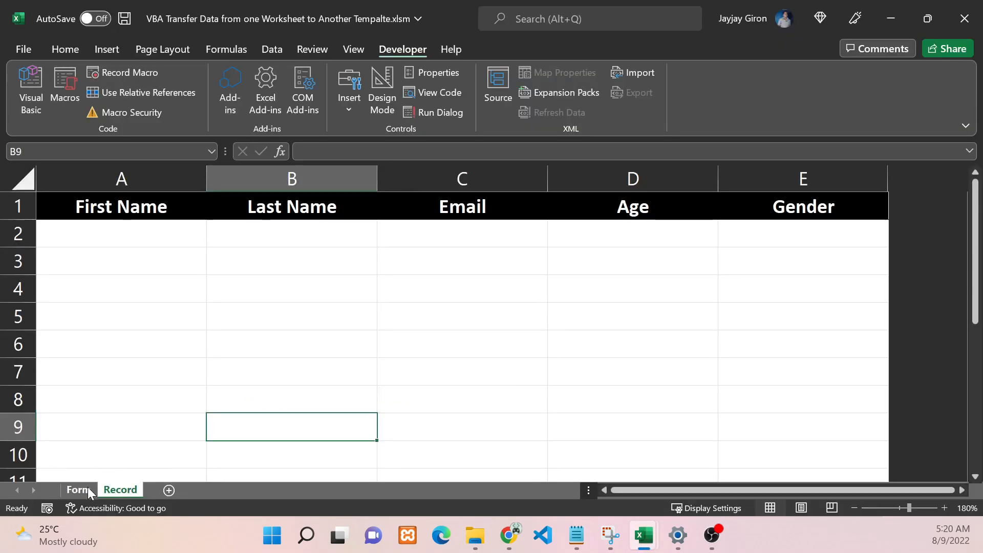
Assign the transferData macro from This Workbook to the SUBMIT shape on the Form sheet.
left_click(78, 490)
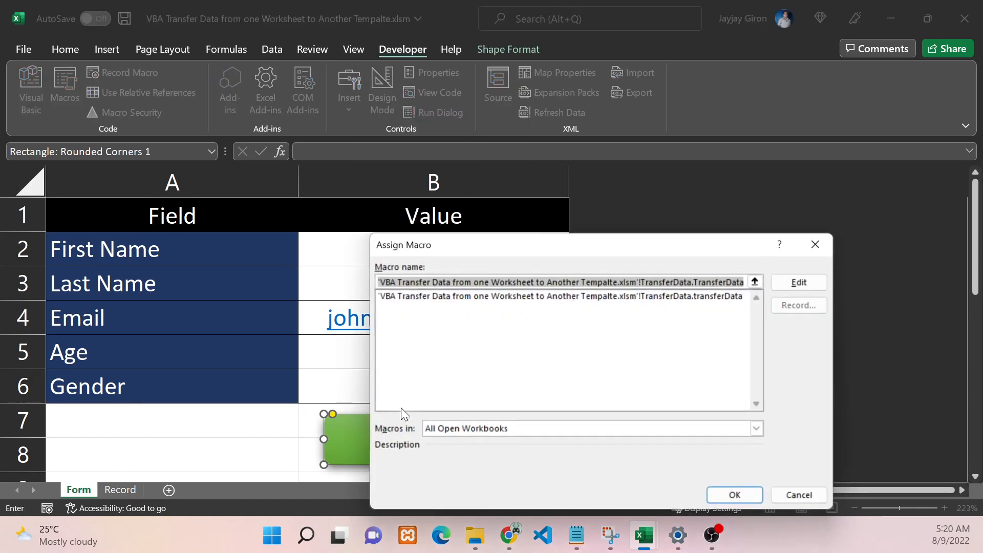
left_click(756, 428)
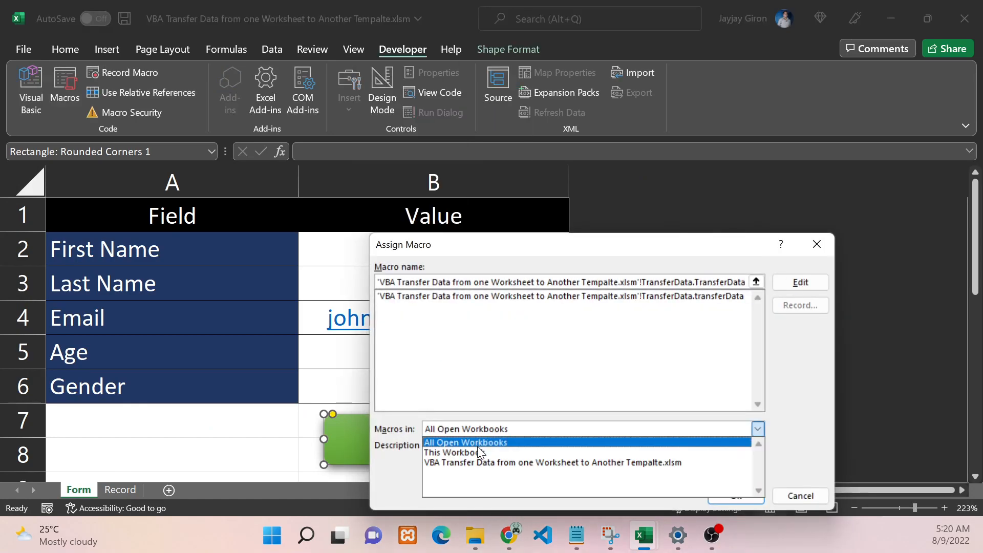
left_click(454, 452)
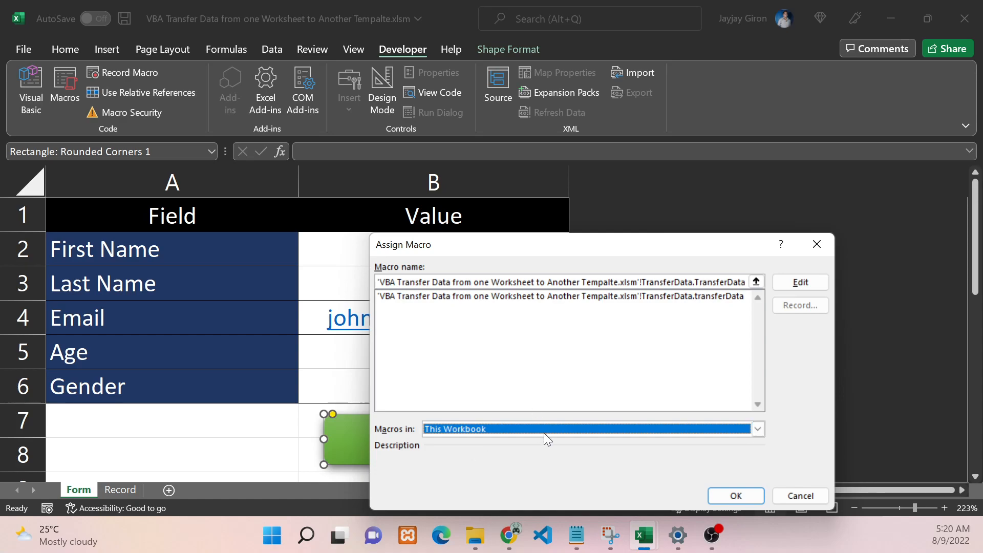
left_click(757, 429)
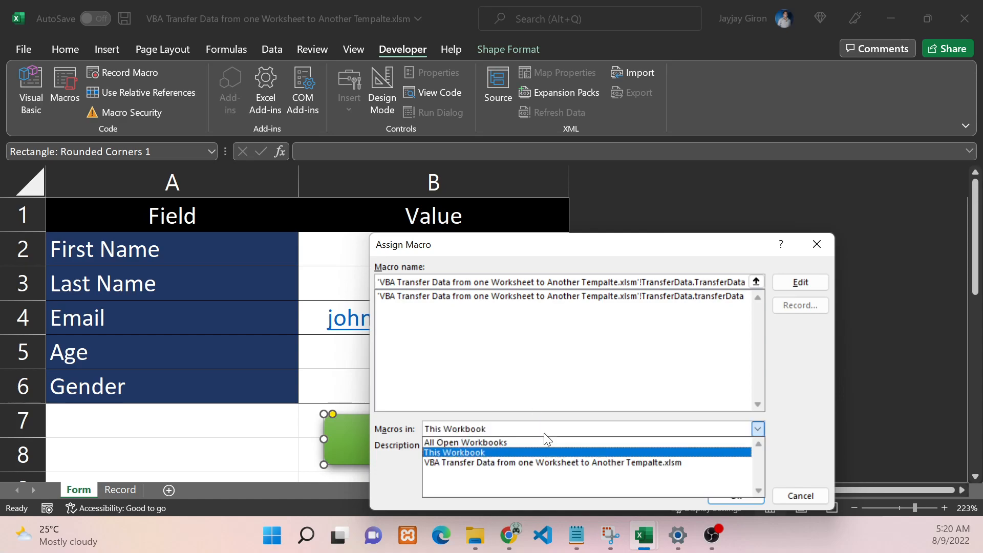
left_click(453, 452)
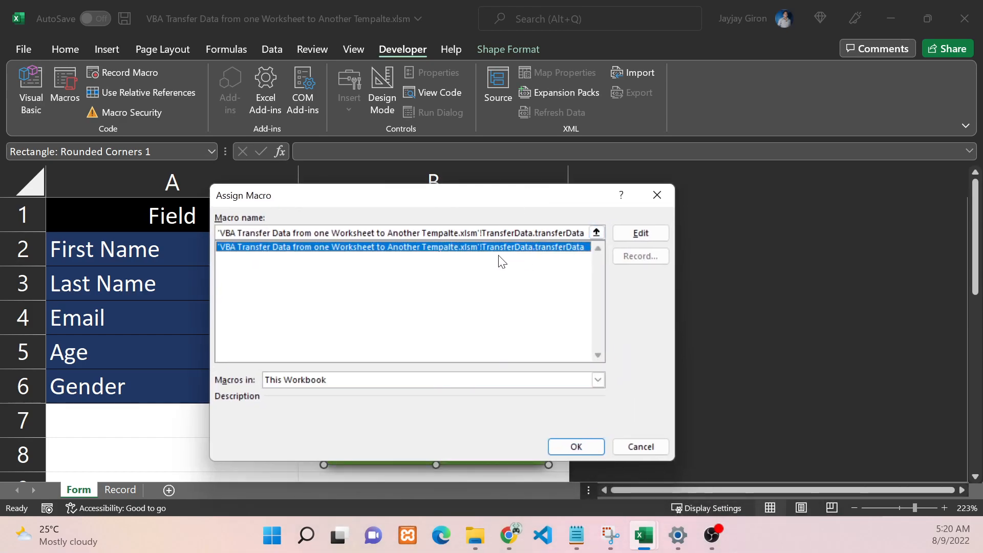
left_click(574, 447)
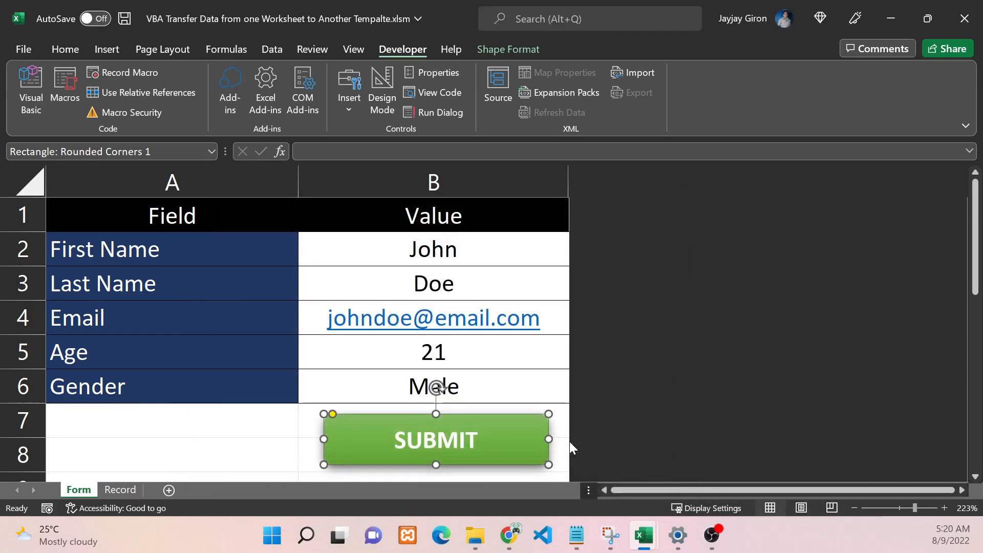
Submit the John Doe entry twice more so the Record sheet holds three John Doe rows.
left_click(171, 455)
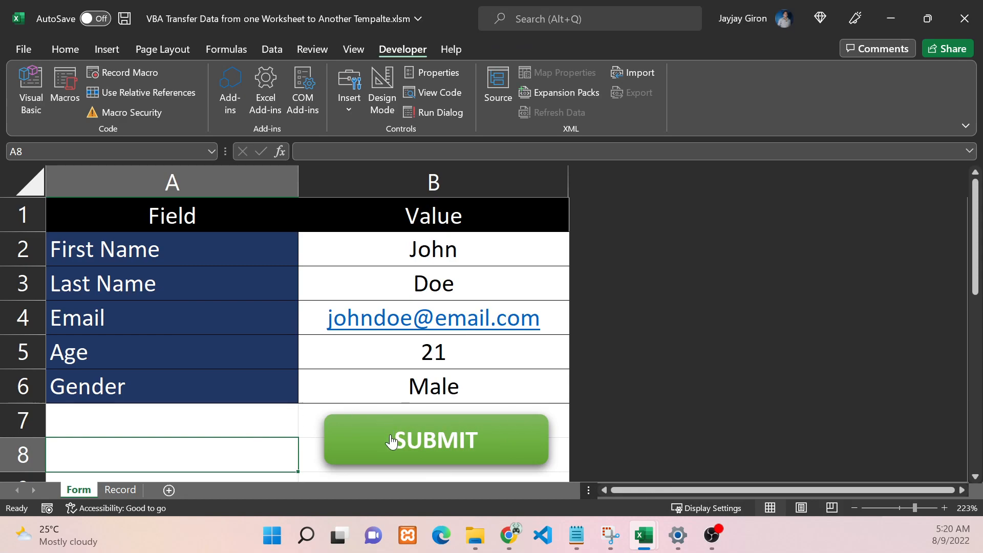
left_click(435, 439)
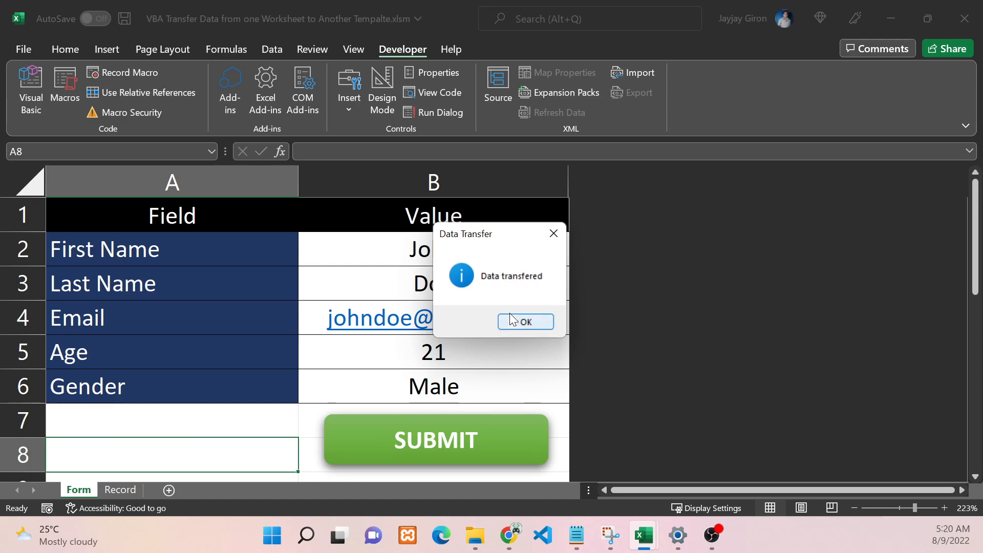
left_click(525, 321)
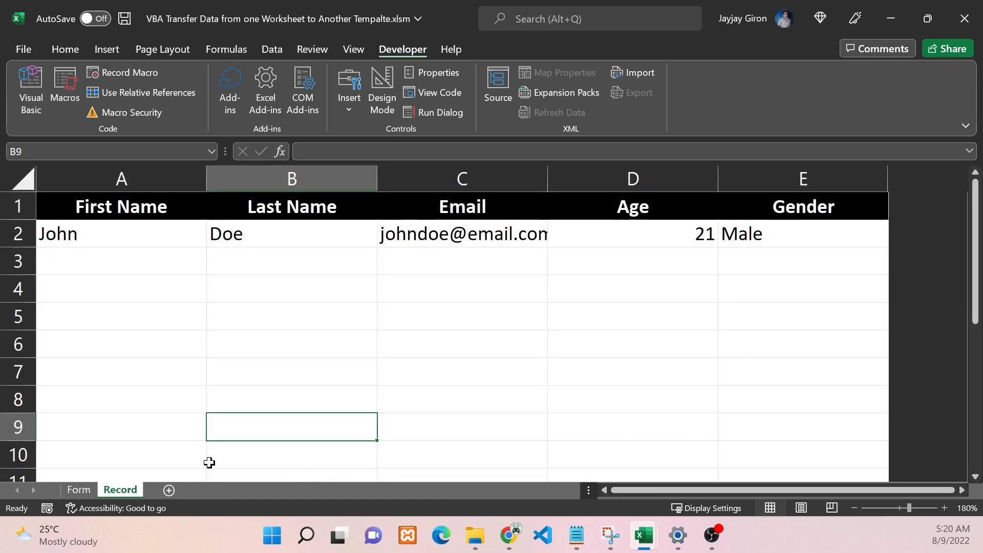
mouse_move(512, 272)
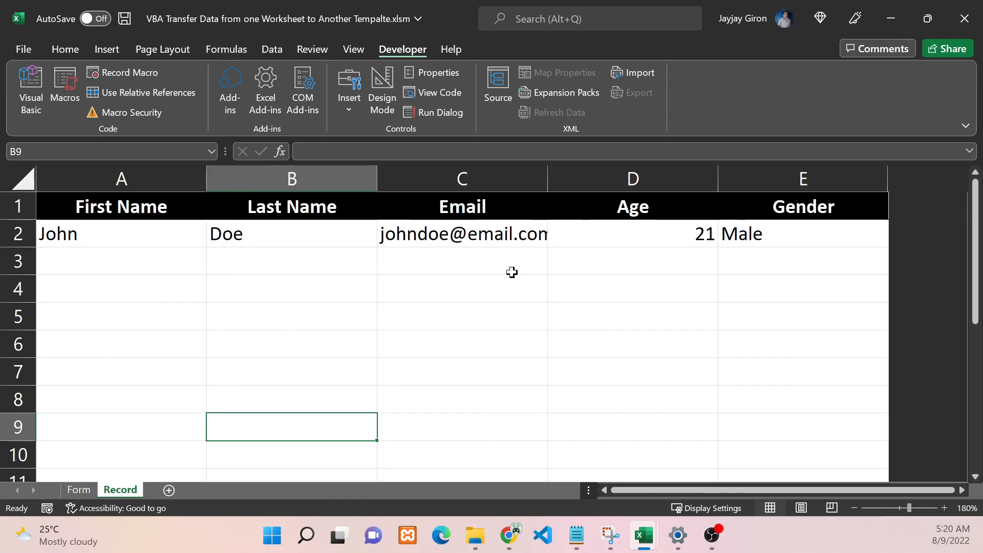
left_click(78, 489)
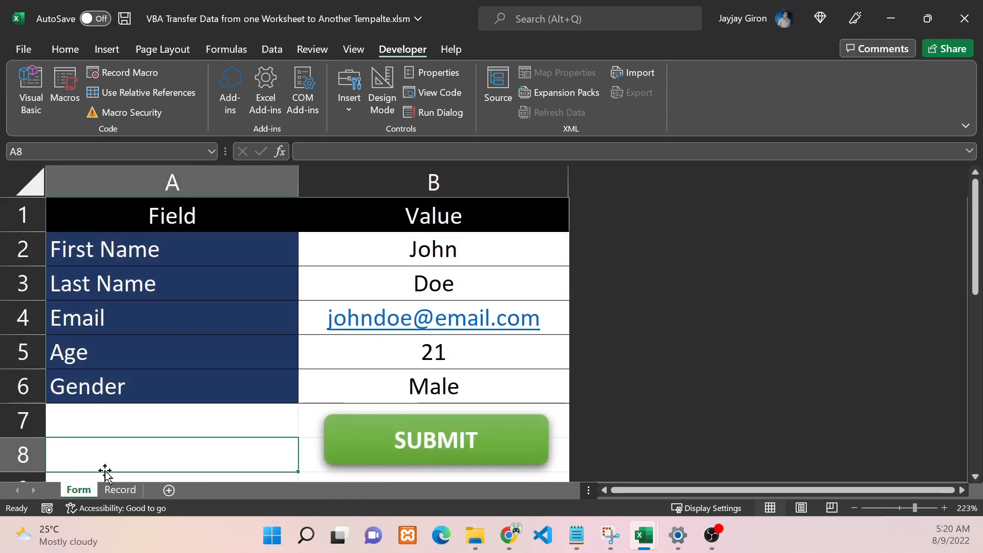
left_click(435, 440)
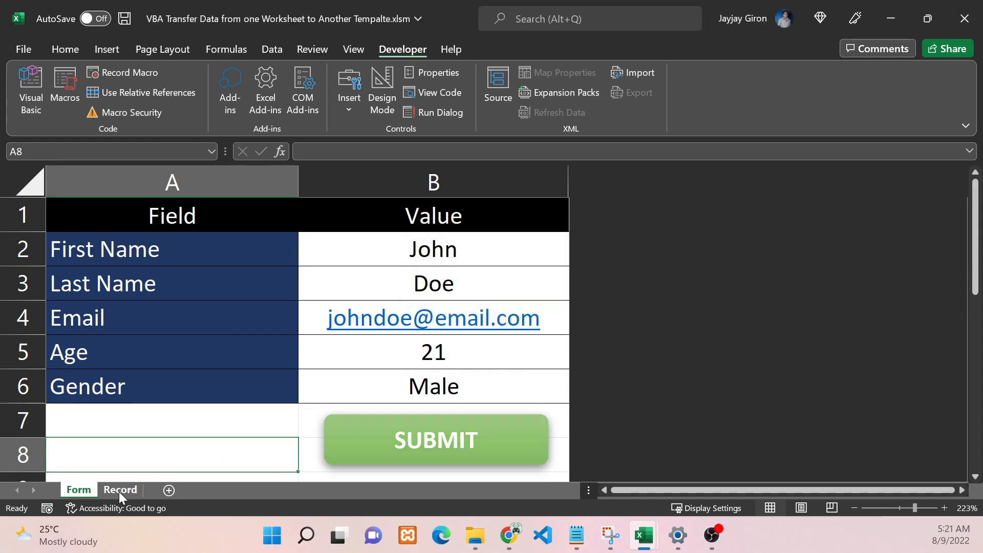
left_click(120, 490)
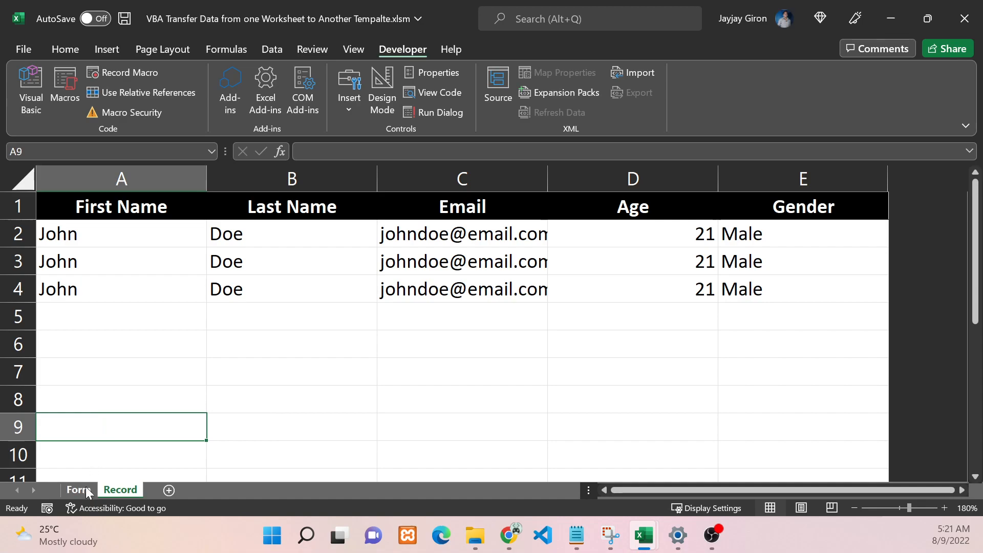
left_click(78, 489)
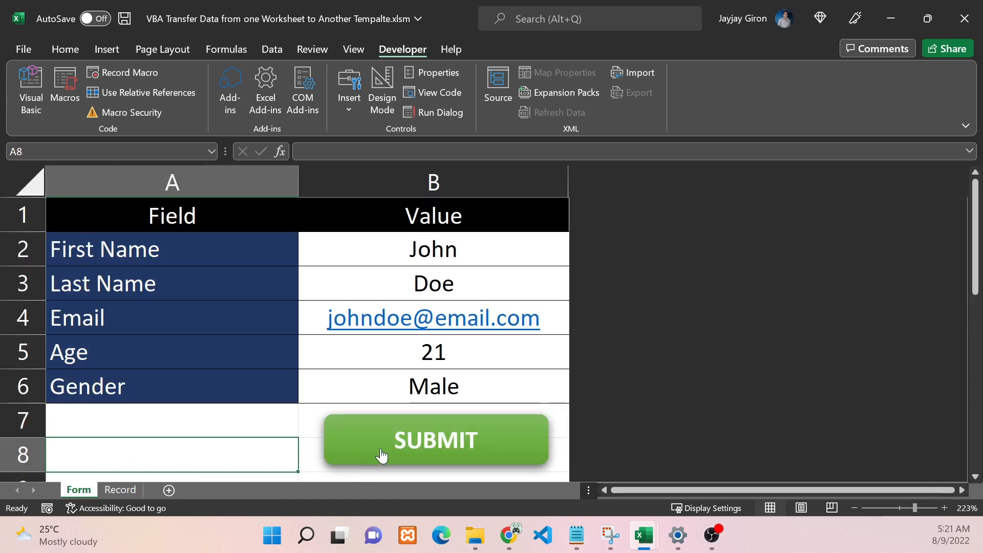
mouse_move(391, 425)
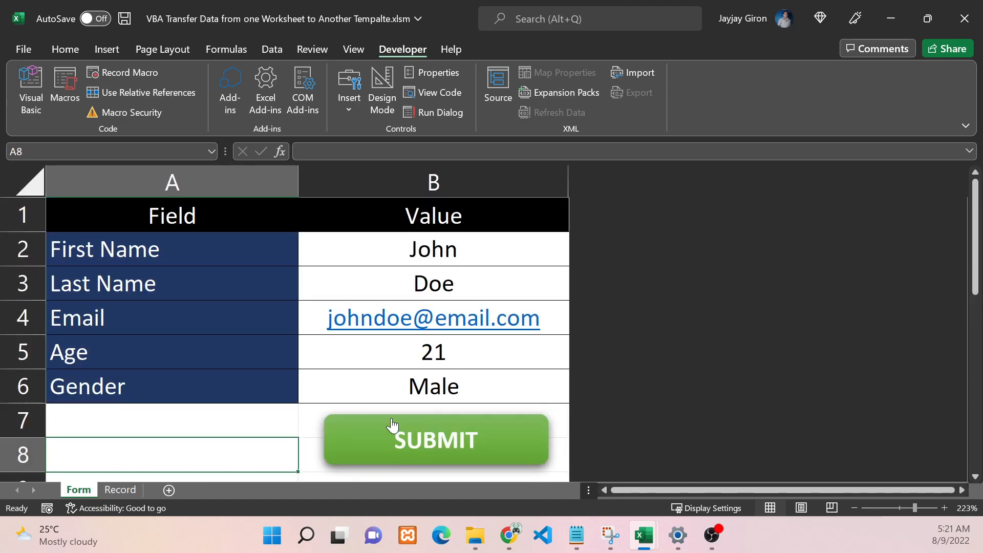
mouse_move(659, 389)
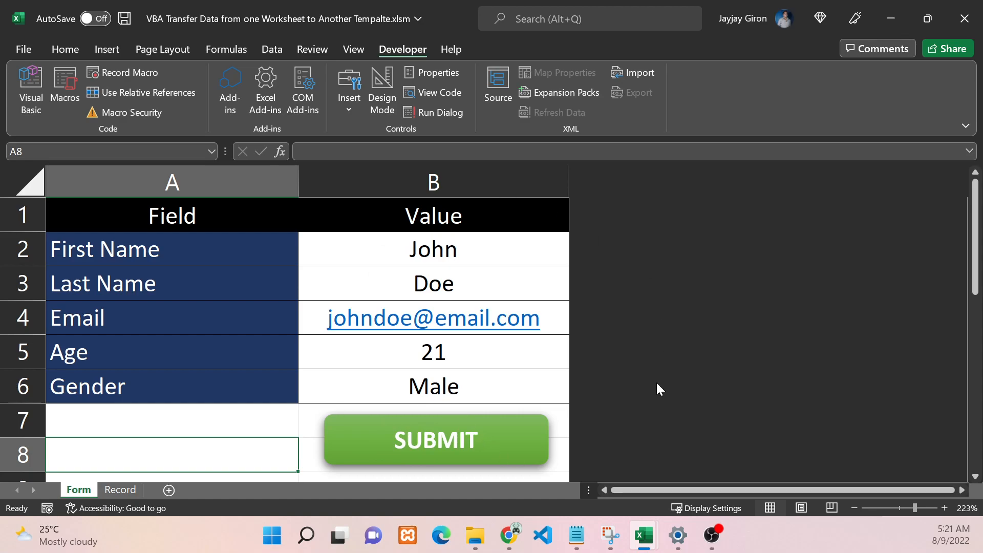
mouse_move(508, 340)
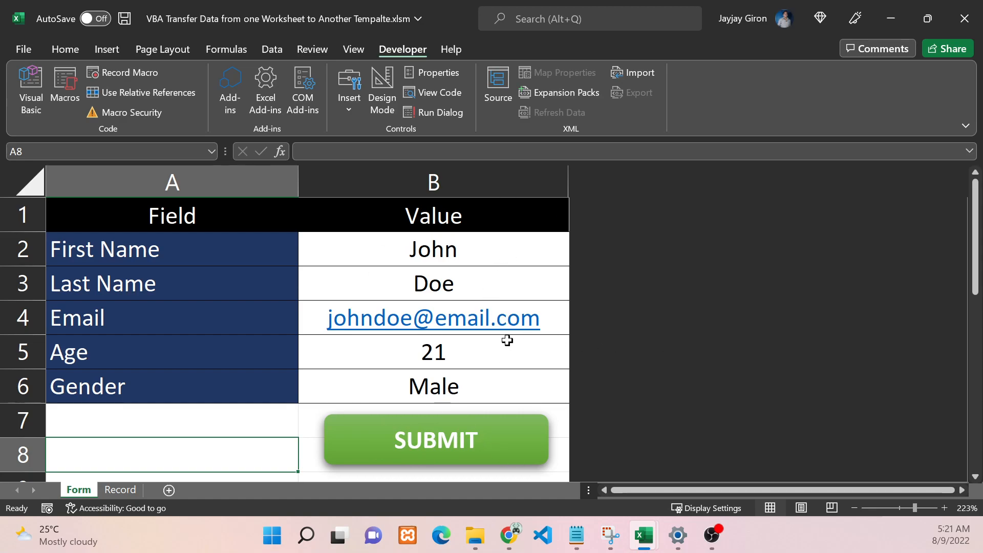
mouse_move(134, 455)
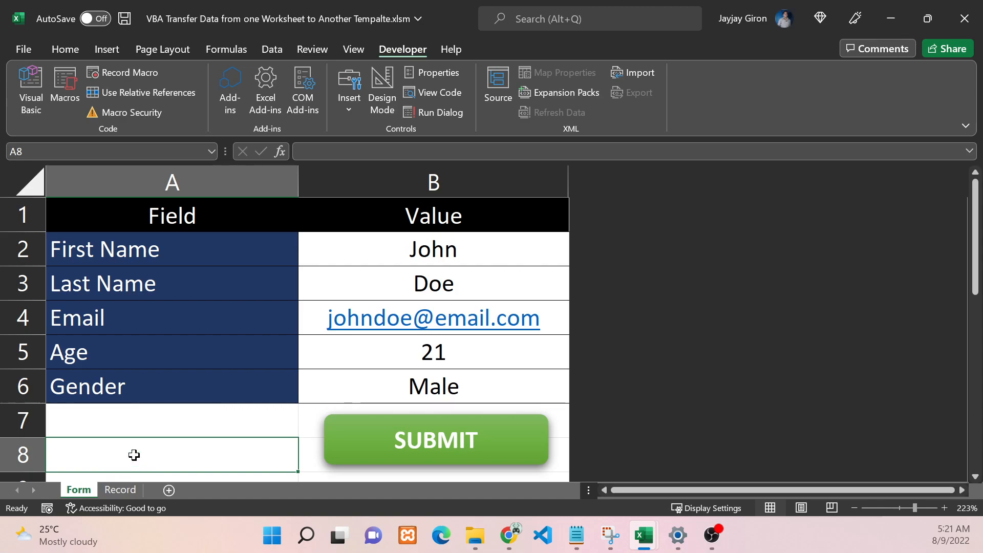
Confirm B2:B6 is named clearValue by jumping to it from the Name Box list.
left_click(171, 419)
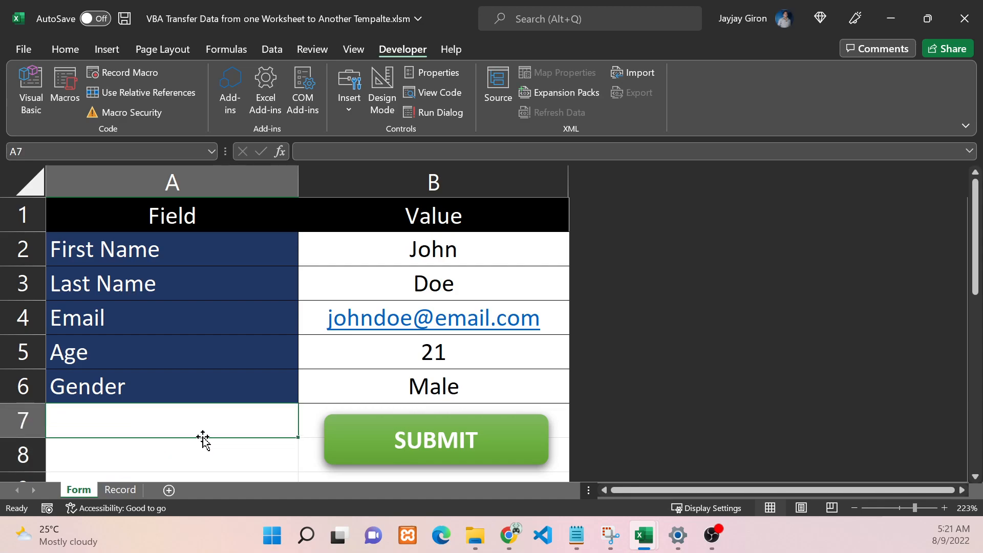
mouse_move(452, 249)
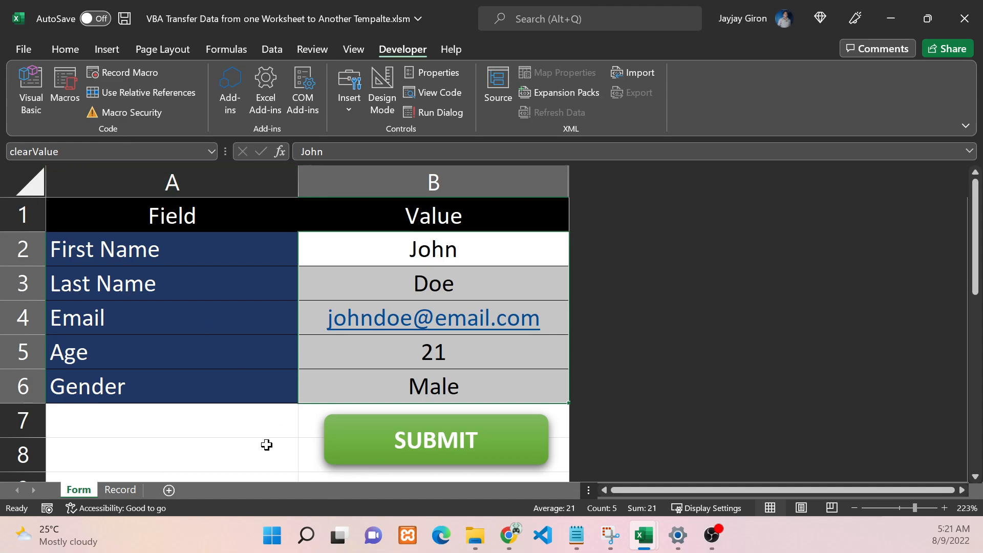
left_click(171, 455)
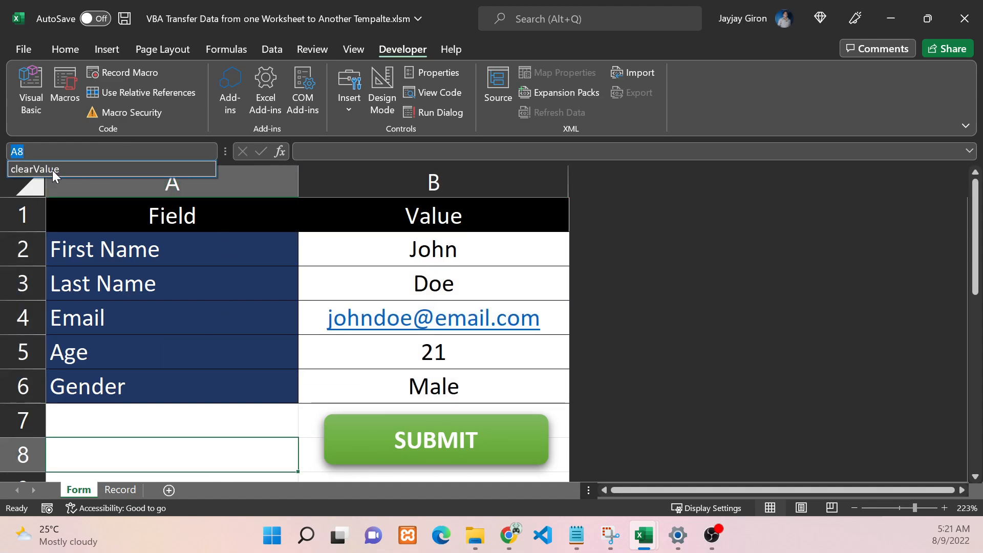
left_click(106, 169)
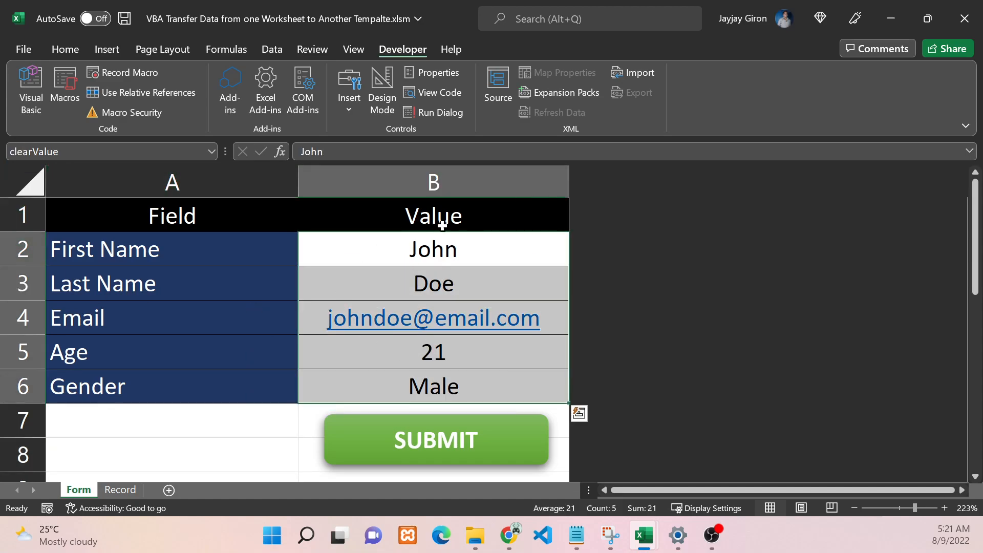
mouse_move(442, 257)
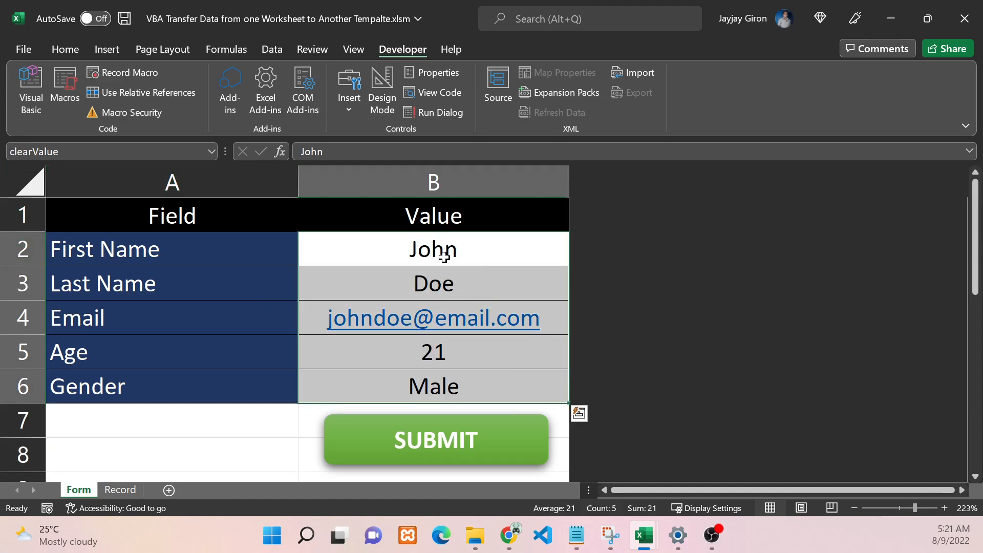
left_click(171, 455)
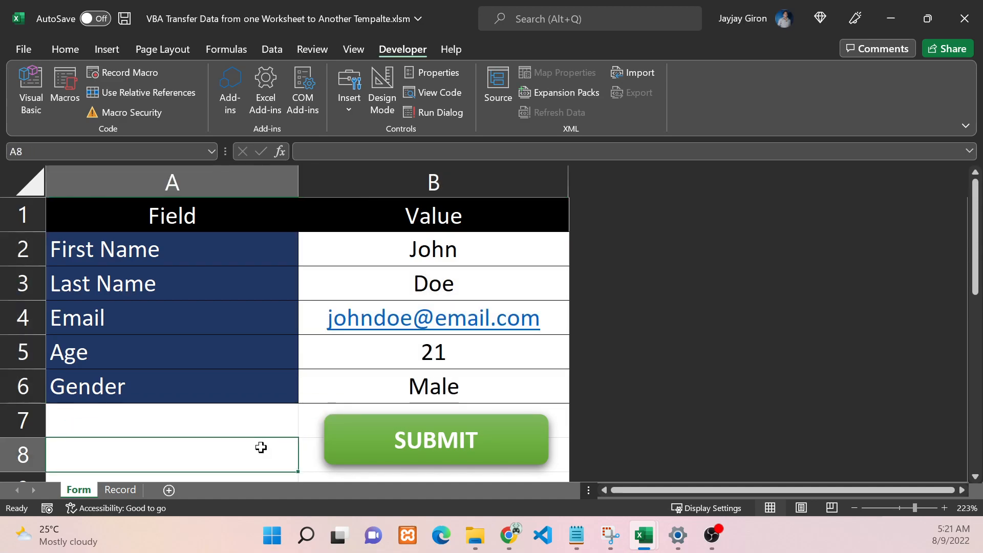
left_click(30, 88)
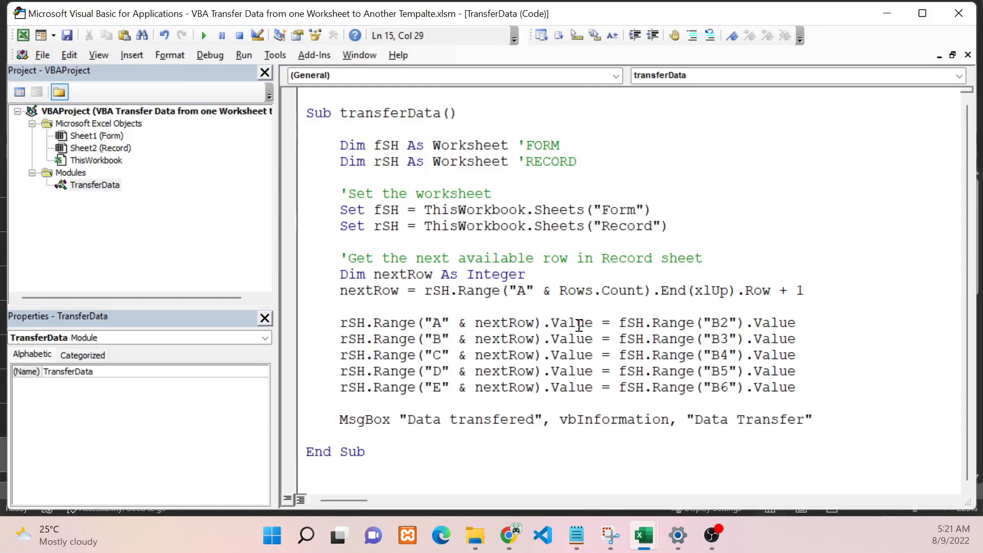
Add a 'Delete the form values' comment and fSH.Range("clearValue").Clear above the MsgBox.
left_click(797, 387)
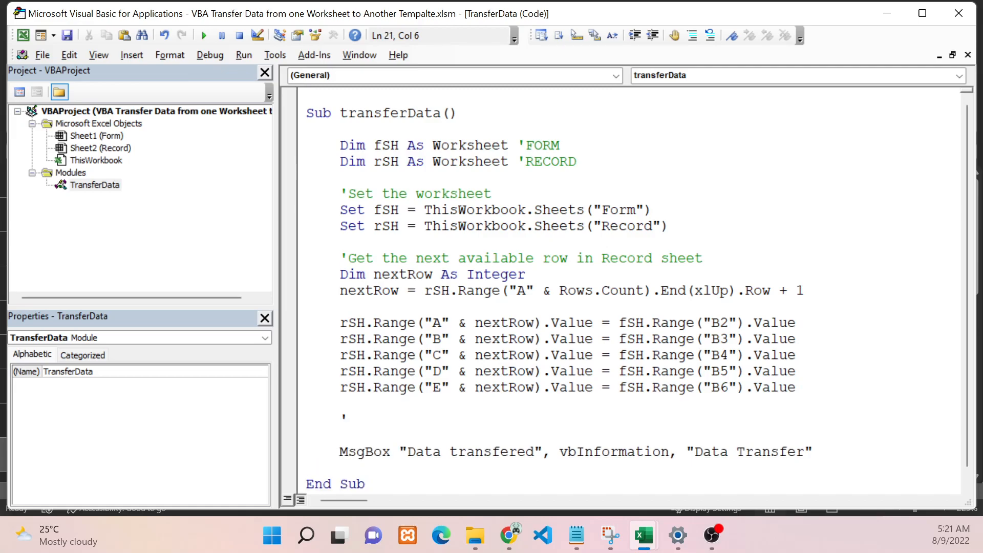
type("'Delete the form values")
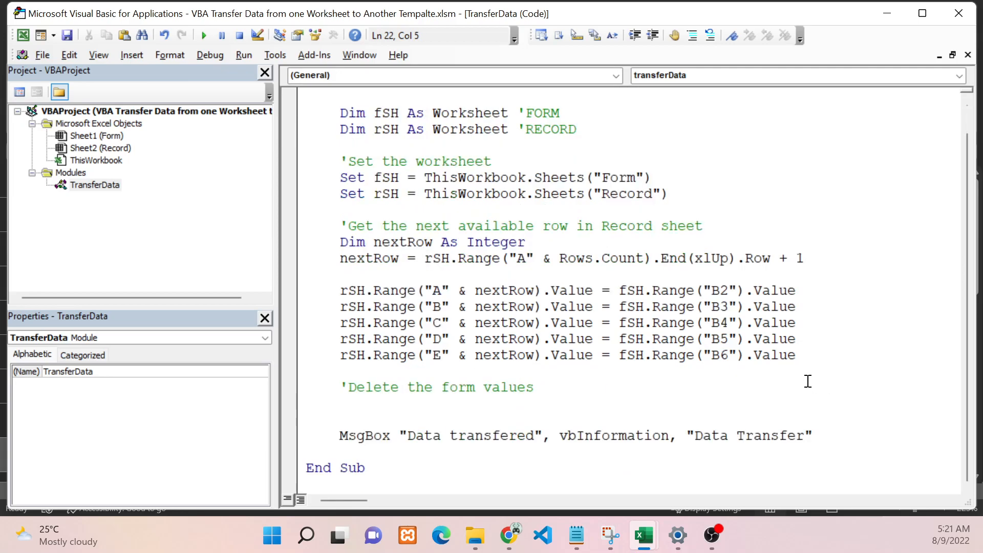
type("fsh")
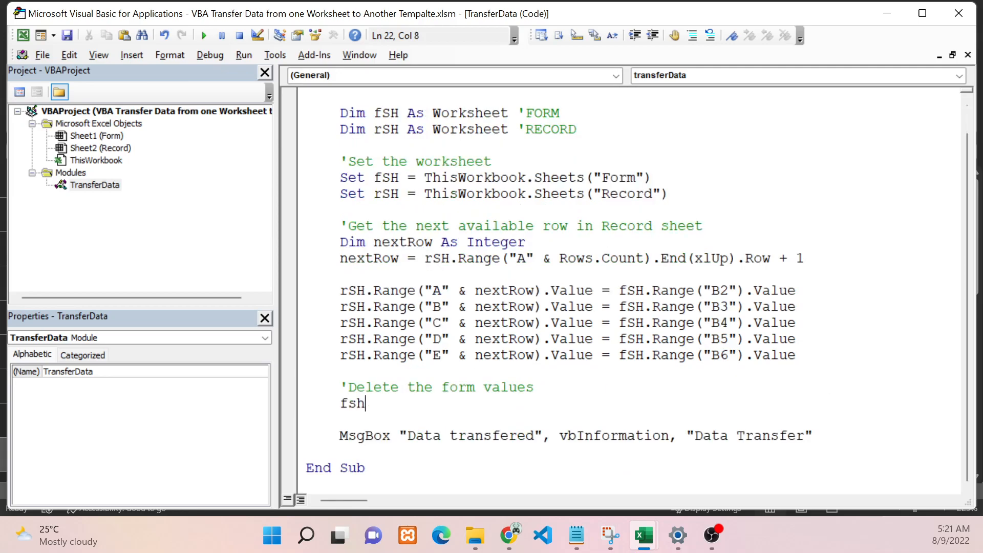
type(".Range(\"c")
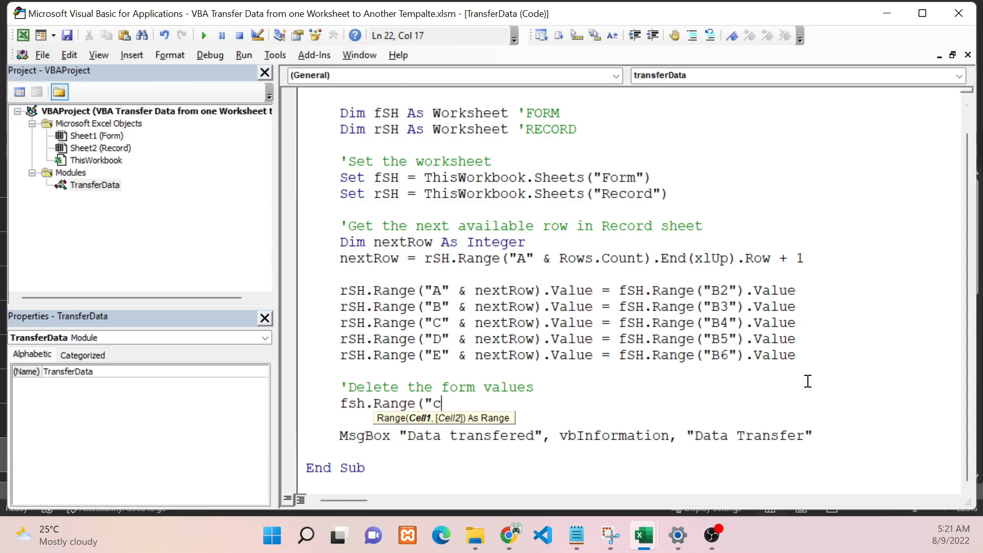
type("learValue")
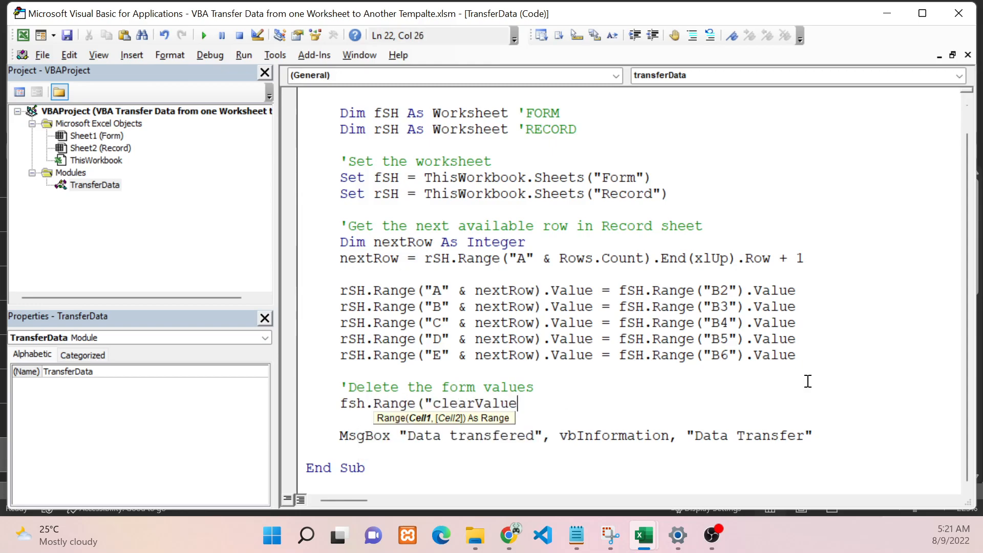
left_click(642, 535)
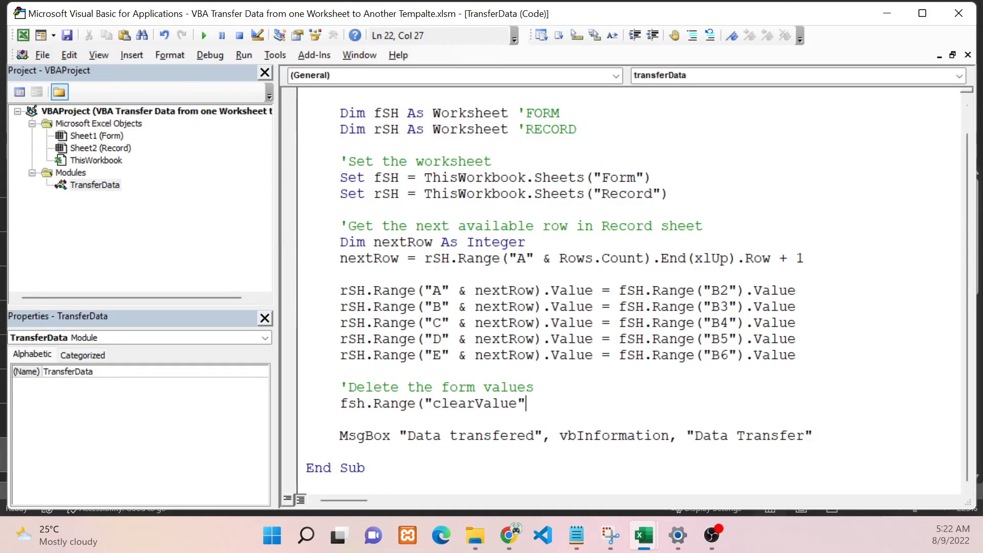
type(").Clear")
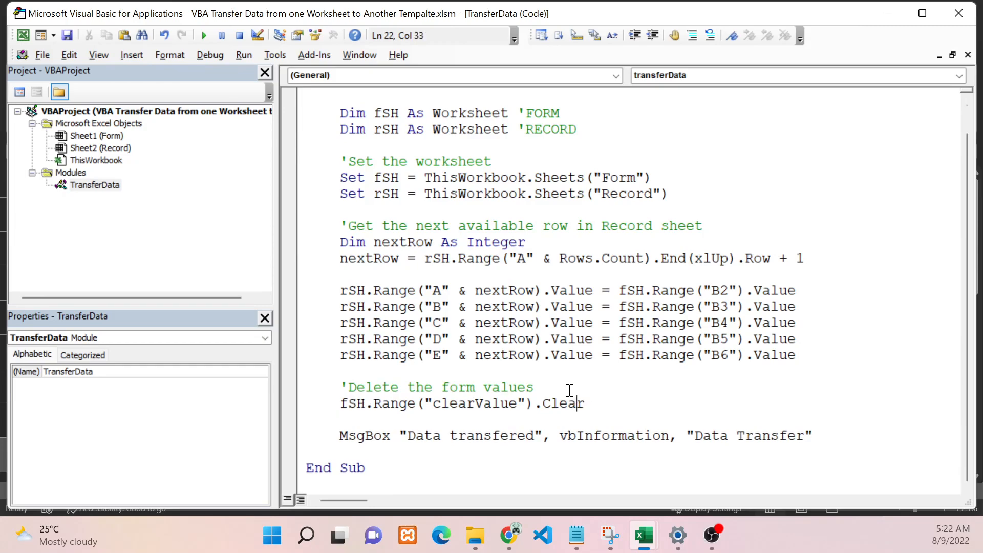
left_click(642, 535)
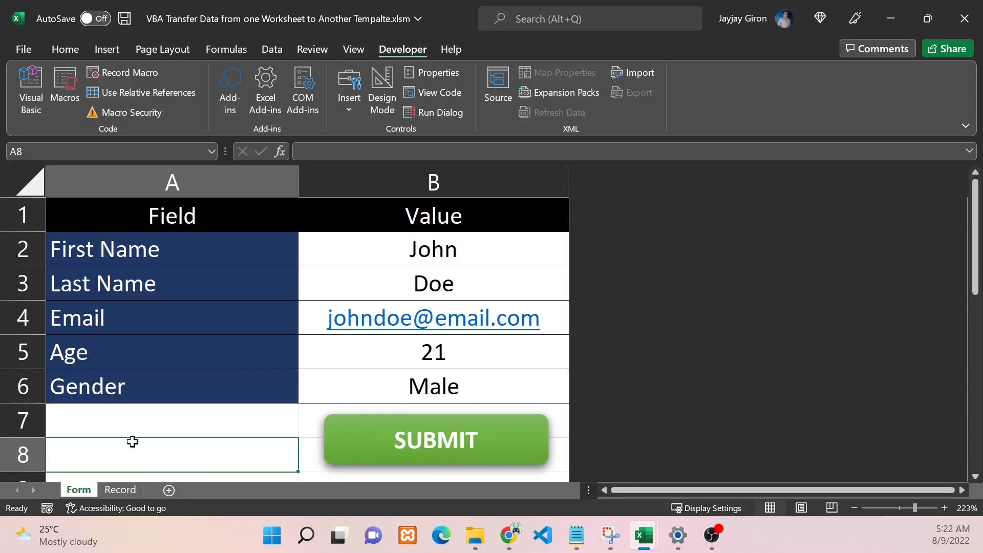
Submit John Doe again, confirming a fourth Record row and emptied Form value cells.
left_click(435, 439)
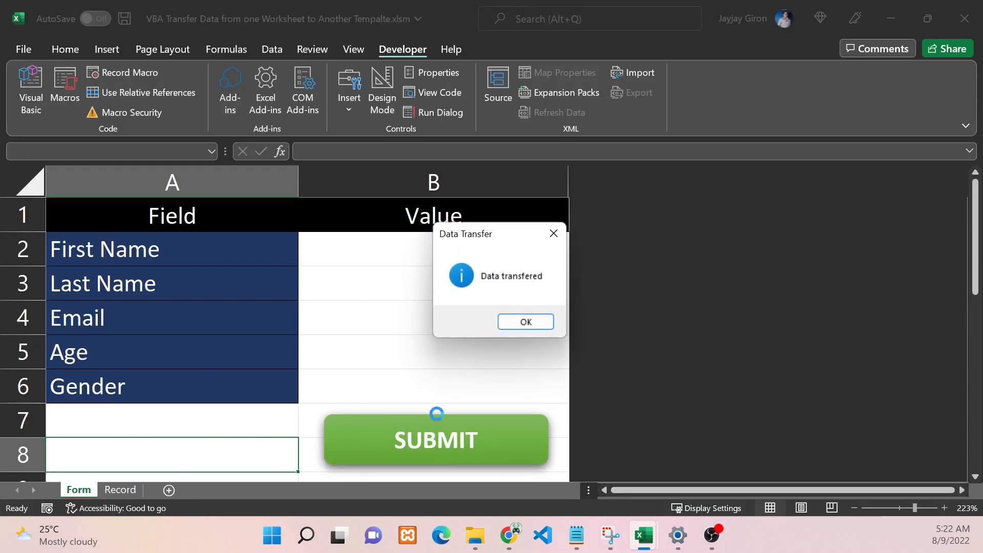
mouse_move(525, 321)
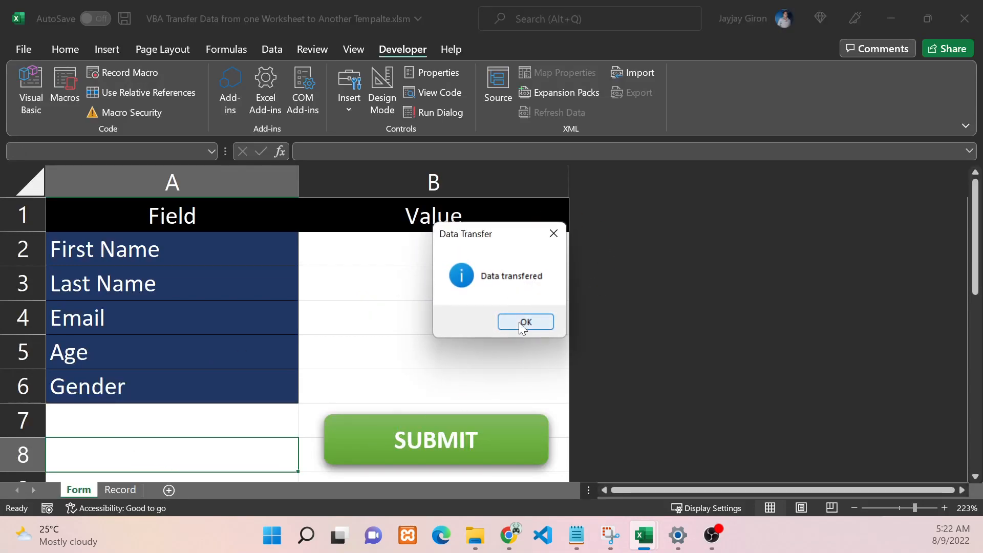
left_click(525, 321)
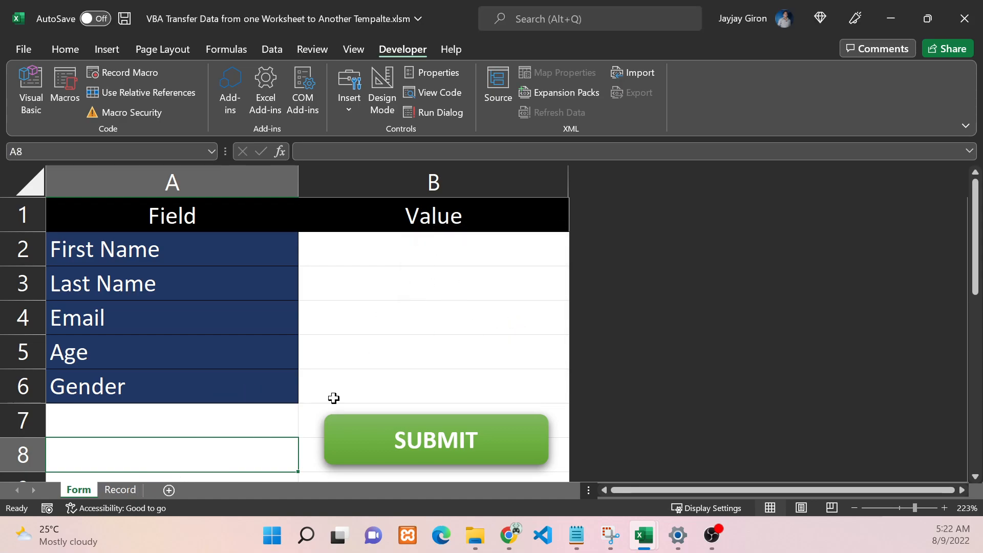
left_click(120, 489)
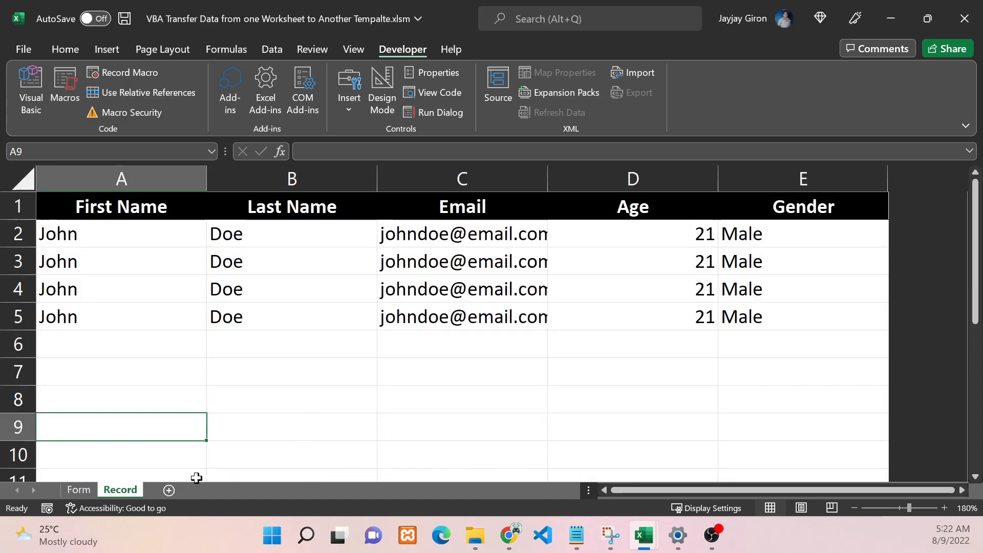
left_click(79, 490)
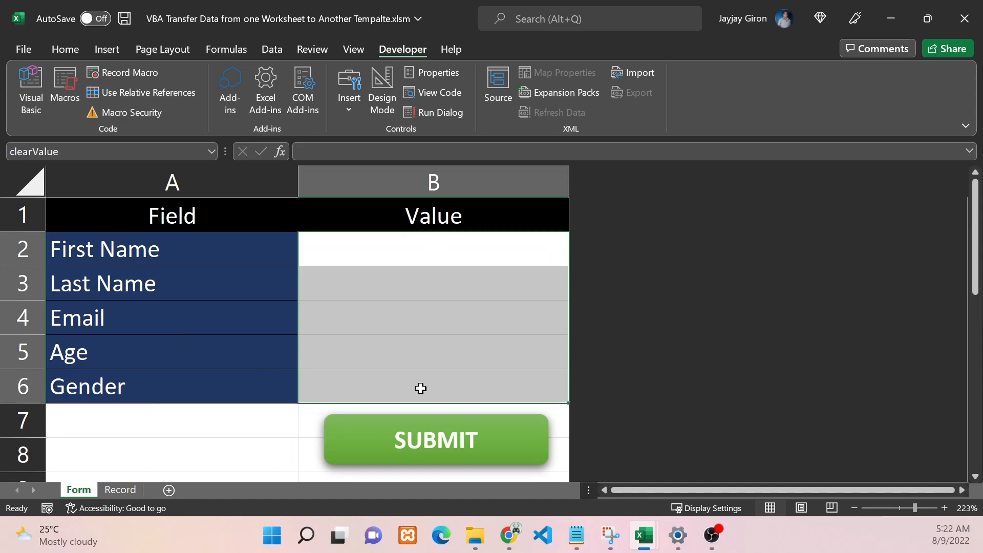
left_click(65, 50)
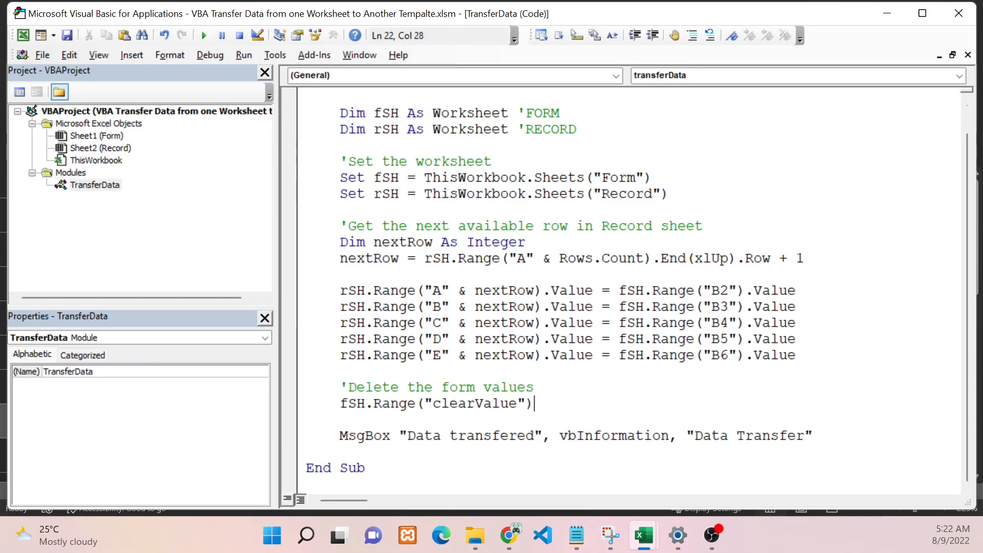
Change the clearing line to fSH.Range("clearValue").ClearContents and return to the workbook.
type(".ClearContents")
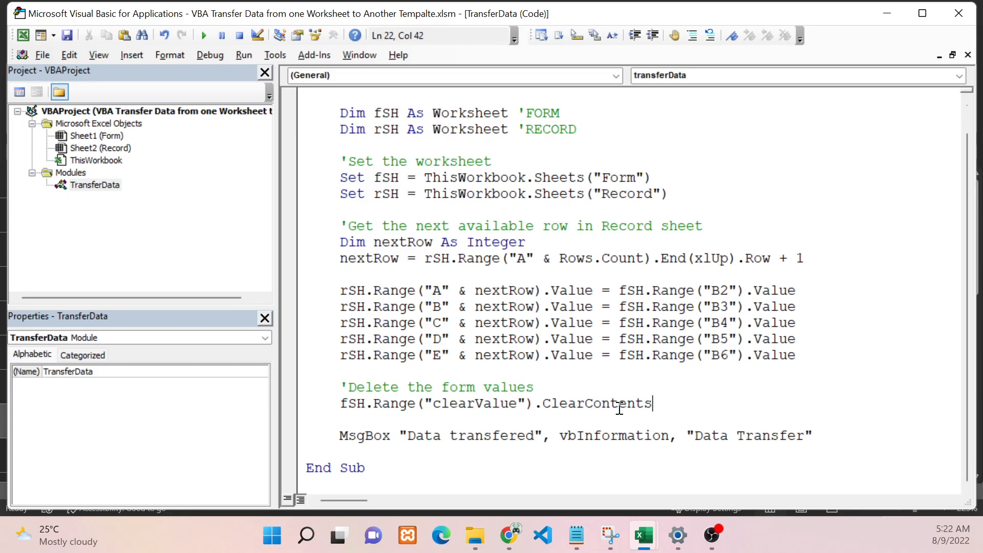
left_click(341, 370)
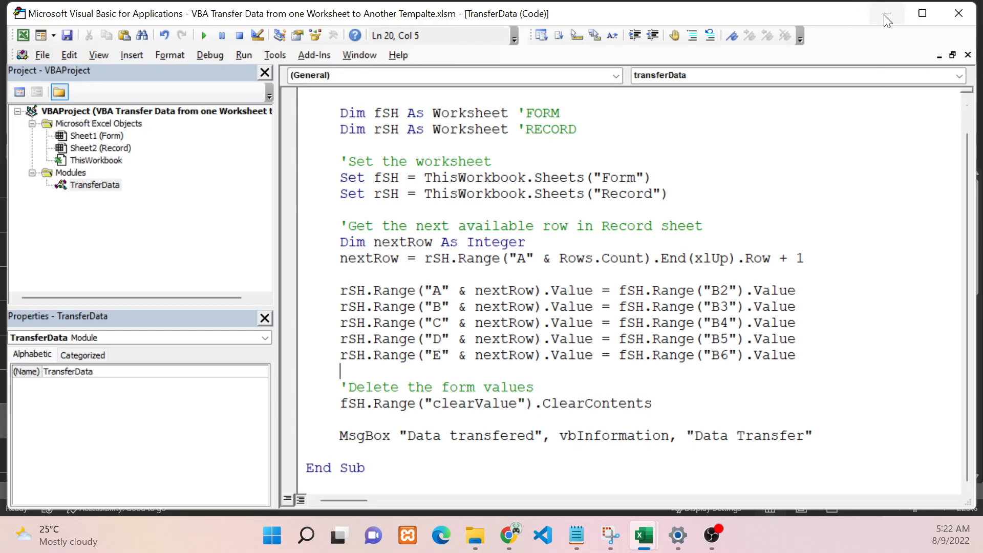
left_click(884, 13)
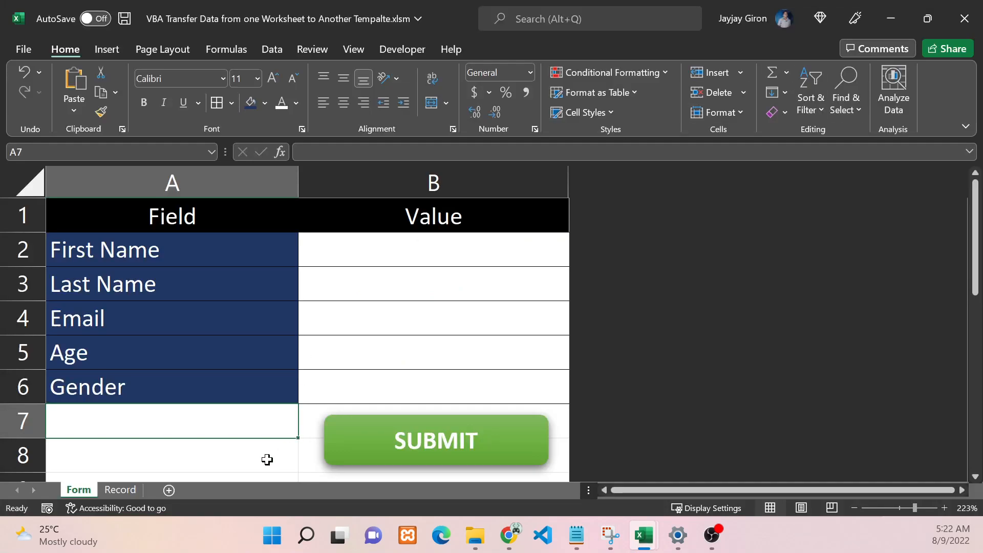
left_click(433, 249)
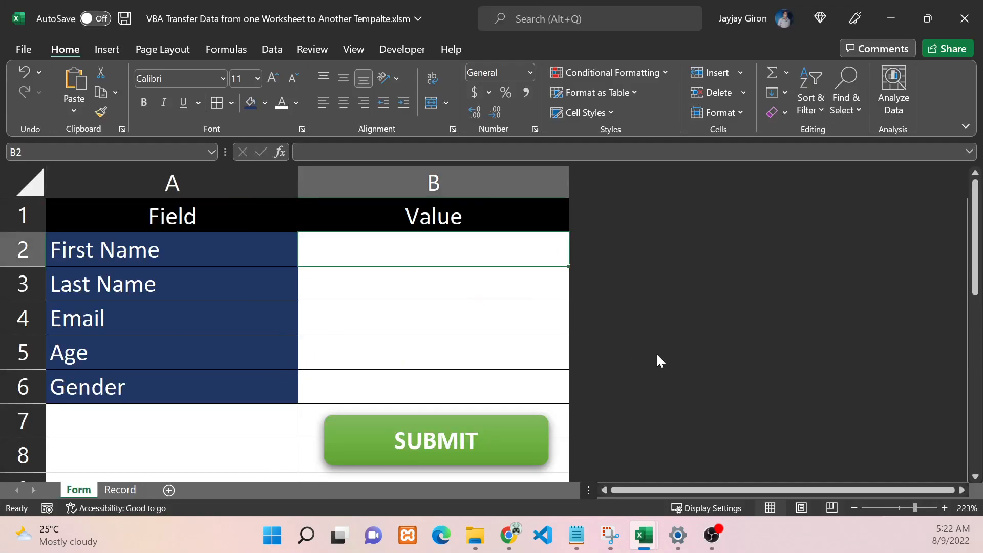
type("New")
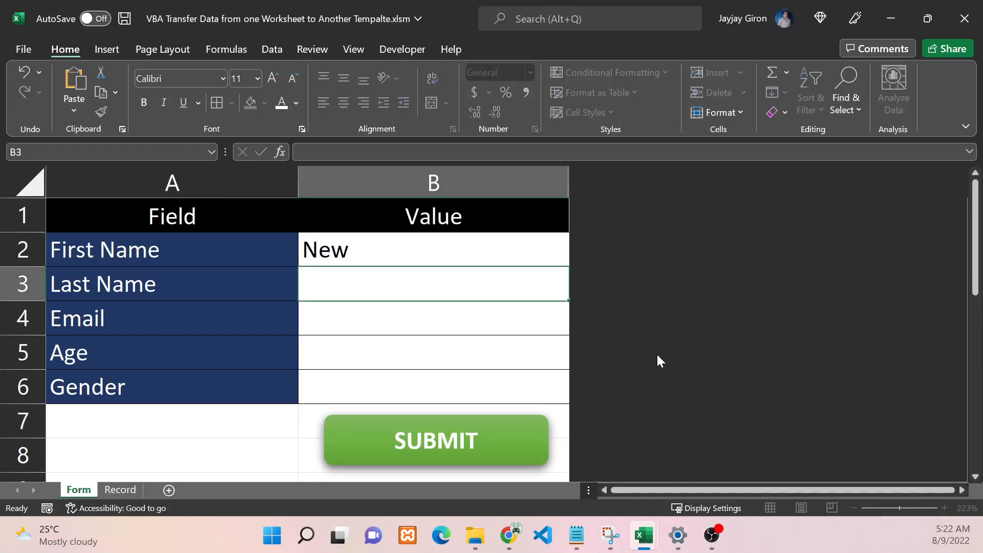
type("Name")
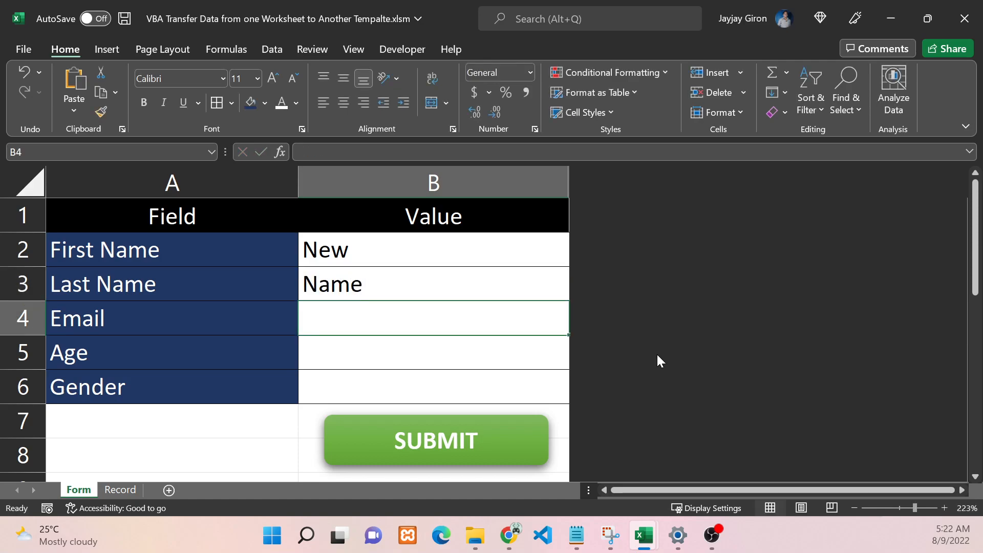
type("newname")
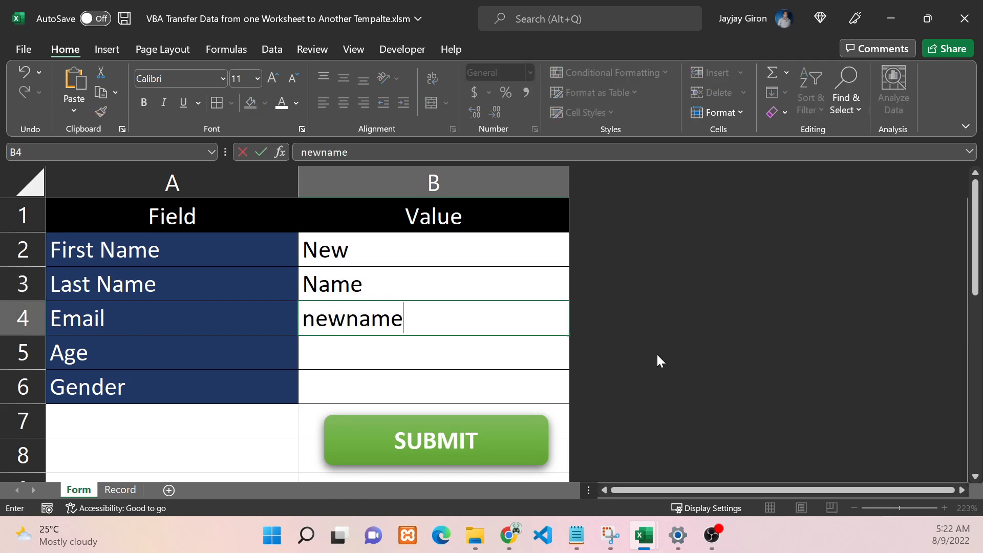
type("@email.com")
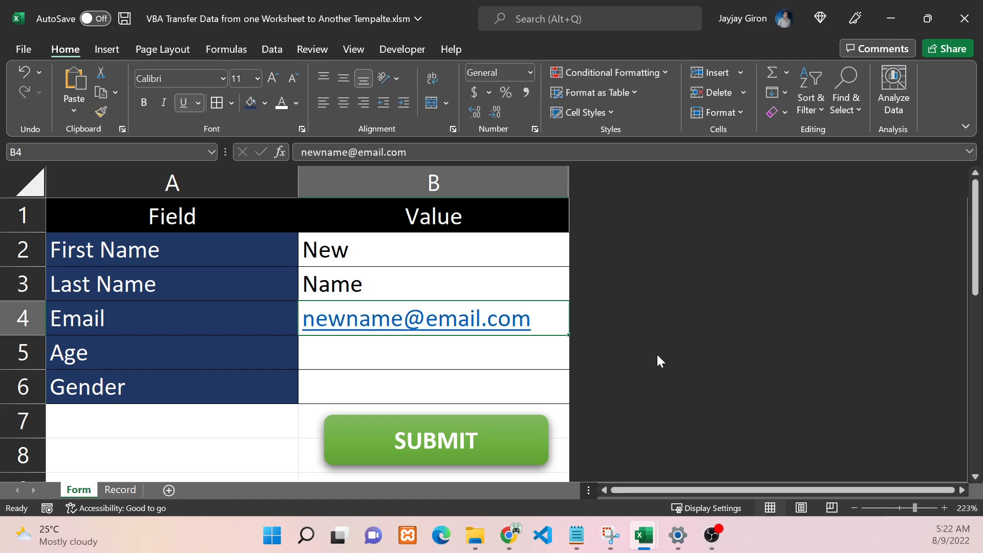
left_click(432, 352)
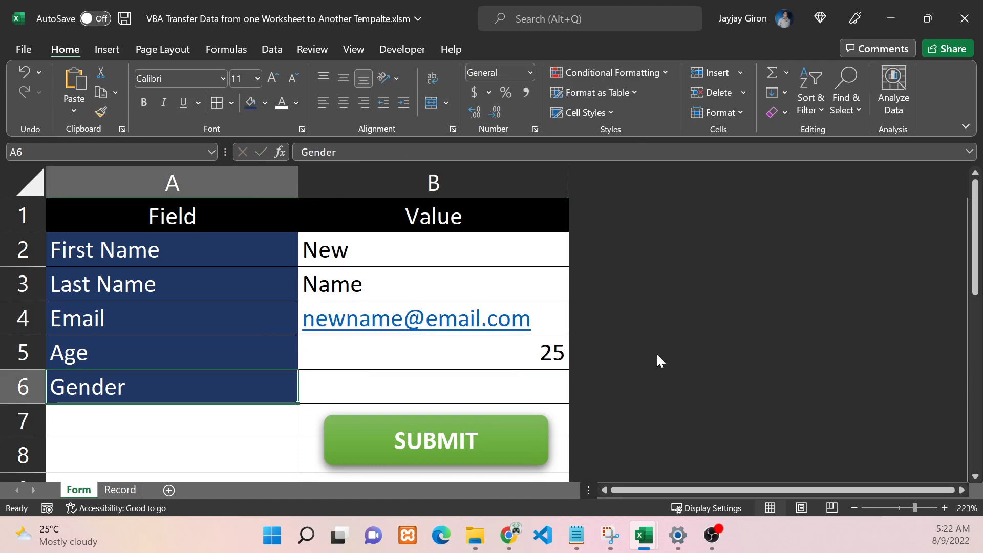
type("Male")
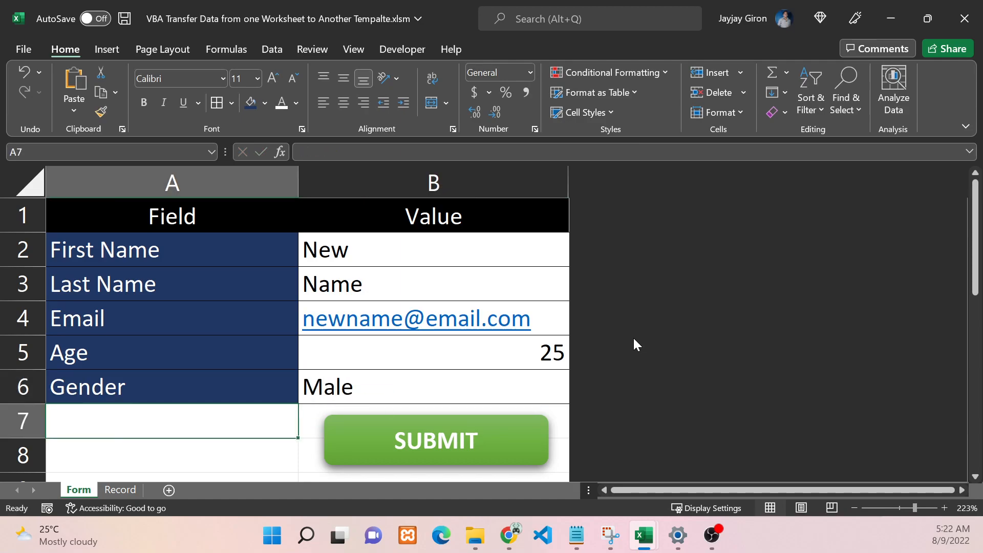
left_click(435, 441)
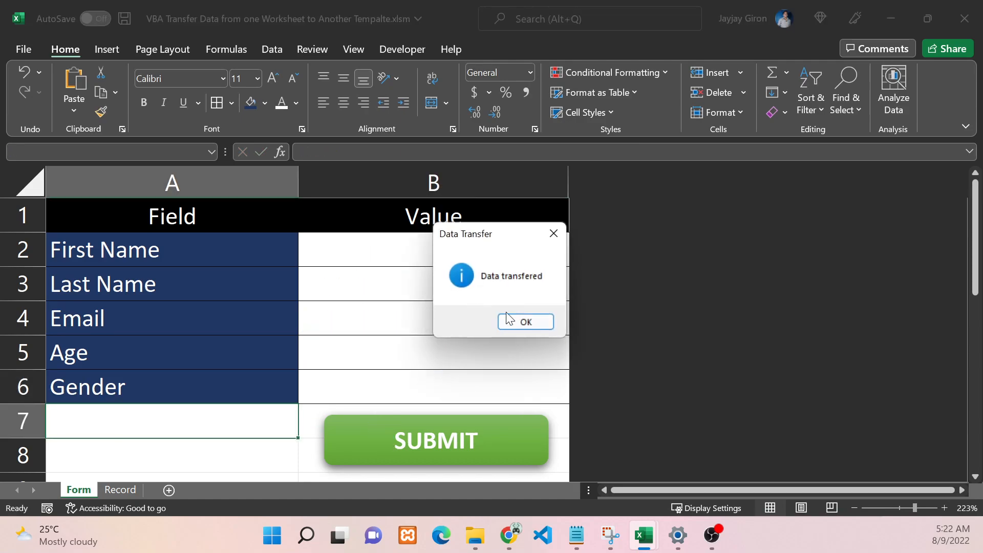
left_click(526, 321)
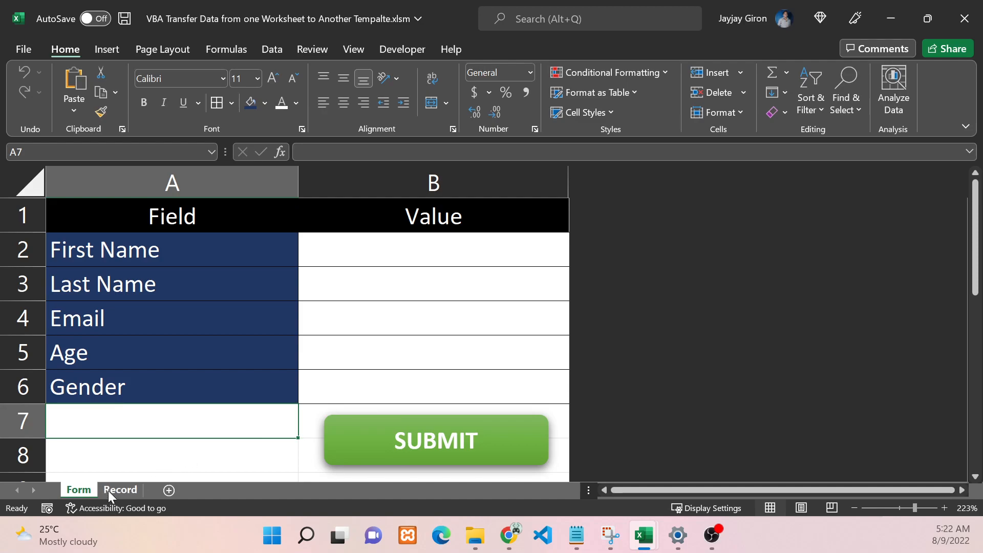
left_click(120, 490)
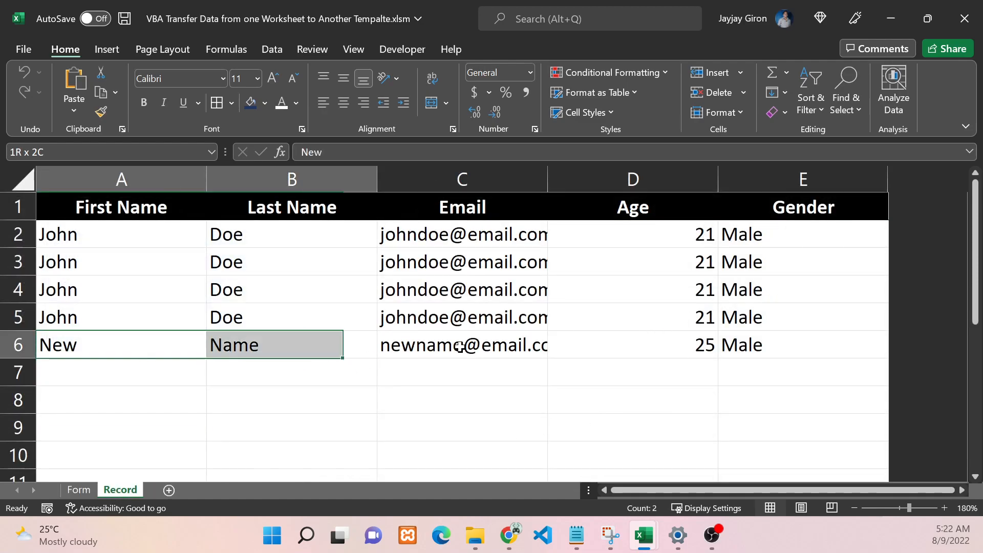
left_click(78, 489)
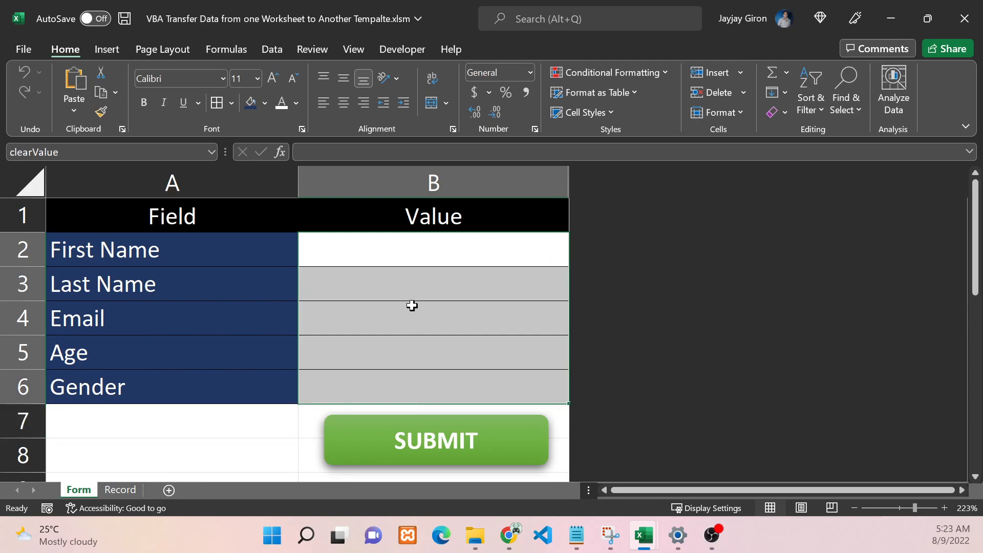
left_click(432, 283)
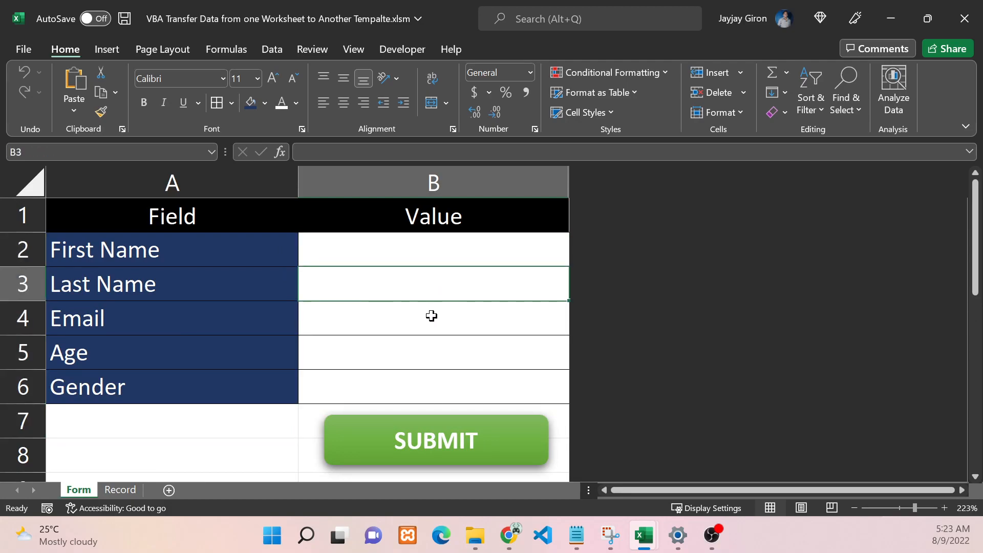
left_click(433, 386)
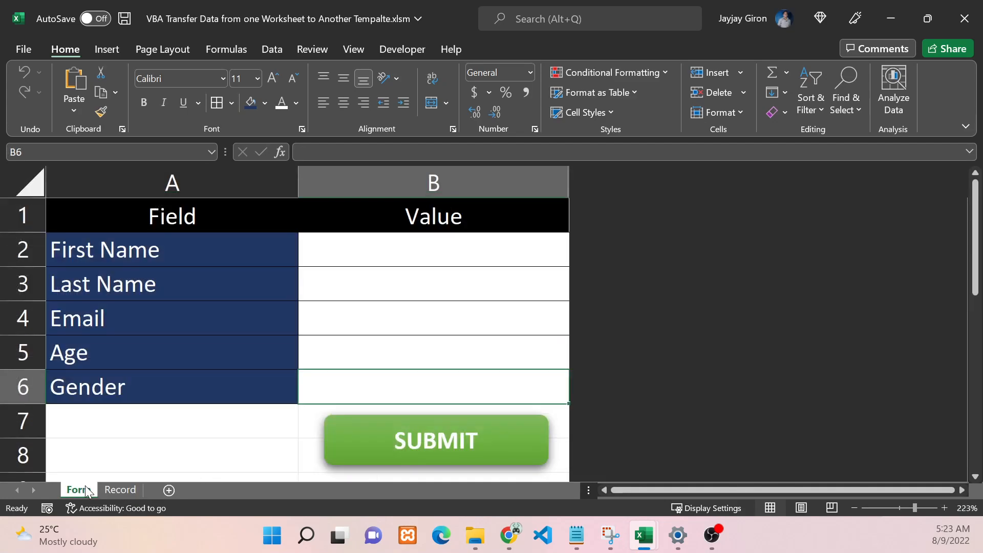
left_click(171, 455)
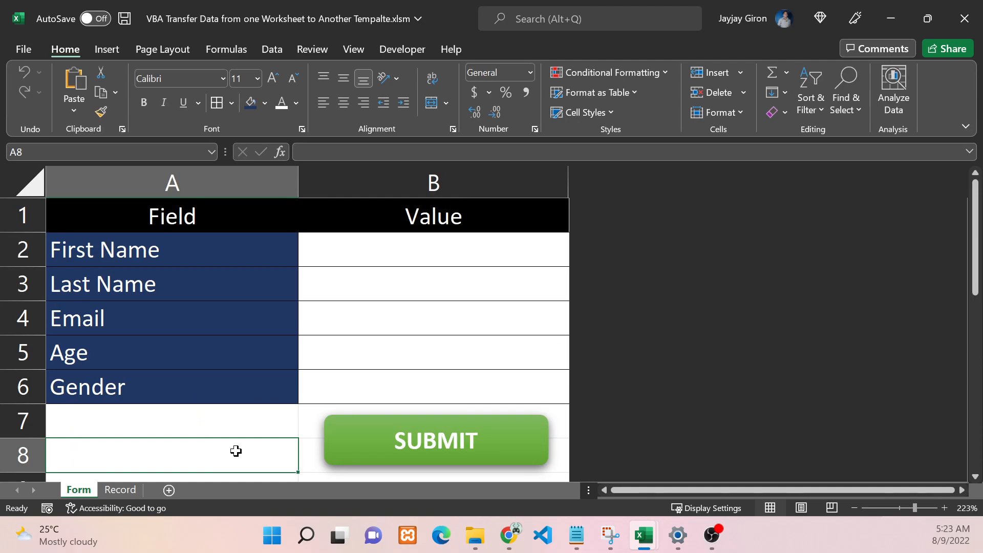
mouse_move(238, 442)
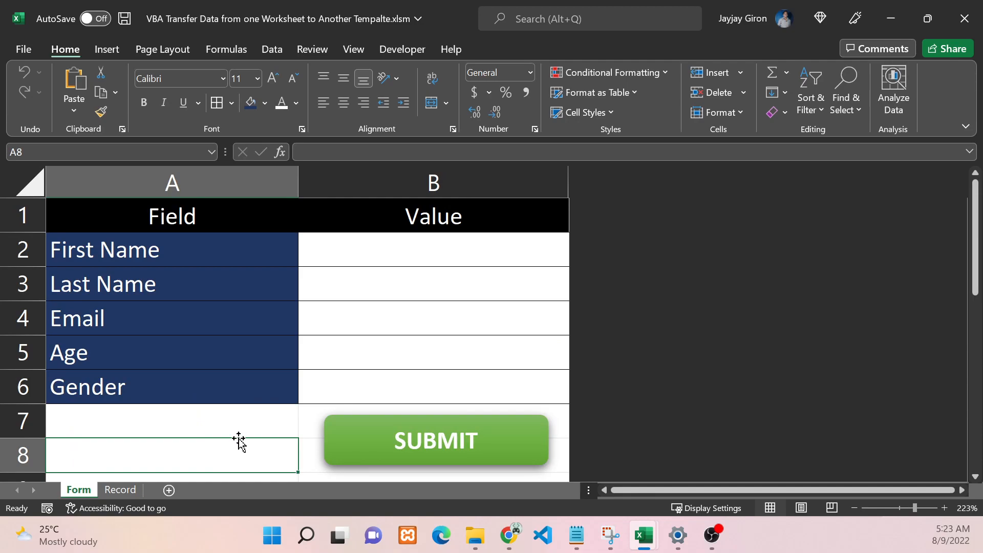
mouse_move(245, 425)
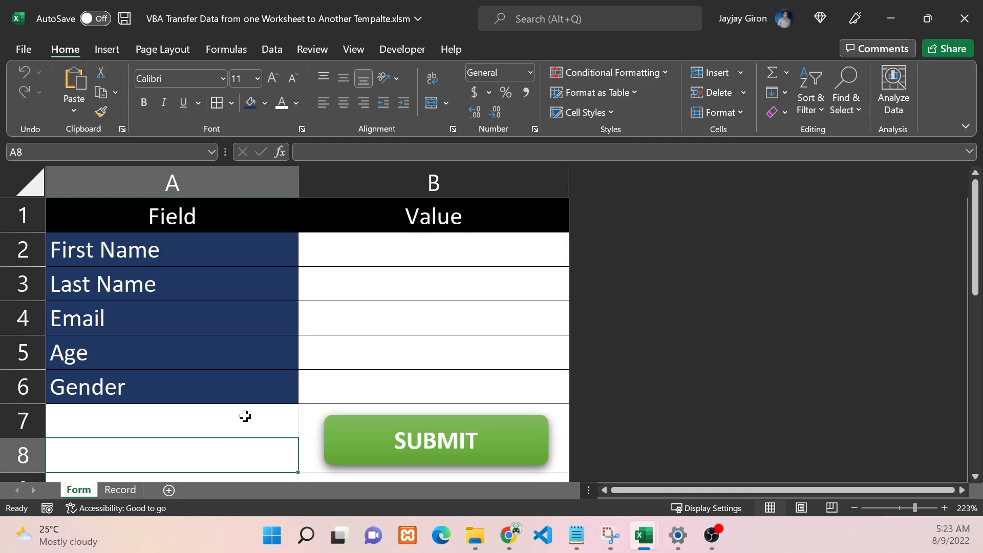
mouse_move(244, 407)
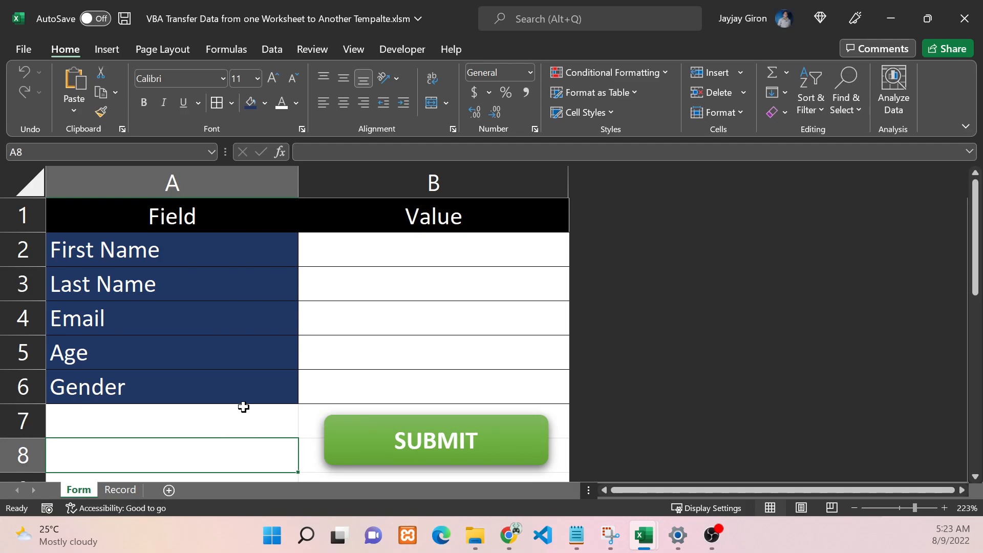